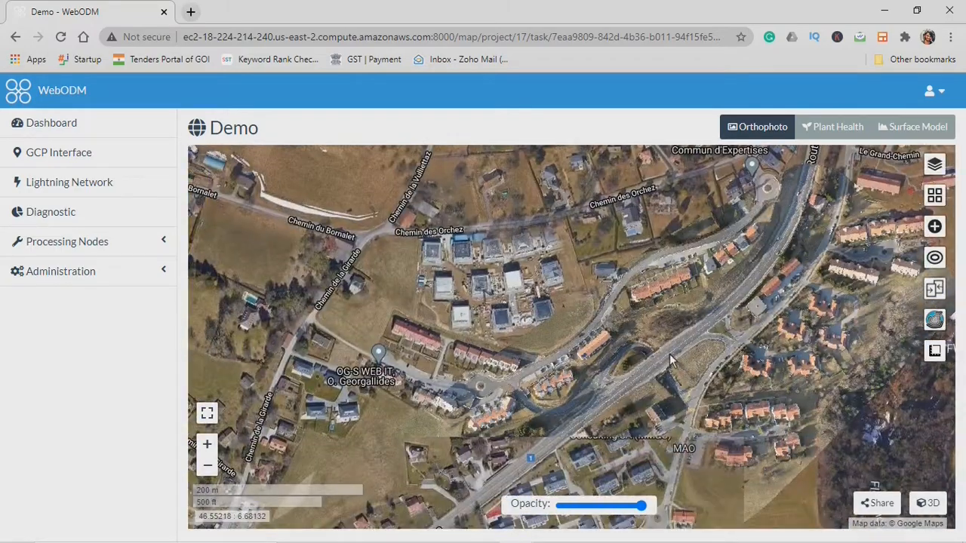
Step: Return from the Demo project's map to the WebODM dashboard
left_click(206, 414)
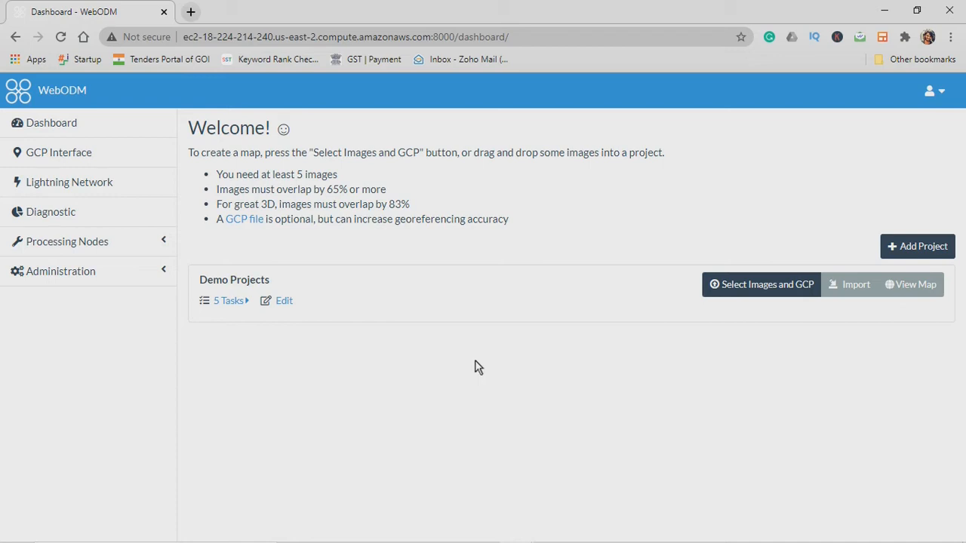
Step: Expand the Sample Asphalt task under Demo Projects to show its processing options
left_click(229, 301)
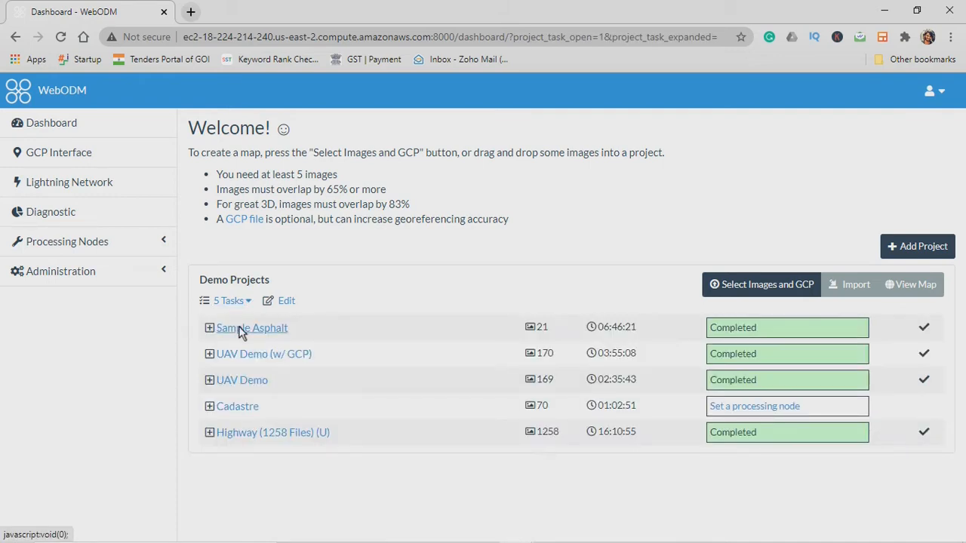
left_click(210, 328)
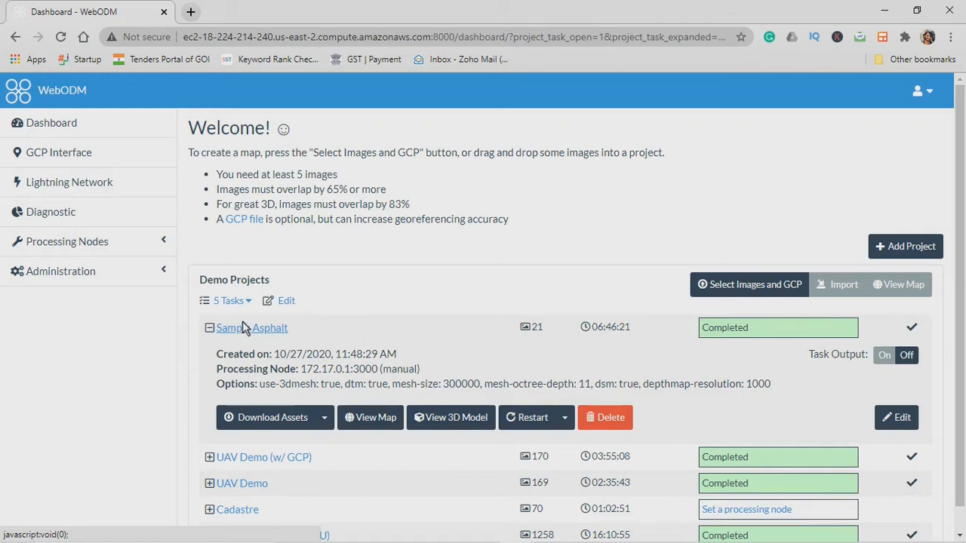
mouse_move(421, 326)
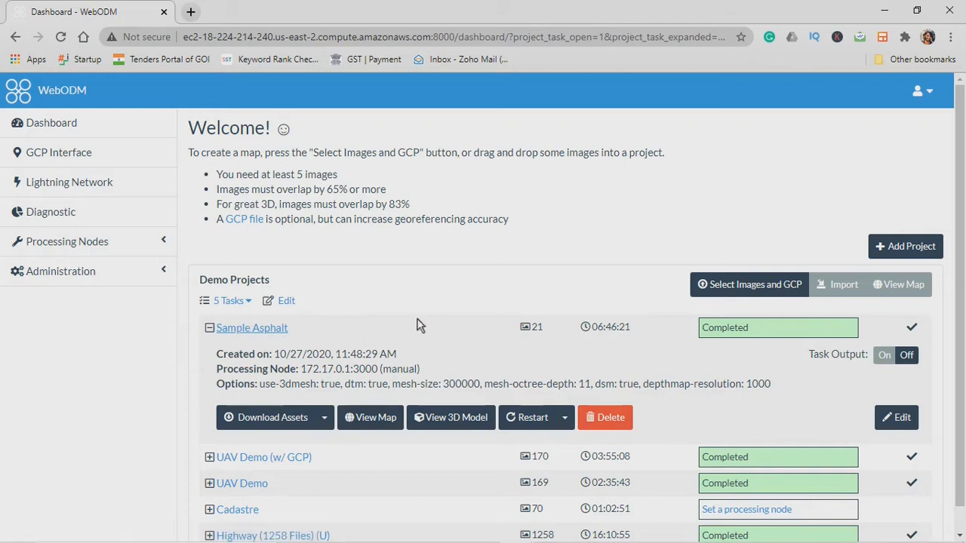
scroll("down", 3)
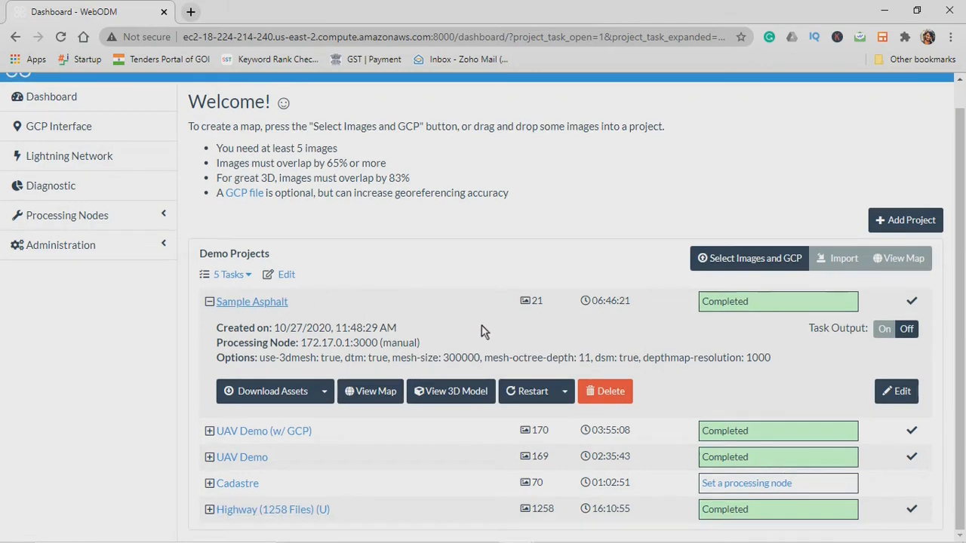
mouse_move(234, 364)
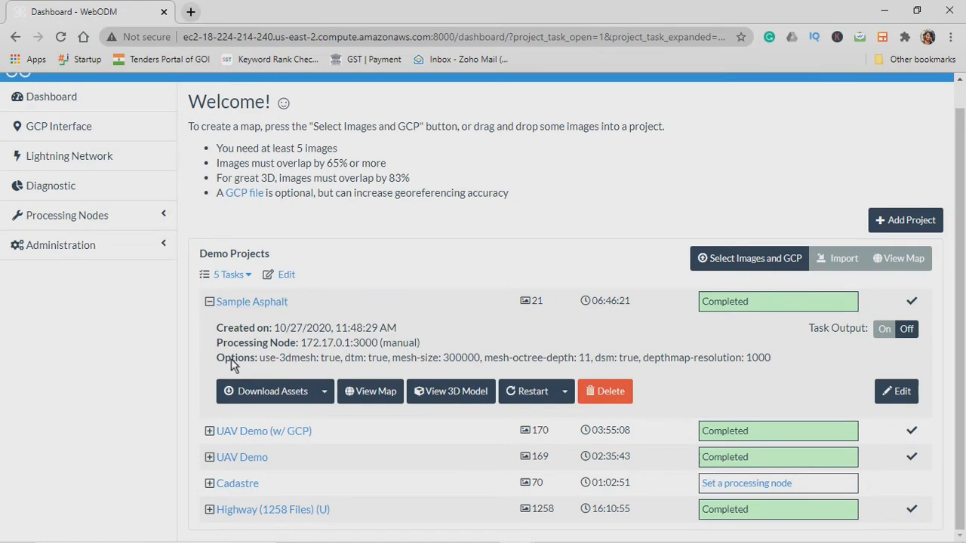
mouse_move(260, 368)
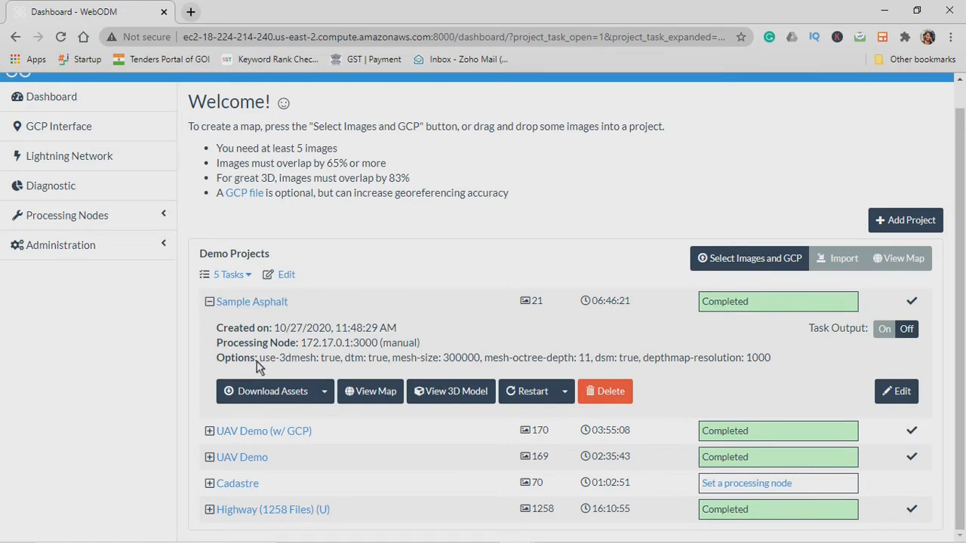
double_click(299, 357)
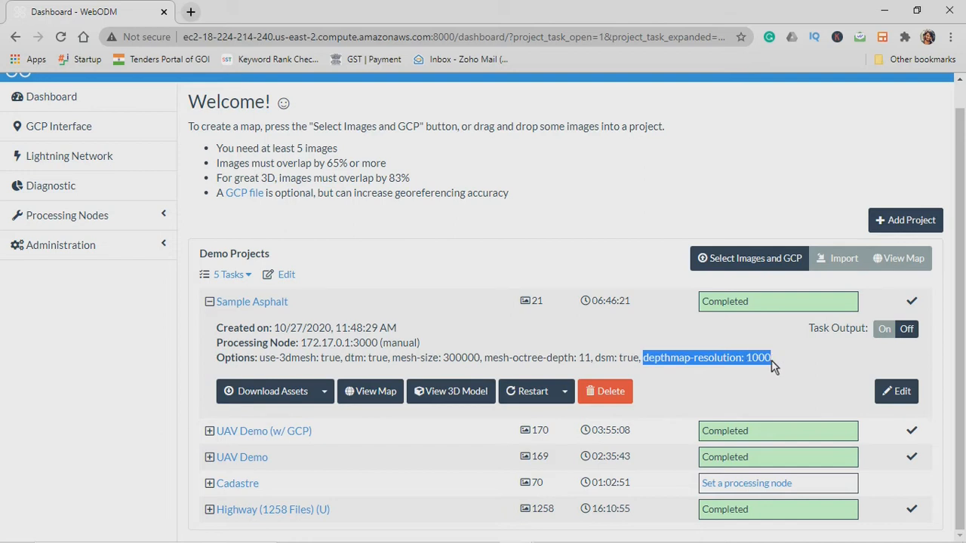
mouse_move(788, 369)
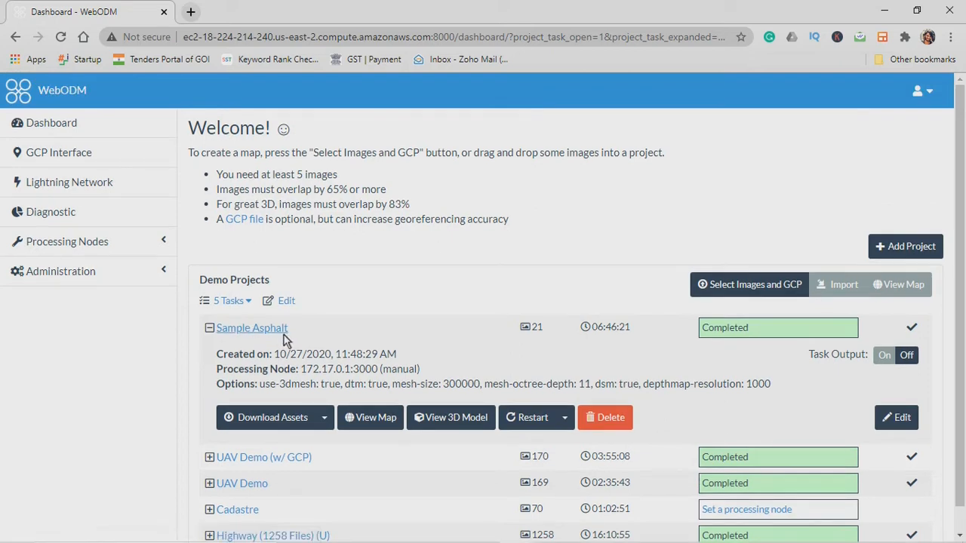
mouse_move(456, 416)
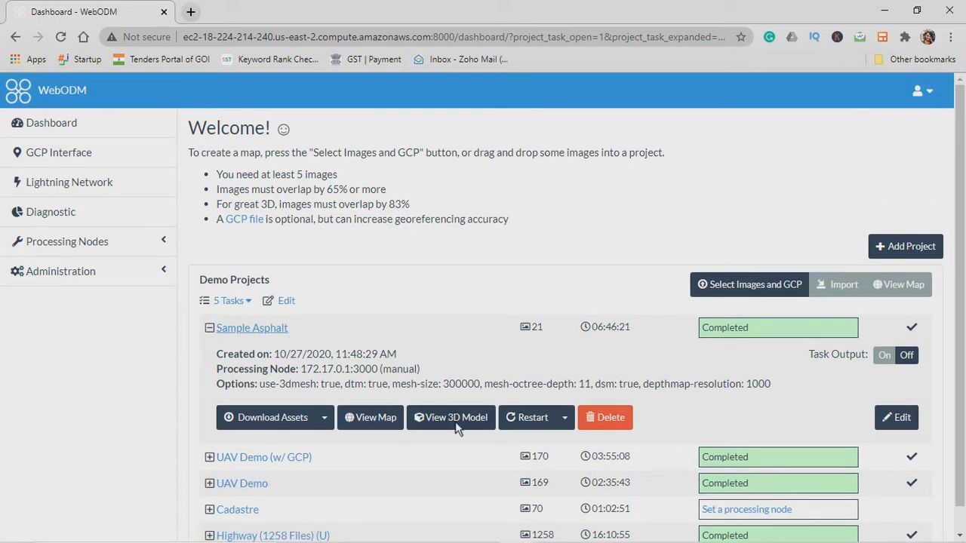
Step: Load Sample Asphalt in the 3D viewer, hide the side panel and explore the terrain and mound
left_click(450, 416)
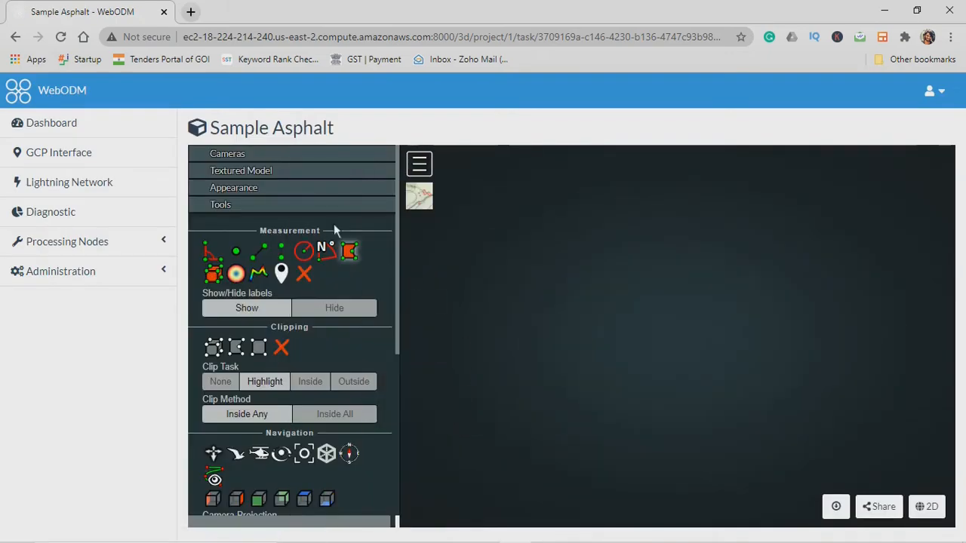
left_click(220, 206)
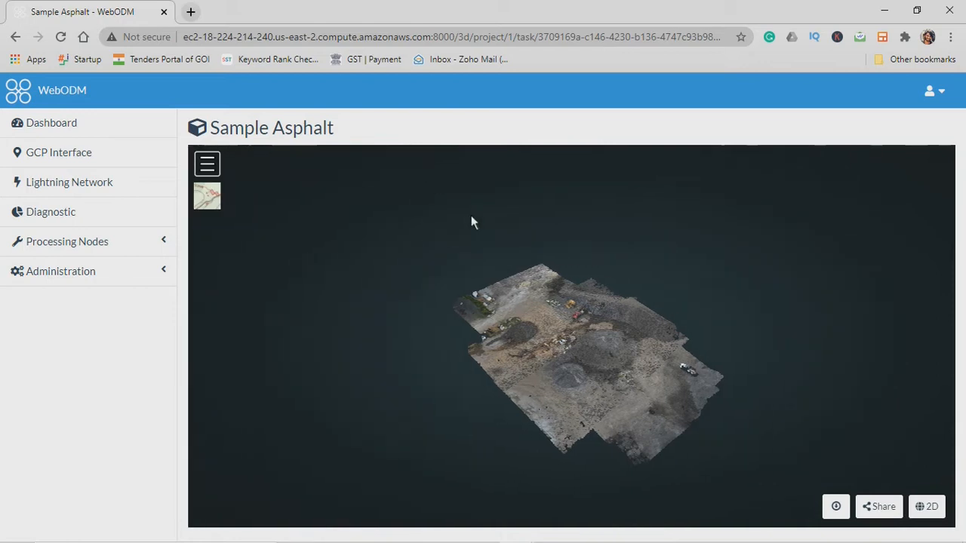
mouse_move(679, 253)
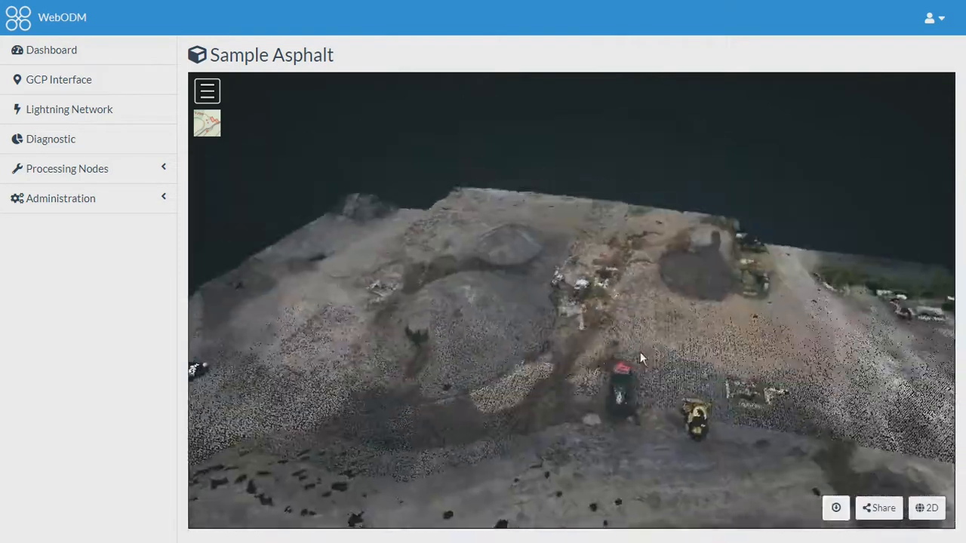
left_click_drag(641, 359, 676, 329)
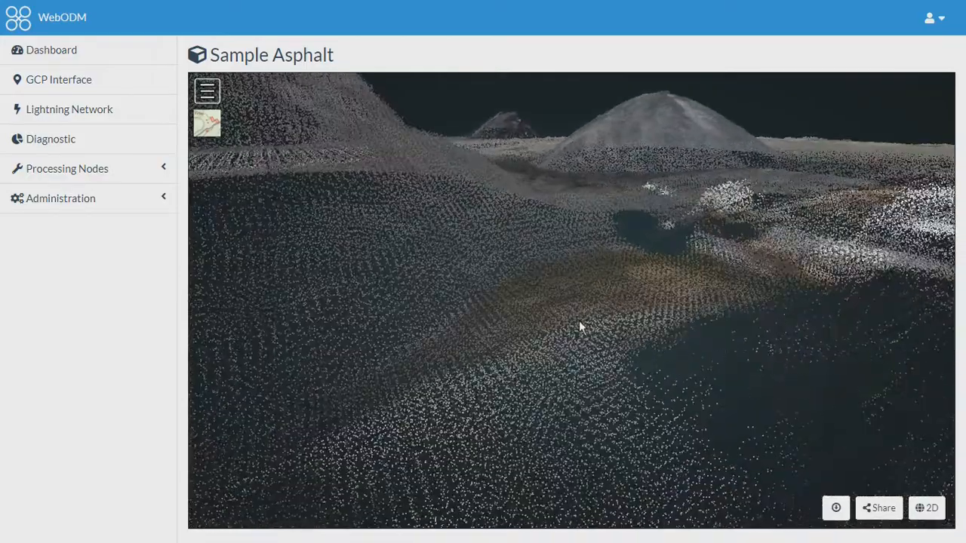
left_click_drag(581, 326, 399, 294)
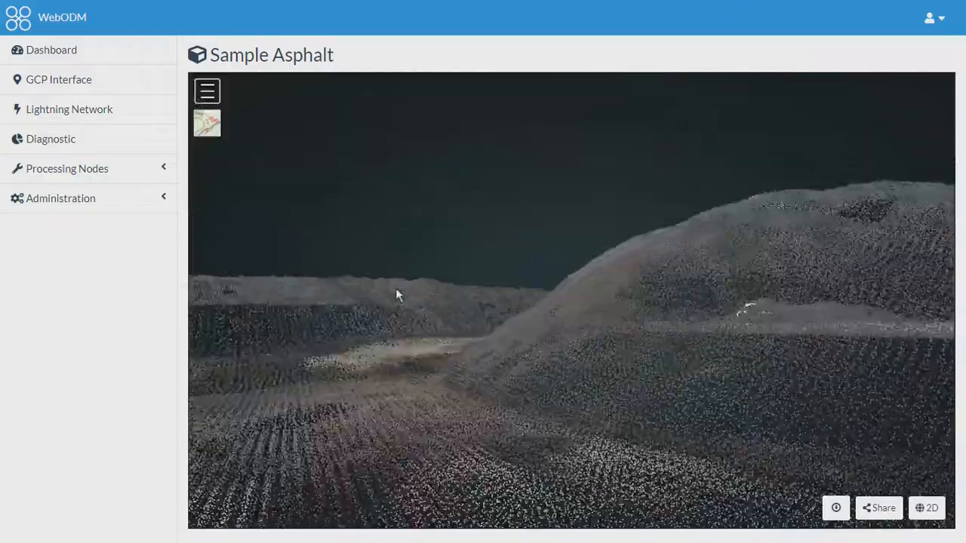
left_click_drag(398, 294, 676, 335)
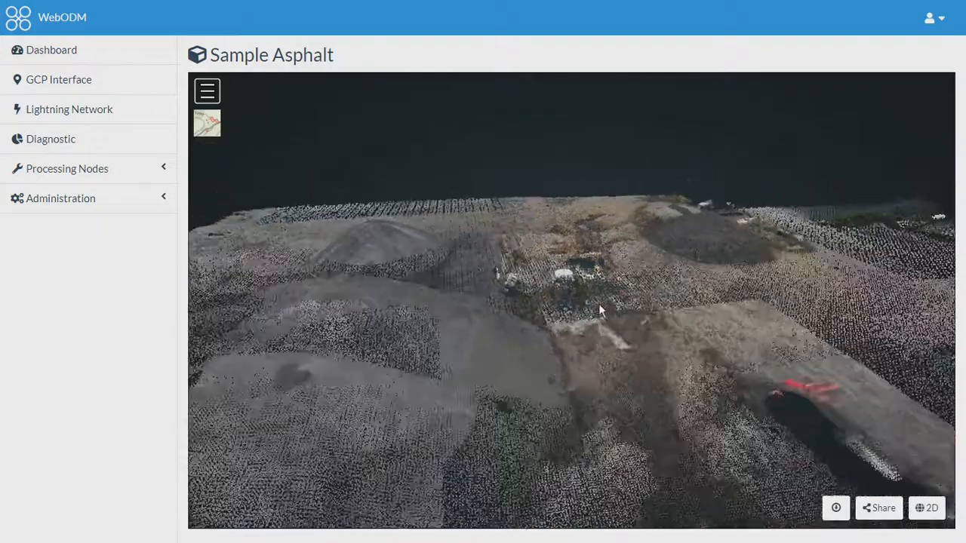
left_click_drag(601, 309, 622, 316)
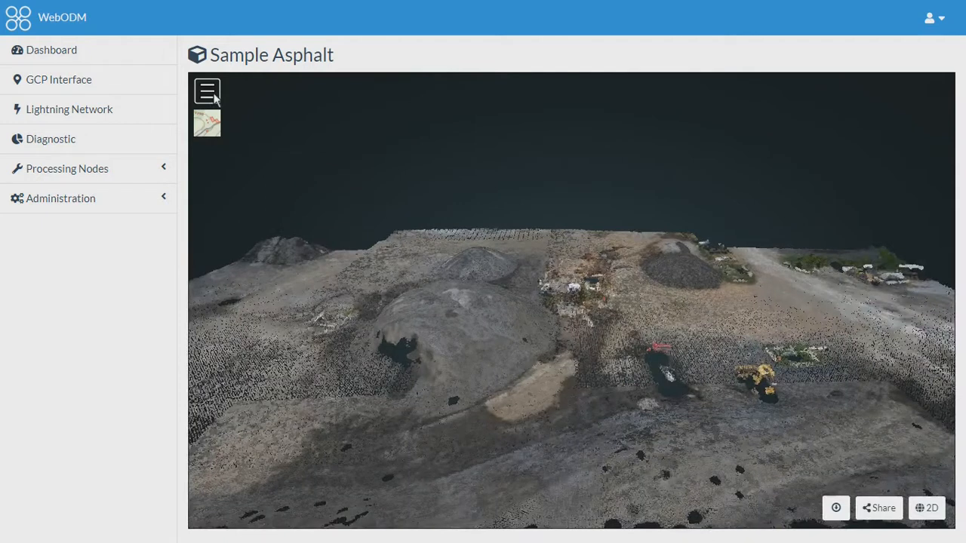
Step: Show the drone camera positions above the site from the viewer's camera settings
left_click(206, 90)
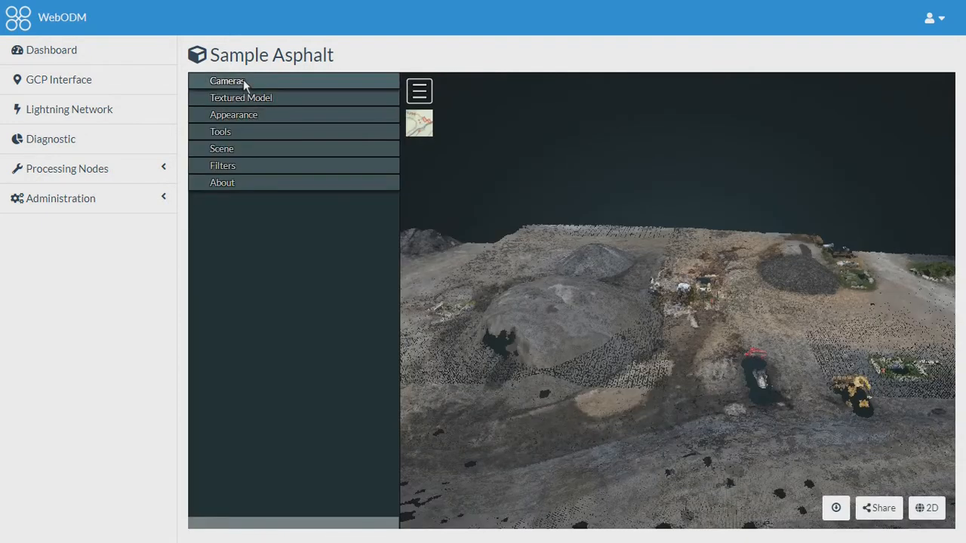
left_click(226, 81)
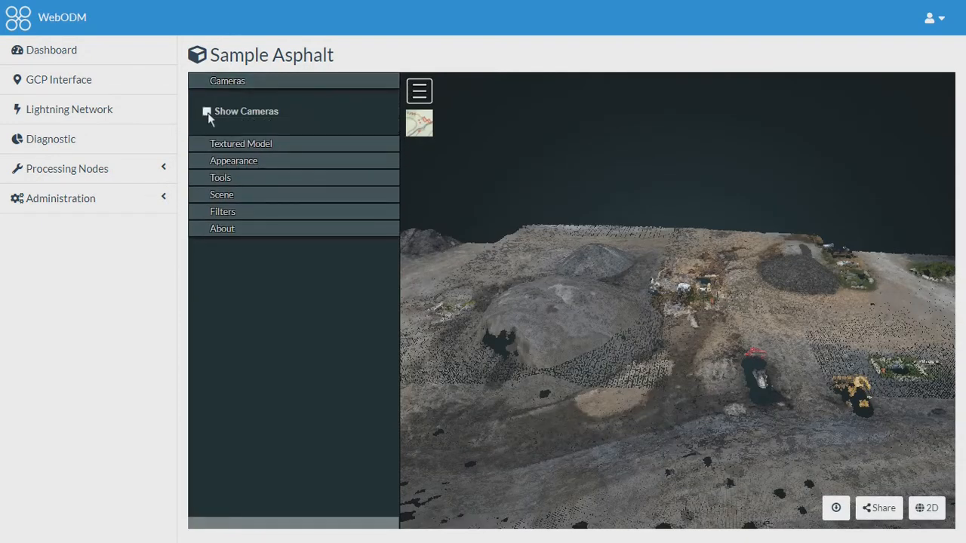
left_click(206, 112)
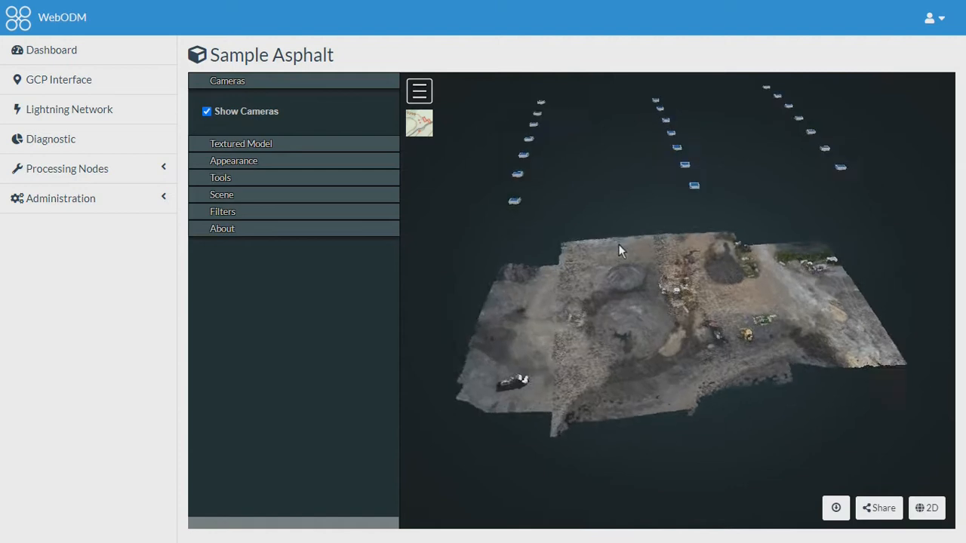
left_click_drag(619, 250, 812, 196)
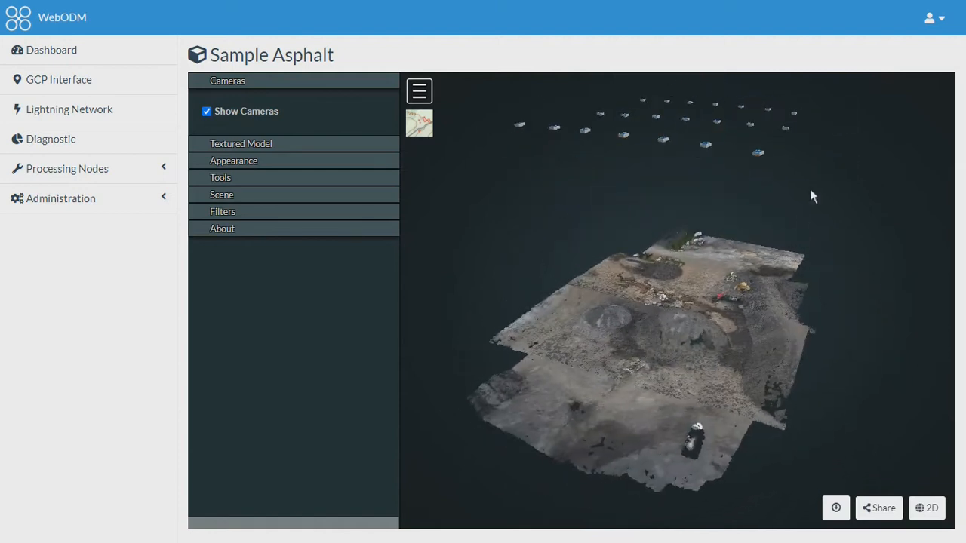
left_click_drag(812, 196, 737, 244)
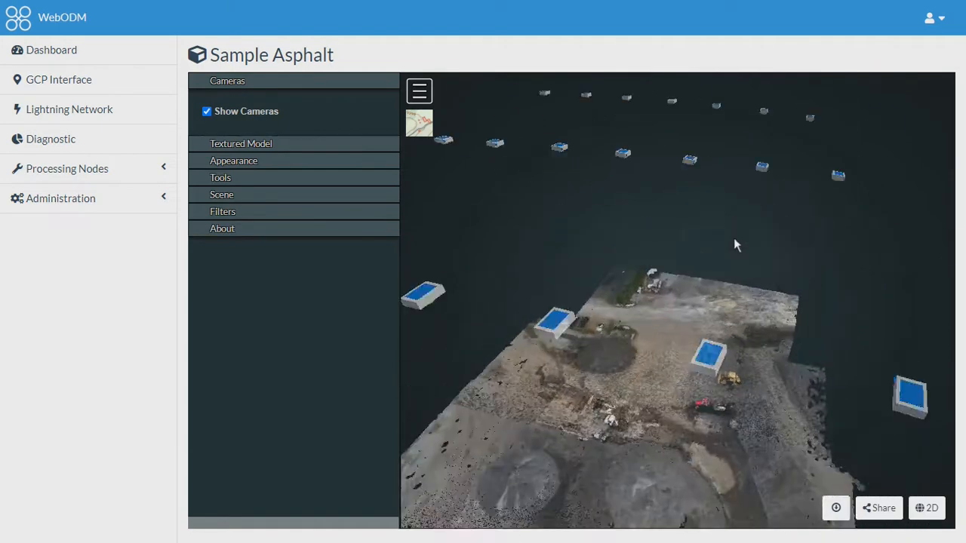
Step: Inspect one camera shot's details, then get the camera shots GeoJSON
left_click(706, 367)
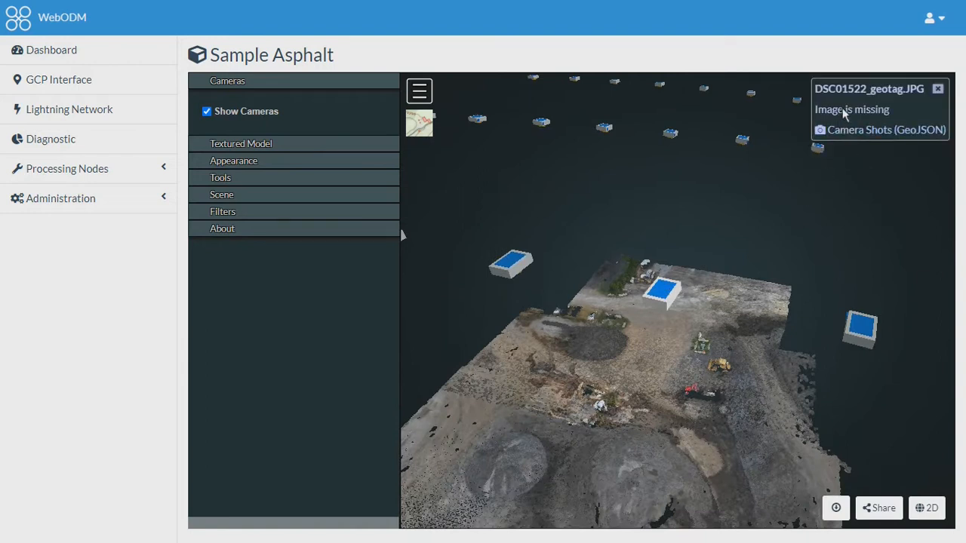
mouse_move(886, 130)
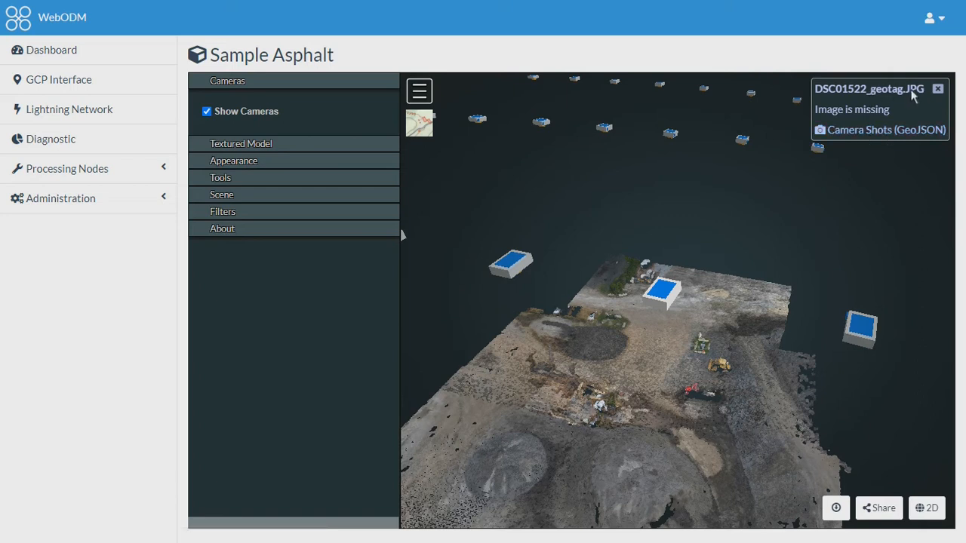
mouse_move(884, 130)
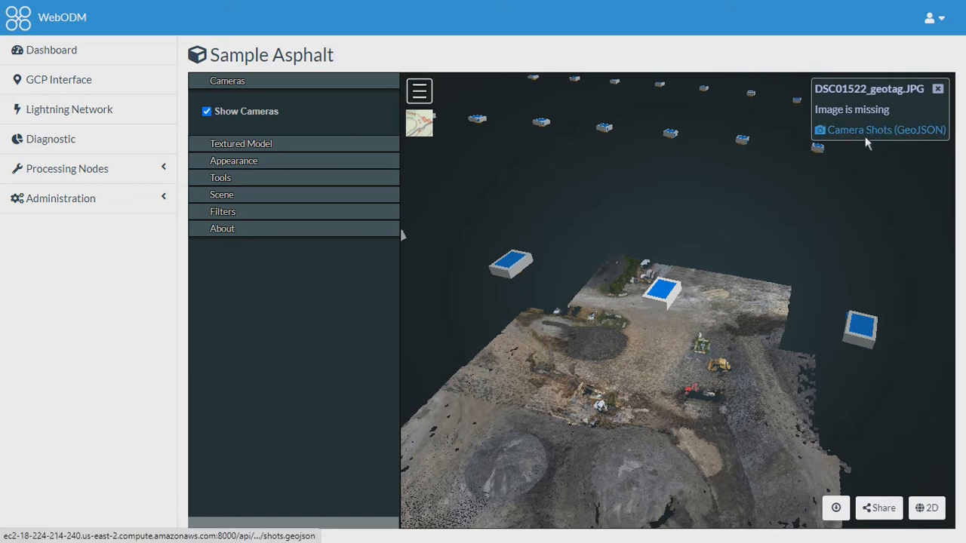
left_click(207, 112)
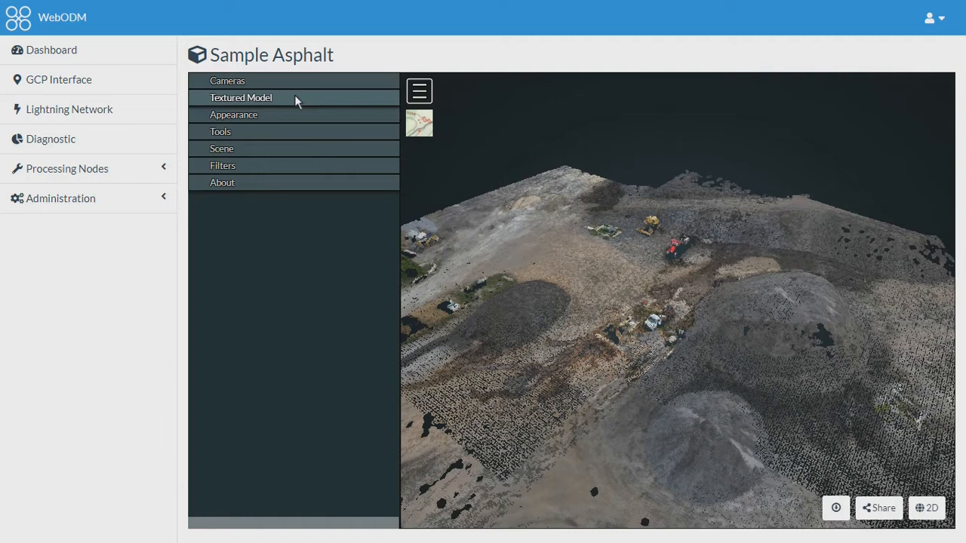
Step: Display Sample Asphalt's textured model, view it from a new angle and list its downloadable assets
left_click(242, 96)
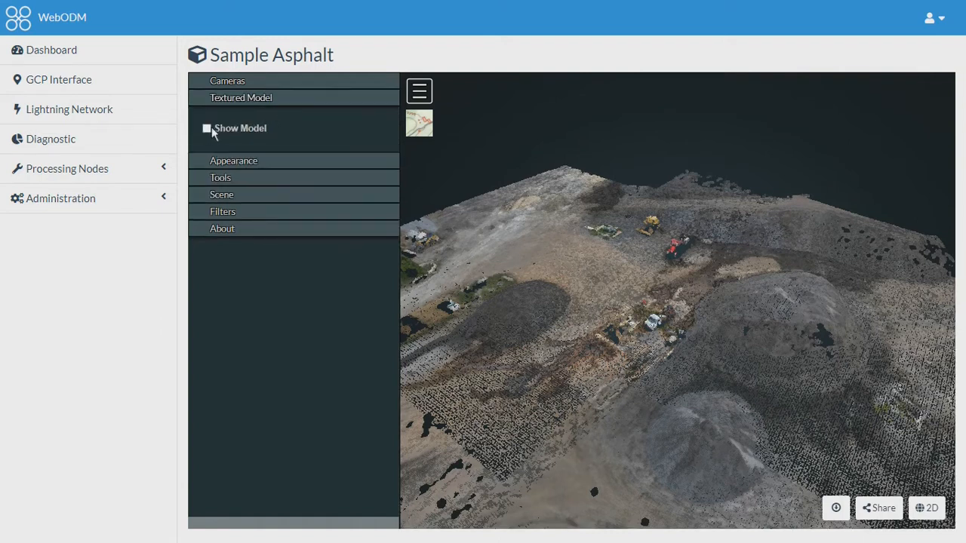
left_click(207, 128)
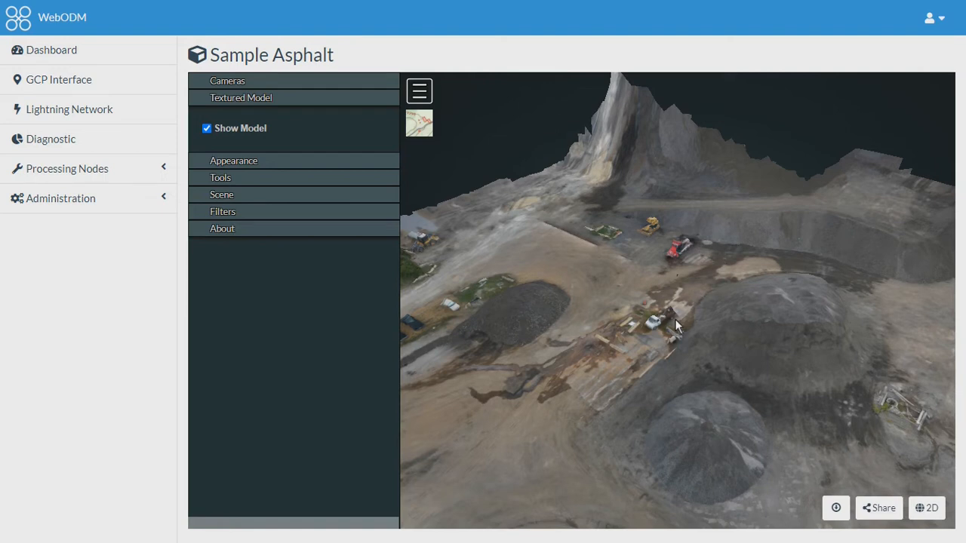
mouse_move(420, 92)
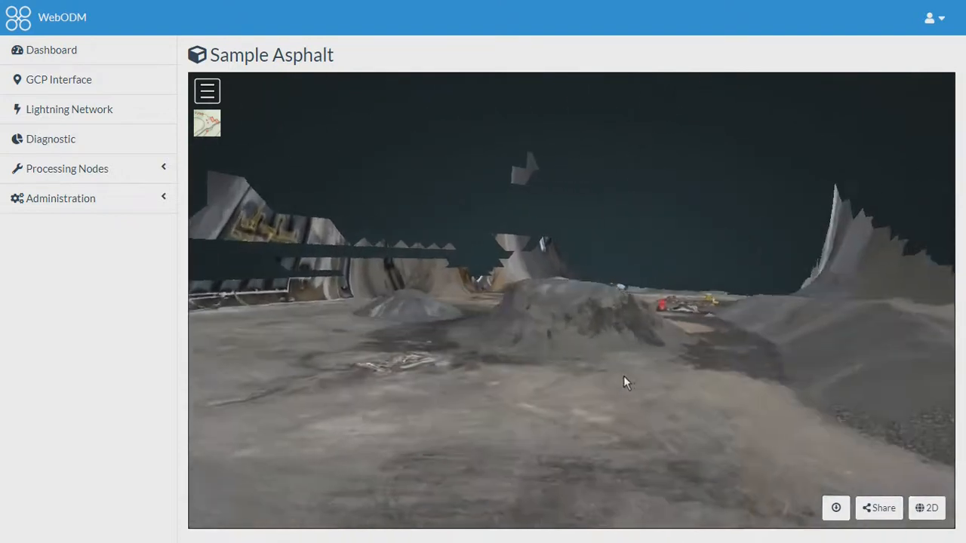
left_click_drag(625, 384, 540, 353)
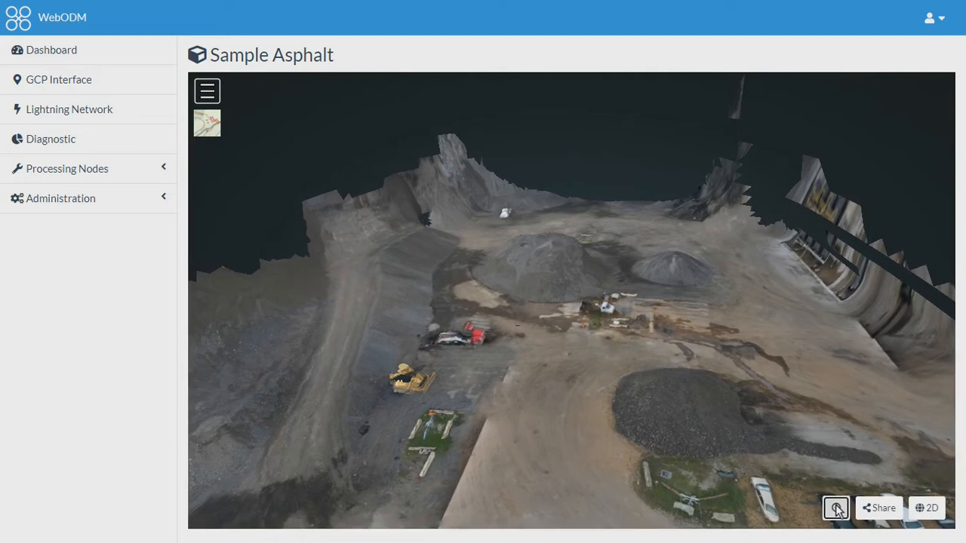
left_click(835, 507)
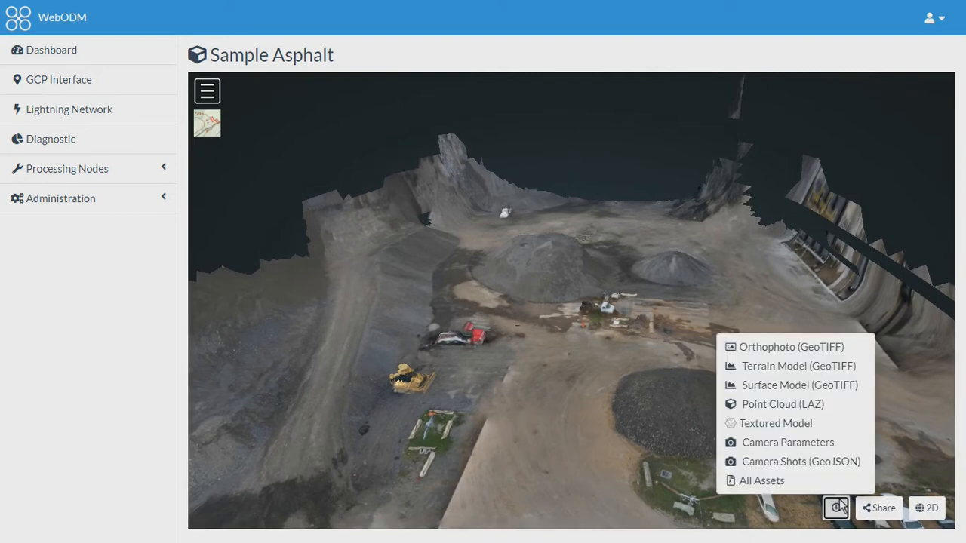
mouse_move(774, 422)
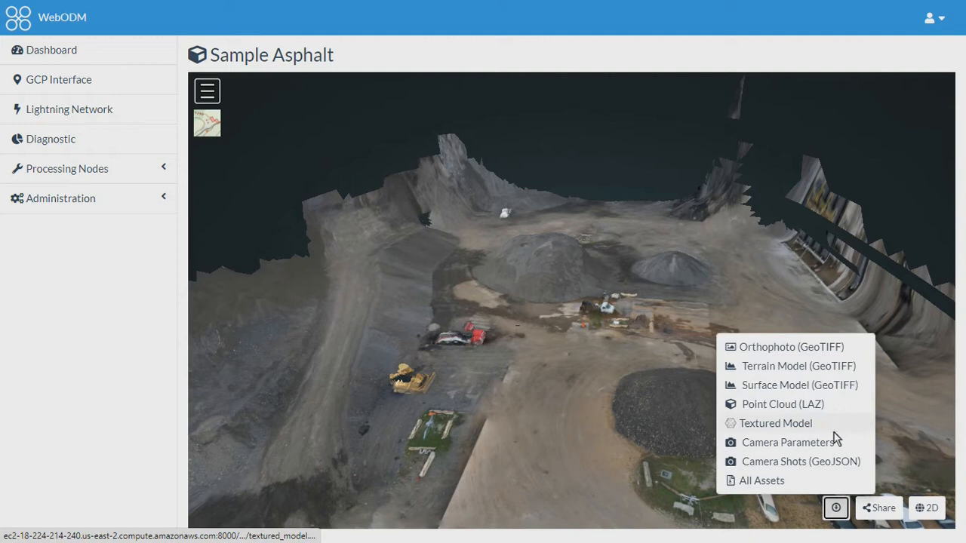
mouse_move(899, 422)
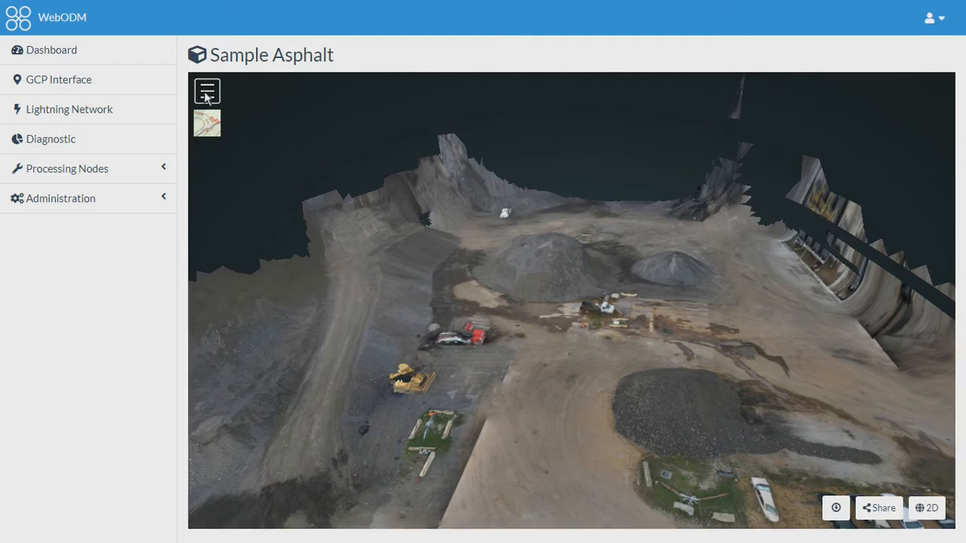
Step: Hide the textured model to show the point cloud again and bring up the Appearance settings
left_click(207, 90)
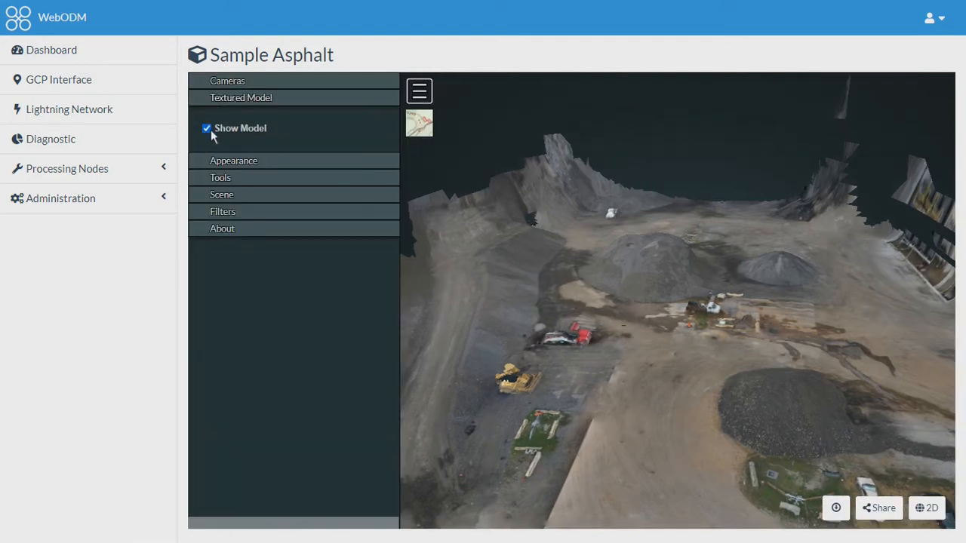
left_click(206, 126)
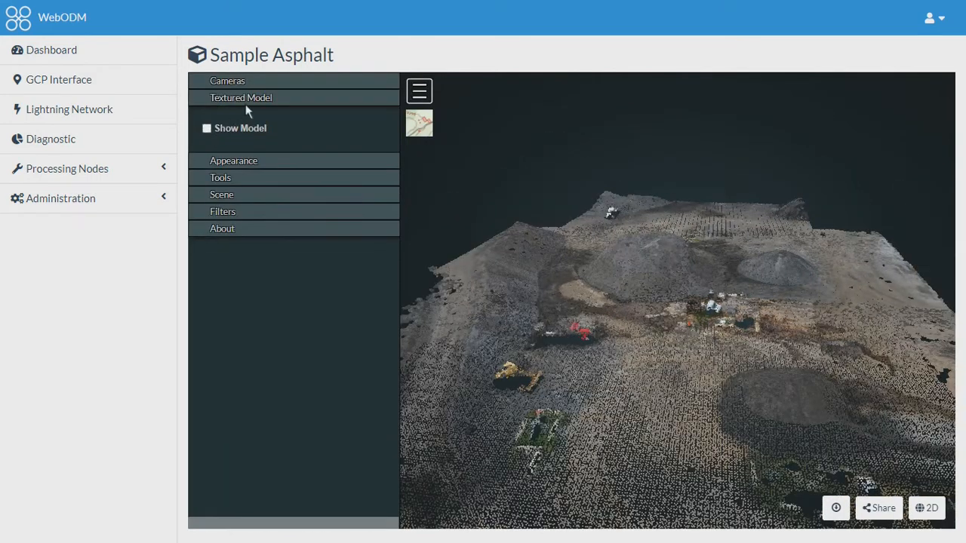
left_click(241, 97)
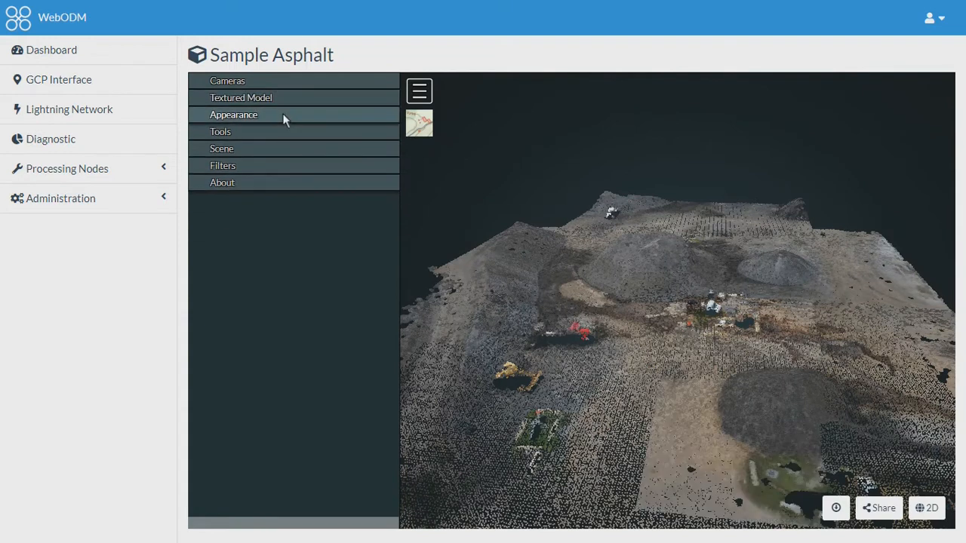
left_click(234, 115)
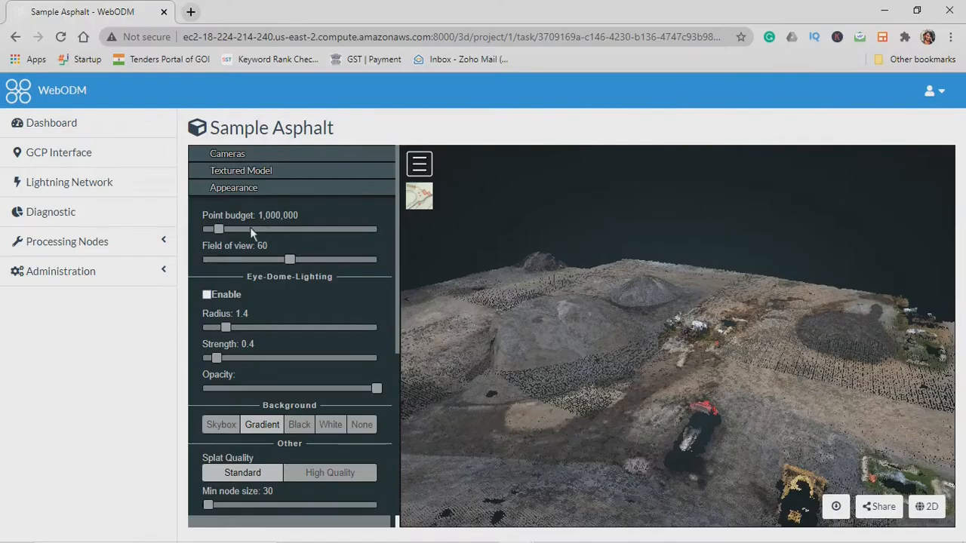
Step: Raise the point budget to 1,577,000 and narrow the field of view to 46
left_click_drag(218, 229, 229, 230)
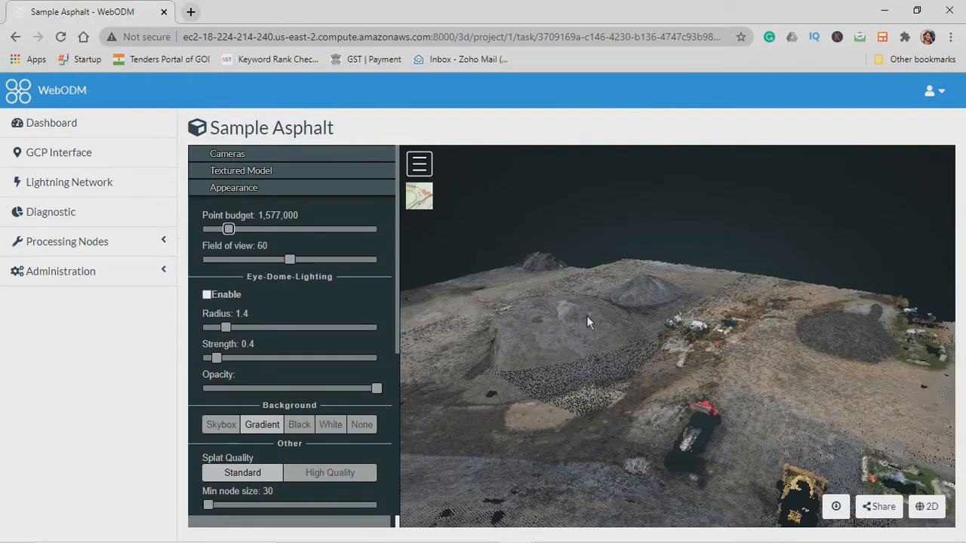
left_click_drag(588, 323, 730, 389)
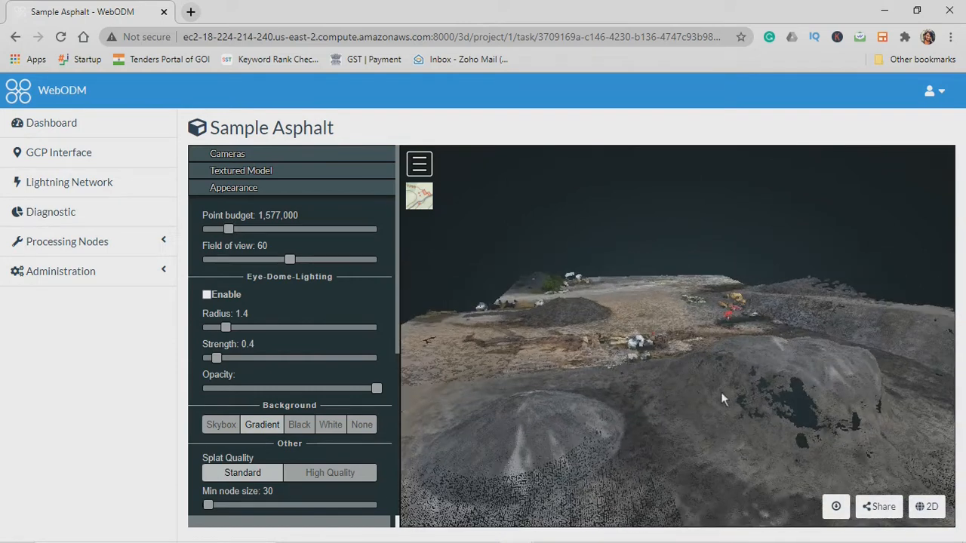
left_click_drag(721, 398, 491, 383)
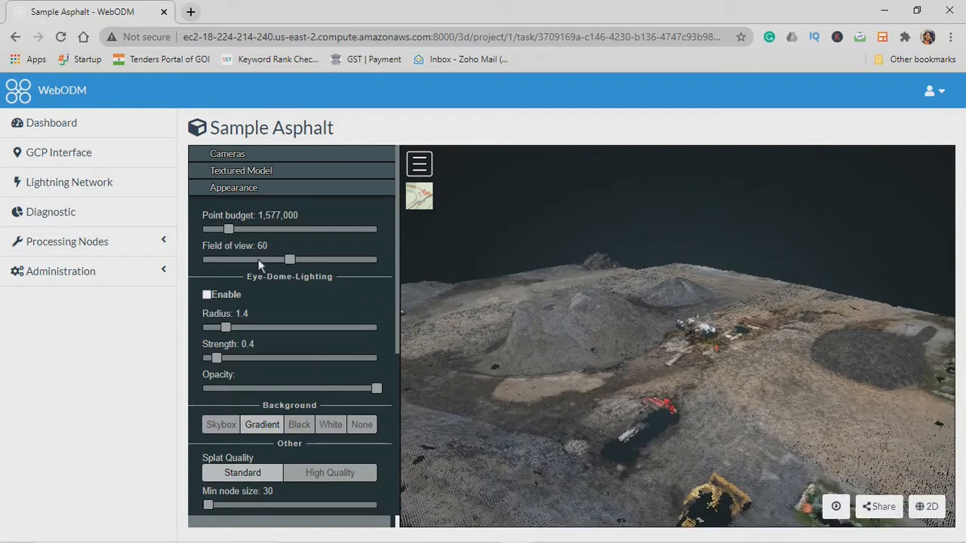
left_click_drag(290, 259, 259, 259)
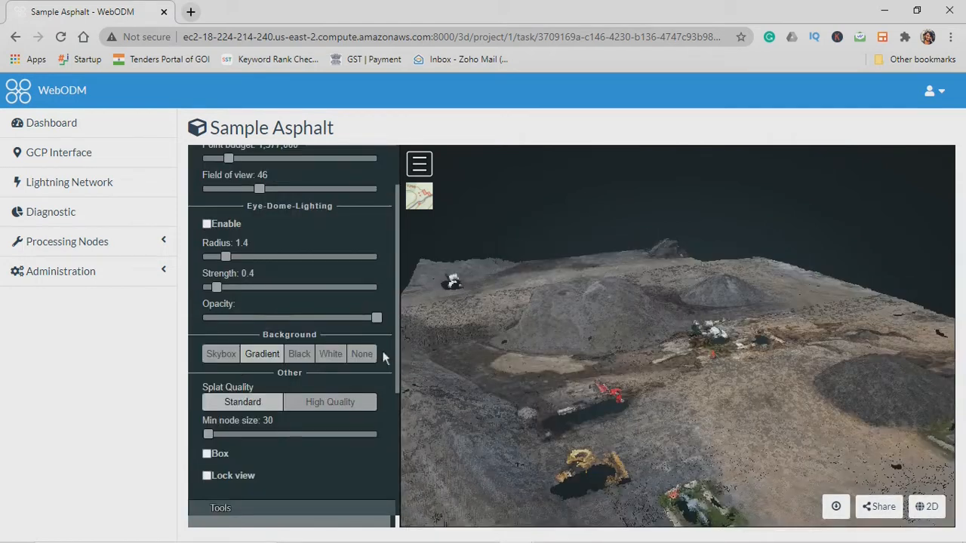
Step: Adjust eye-dome lighting radius and strength and set the background back to Gradient
left_click_drag(217, 287, 224, 286)
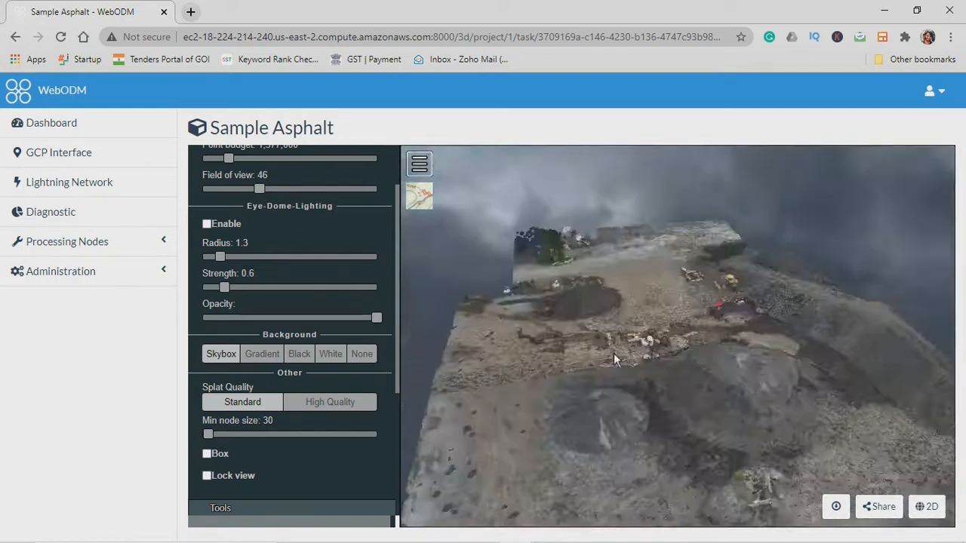
left_click(262, 353)
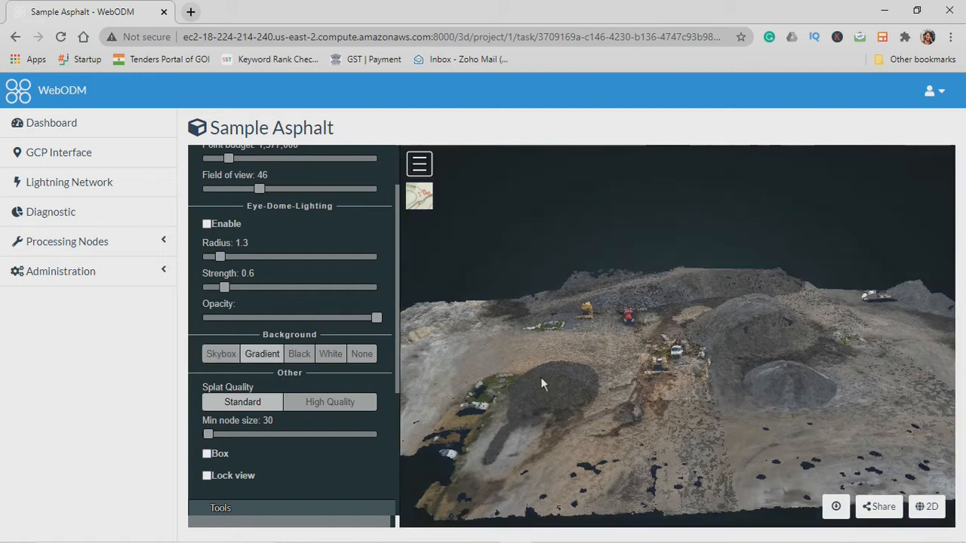
left_click_drag(540, 384, 658, 379)
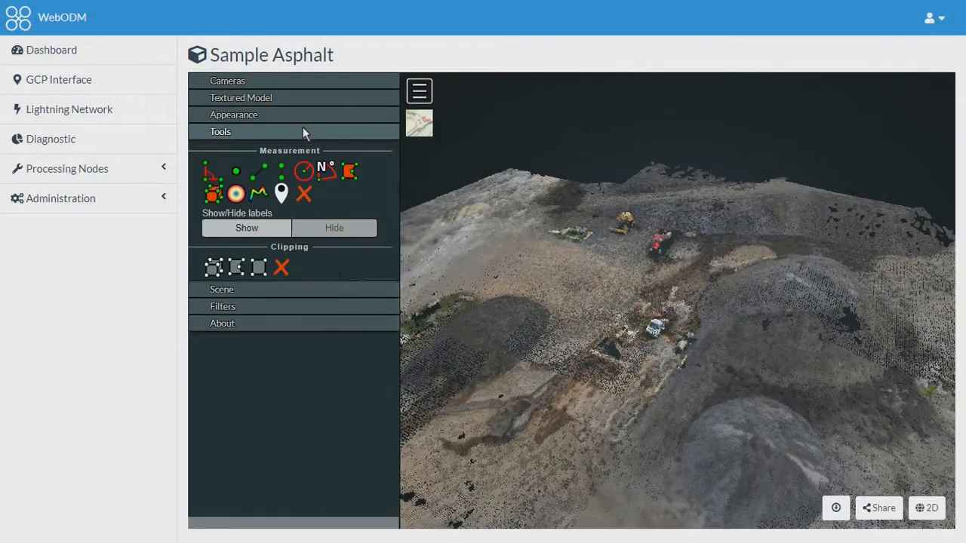
Step: Show the Tools section and move the view toward the gravel pile
left_click(220, 131)
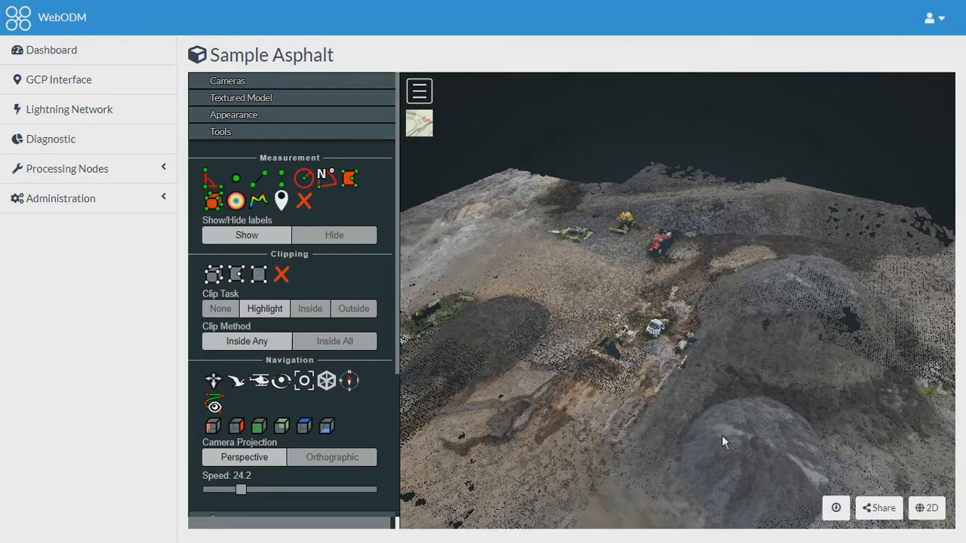
left_click_drag(722, 442, 559, 425)
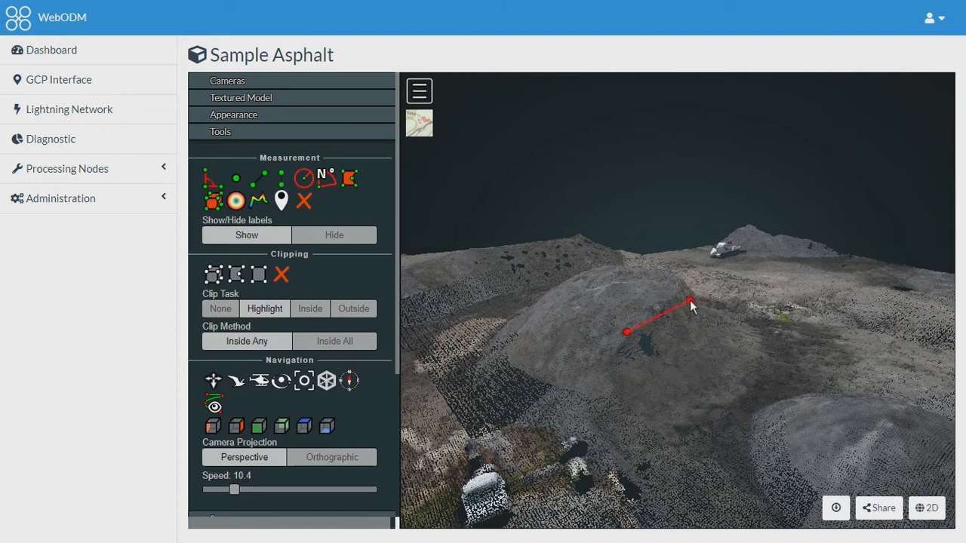
Step: Place and fine-tune the angle triangle's corners on the gravel pile (about 89°, 36°, 55°)
left_click(761, 415)
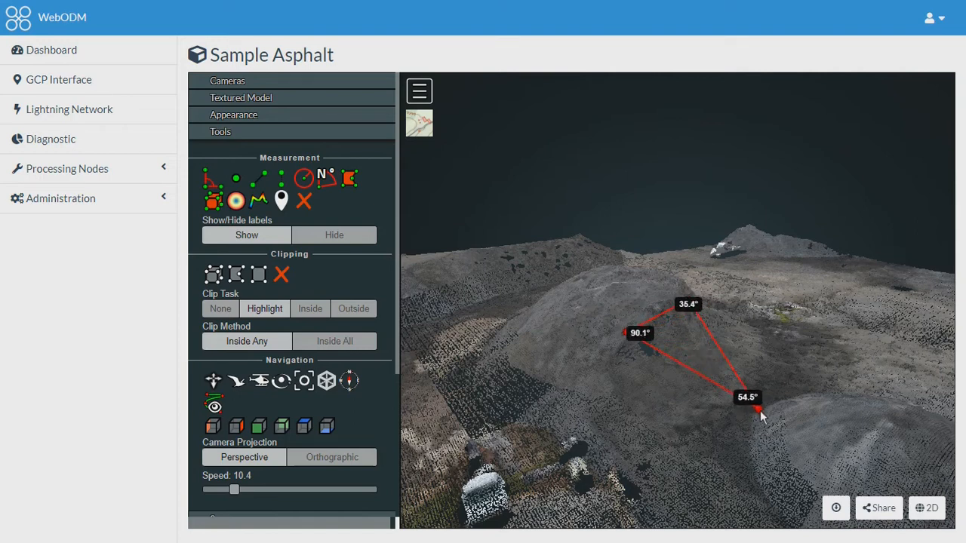
left_click_drag(760, 415, 760, 411)
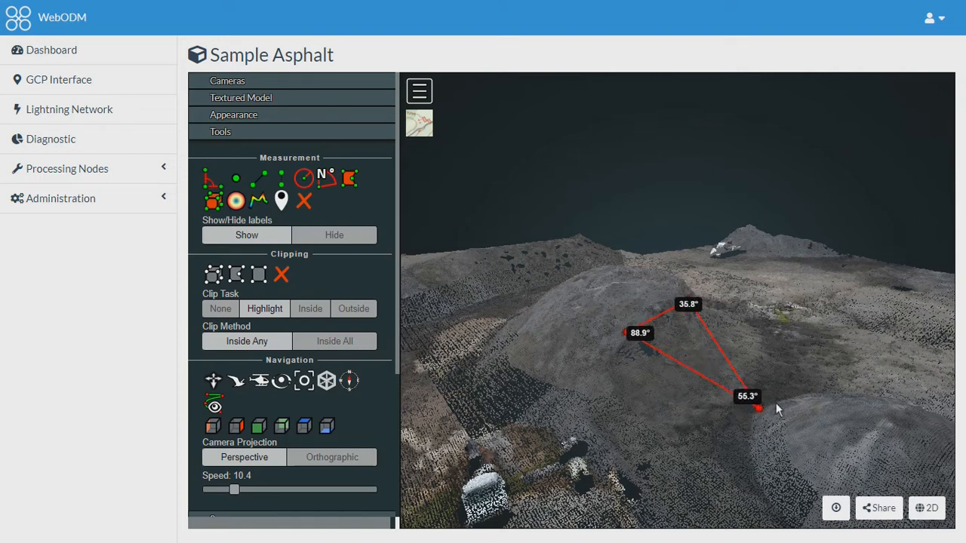
left_click_drag(779, 410, 655, 362)
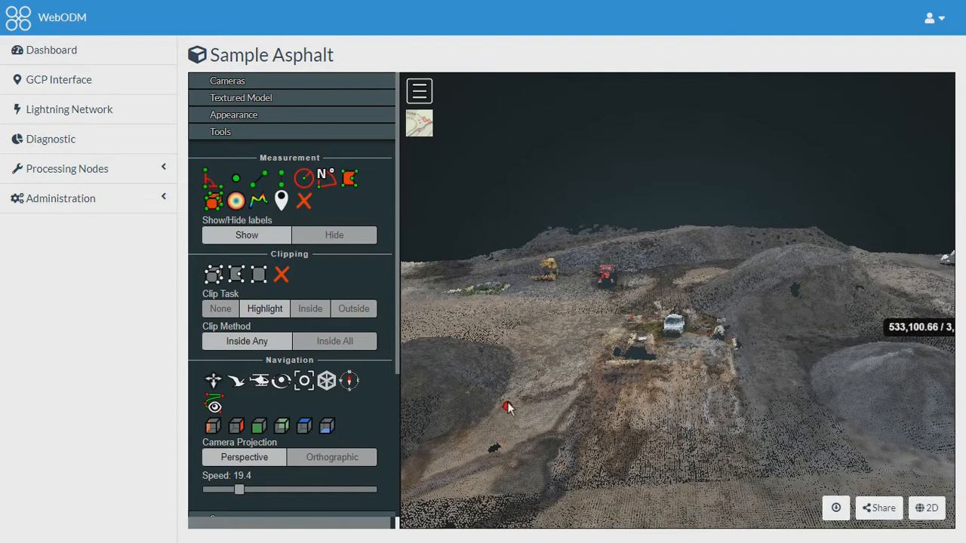
Step: Draw a 25 m distance across the road and extend the path around the dark patch
left_click_drag(506, 408, 652, 391)
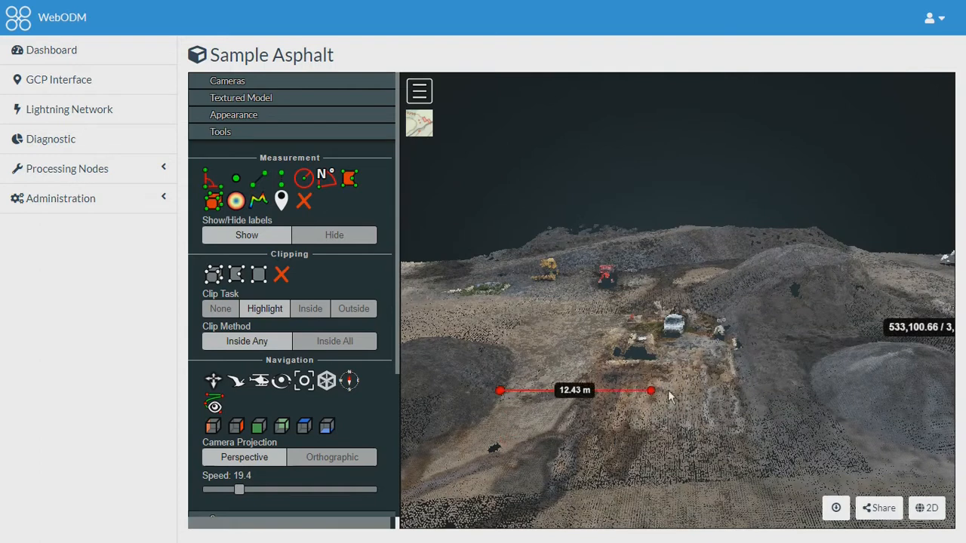
left_click_drag(652, 389, 812, 389)
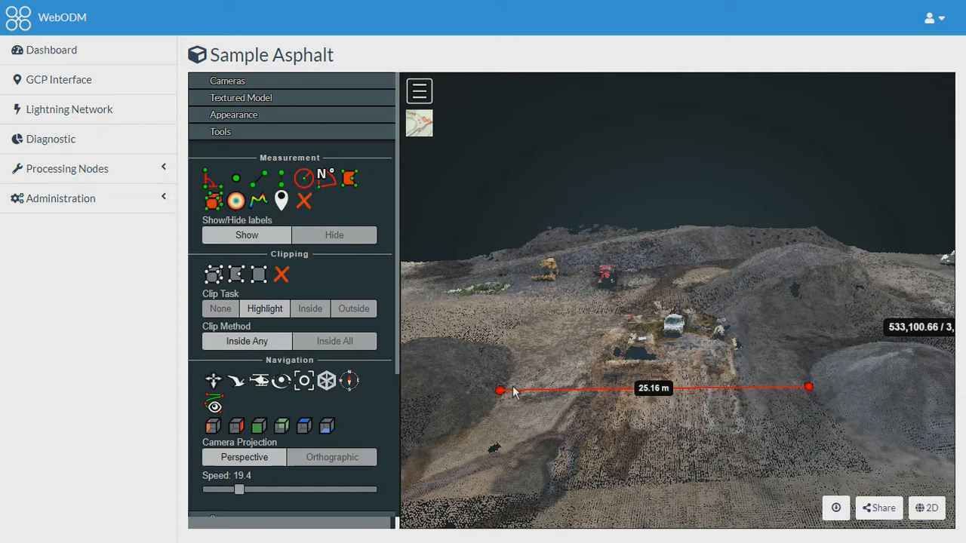
mouse_move(528, 411)
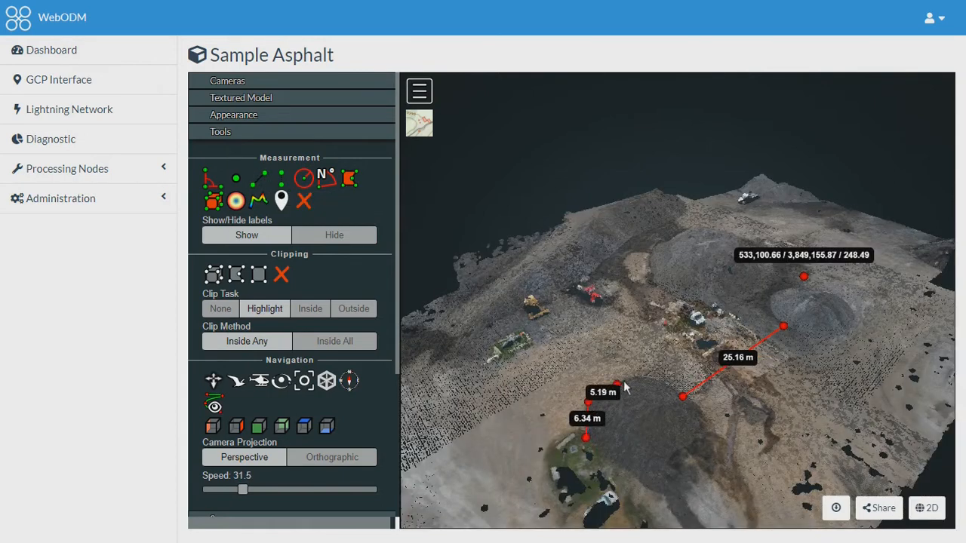
left_click(679, 395)
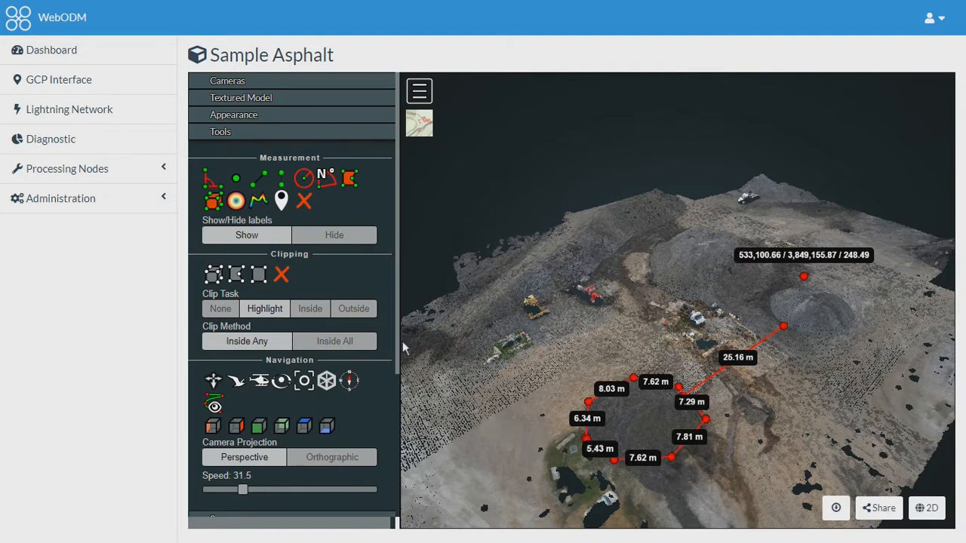
scroll("down", 3)
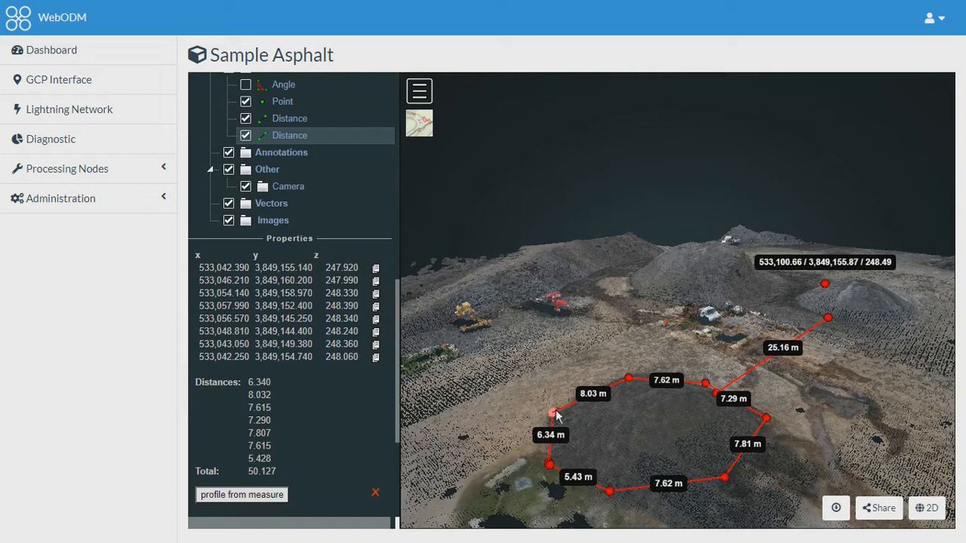
mouse_move(507, 394)
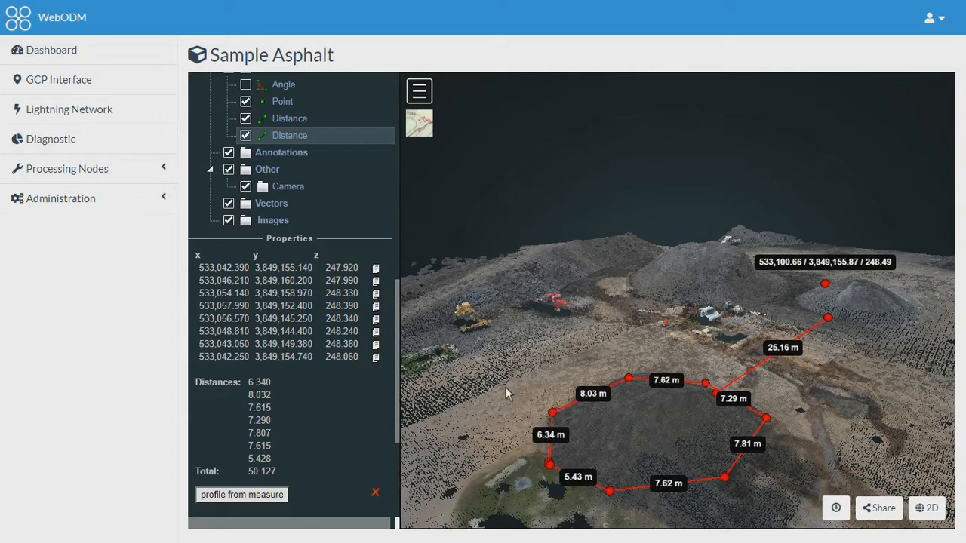
mouse_move(556, 422)
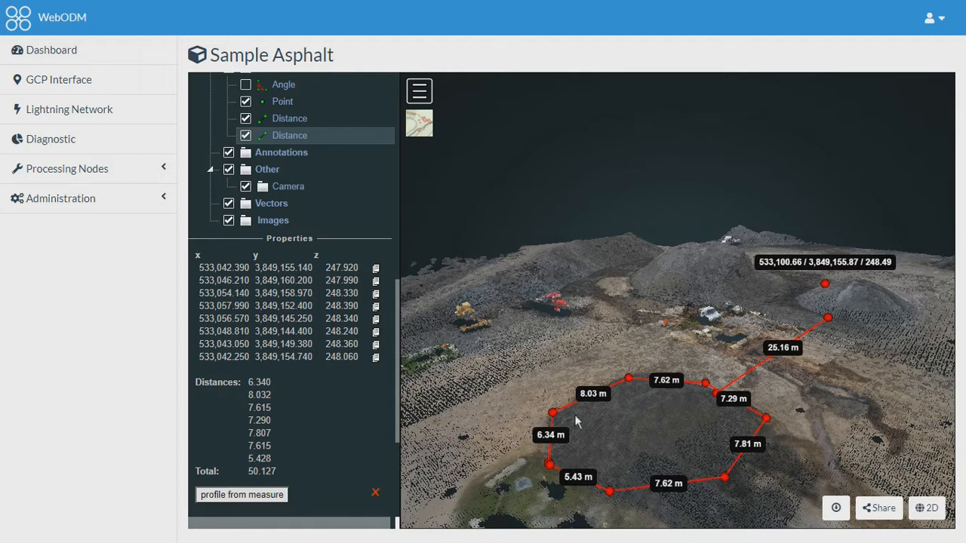
mouse_move(626, 423)
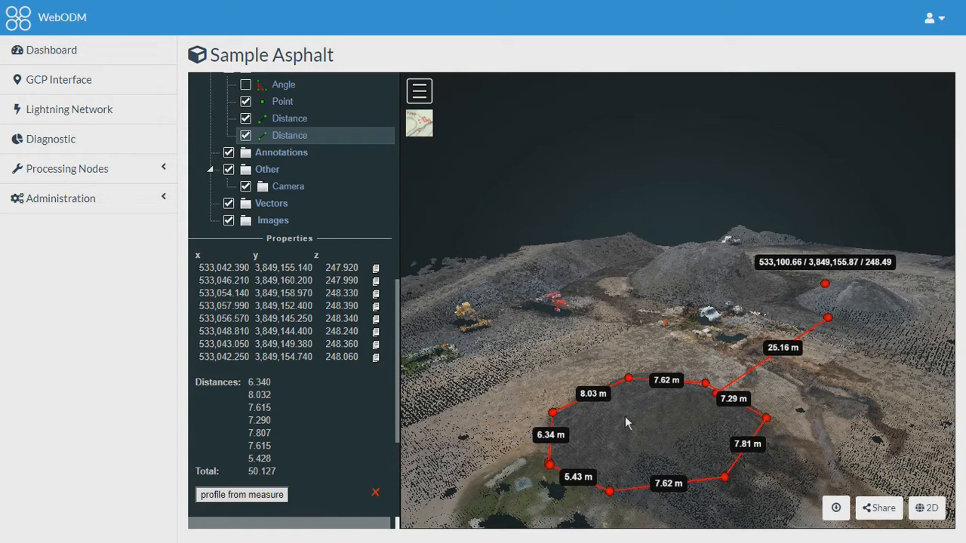
mouse_move(249, 392)
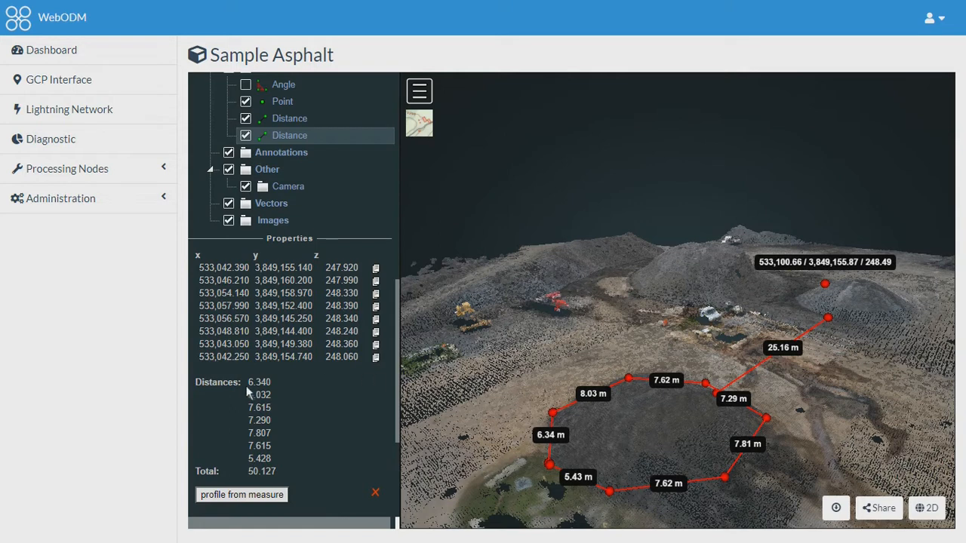
Step: Review the loop's leg distances and 50.127 total, then delete the loop measurement
left_click_drag(259, 381, 259, 447)
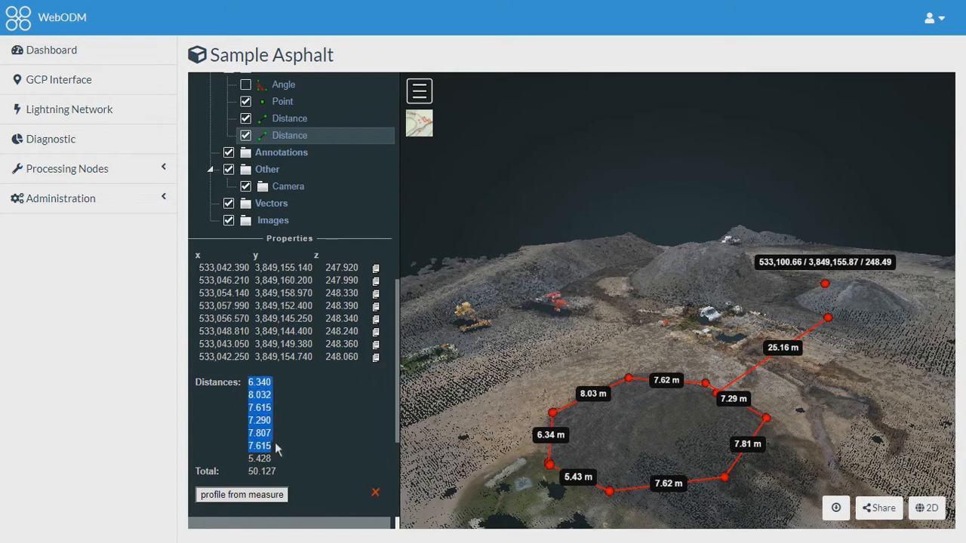
mouse_move(350, 458)
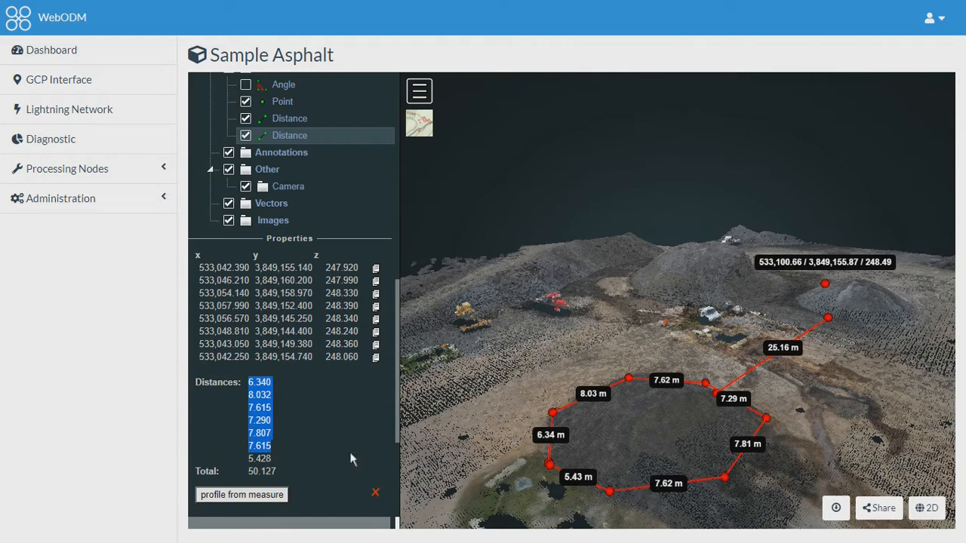
double_click(259, 471)
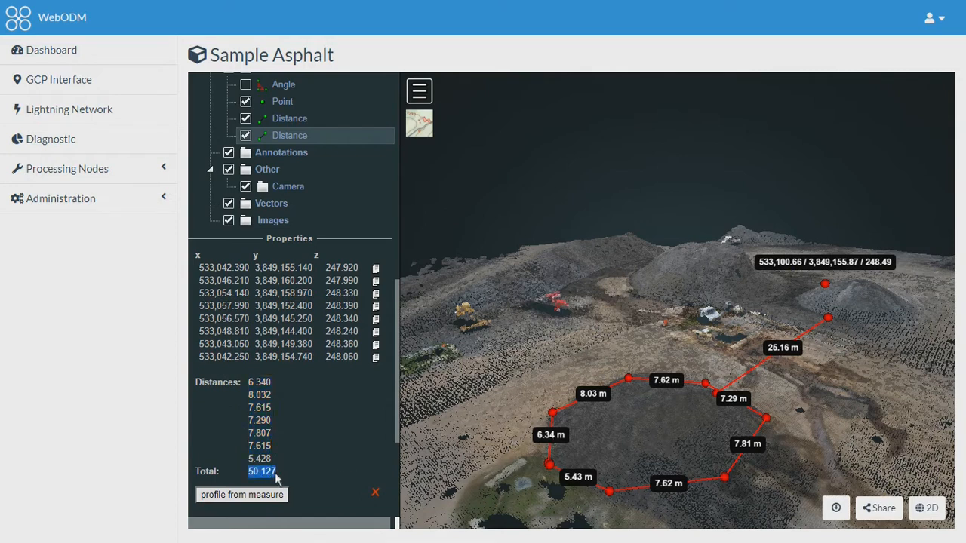
mouse_move(300, 439)
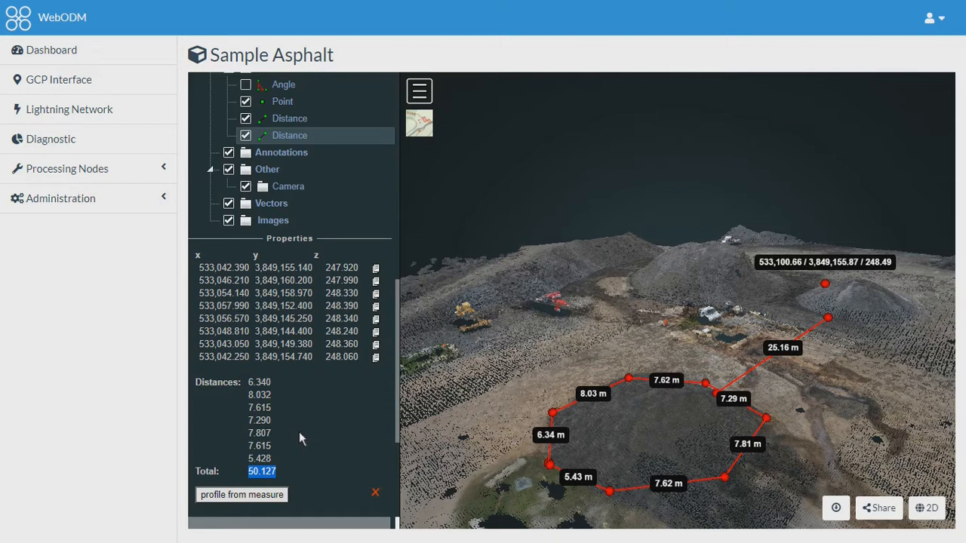
scroll("down", 3)
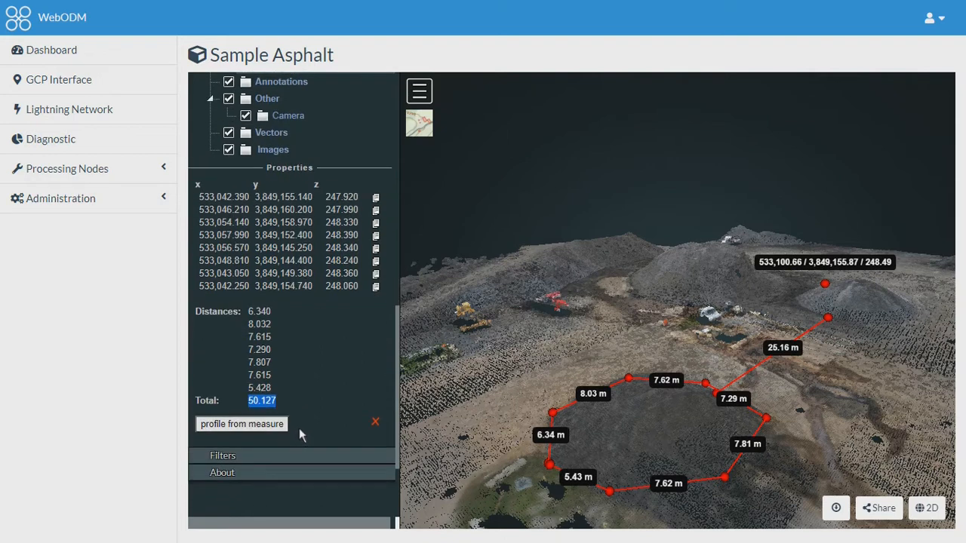
mouse_move(300, 436)
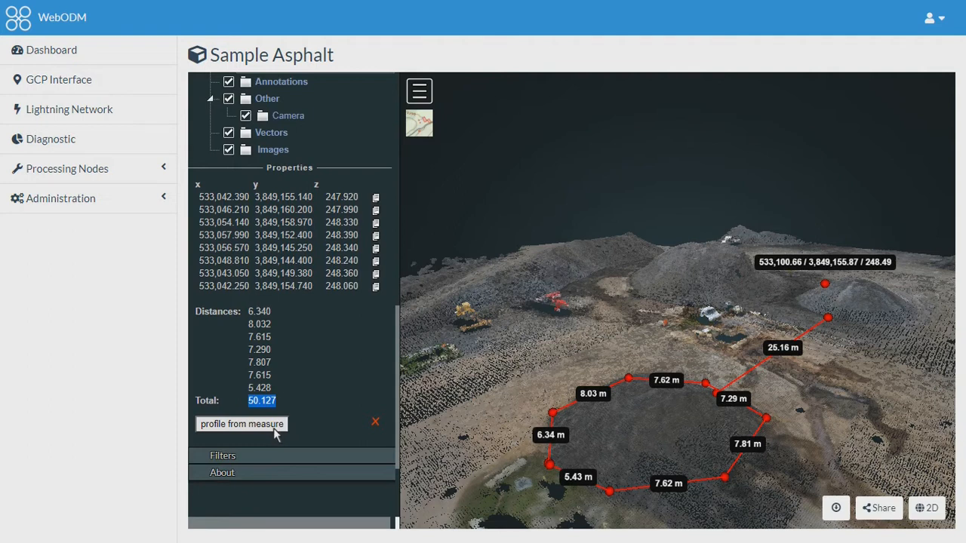
mouse_move(398, 428)
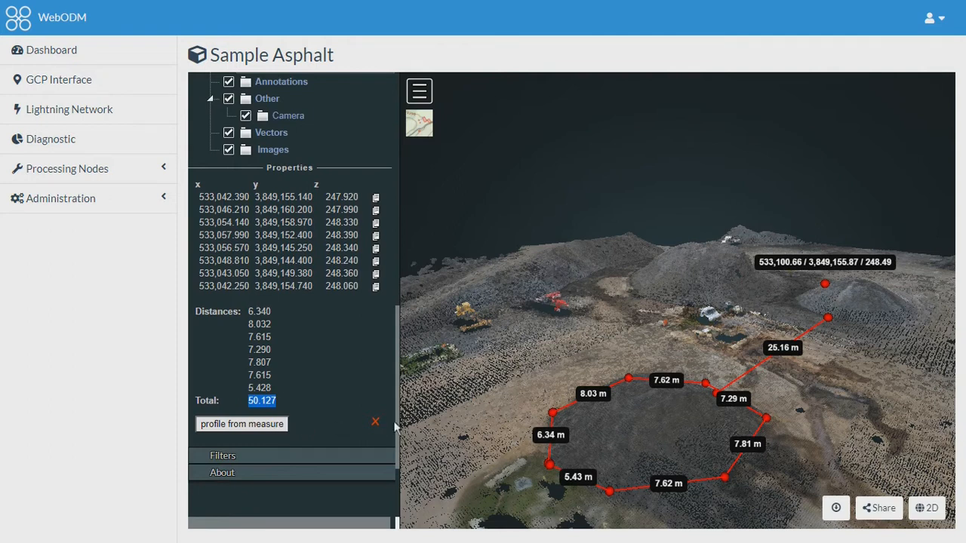
left_click(374, 423)
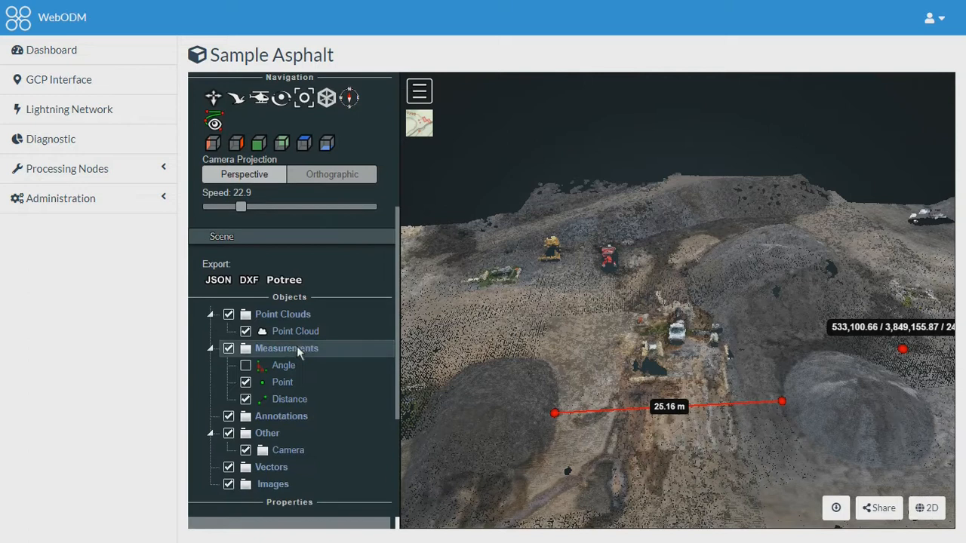
Step: Scroll to Objects > Measurements and untick the 25.16 m Distance item
scroll("down", 3)
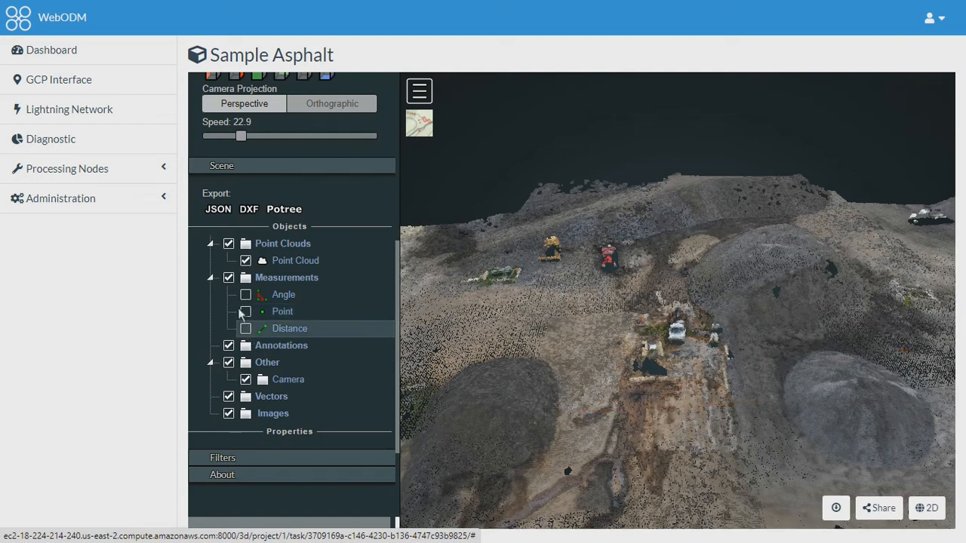
scroll("down", 3)
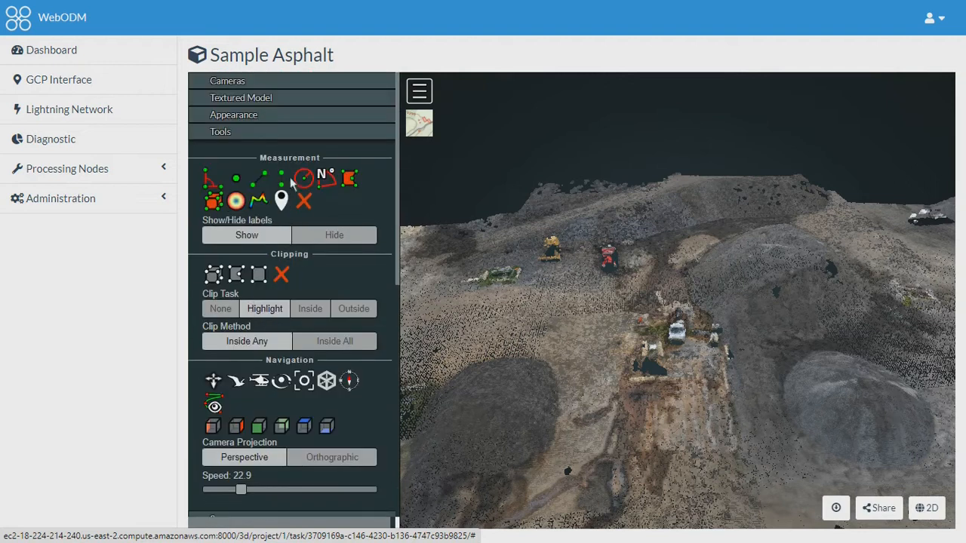
mouse_move(281, 200)
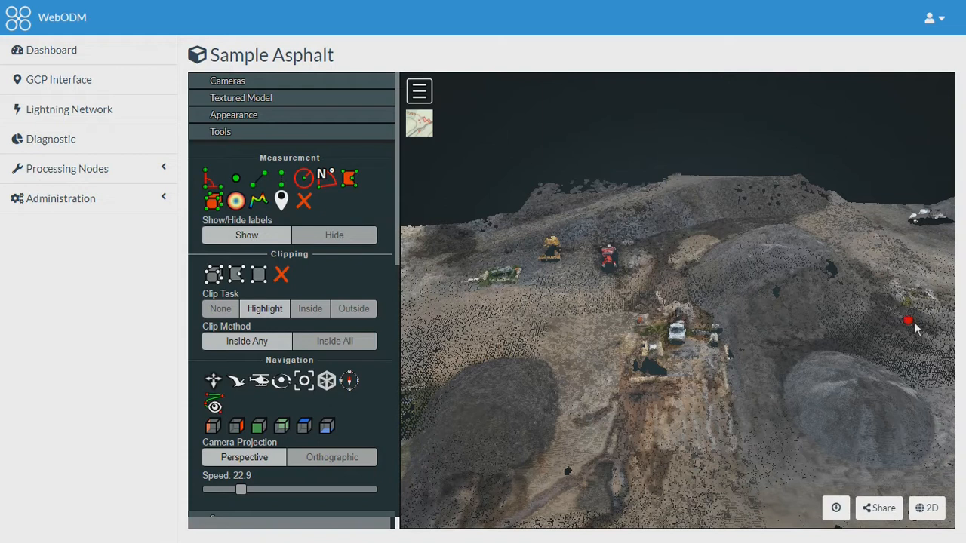
mouse_move(785, 421)
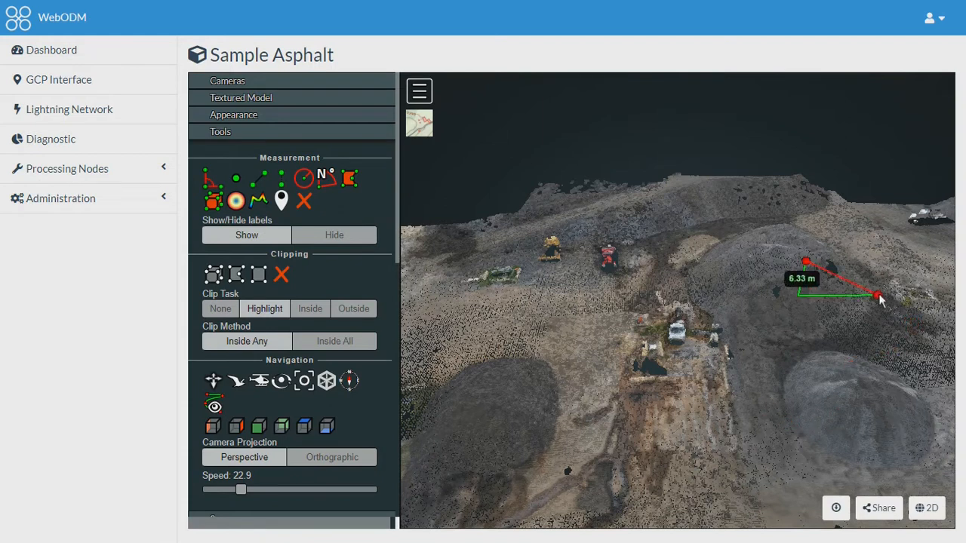
Step: Place a 6.42 m height measurement on the right-hand slope and pull back to view it
left_click_drag(878, 294, 887, 299)
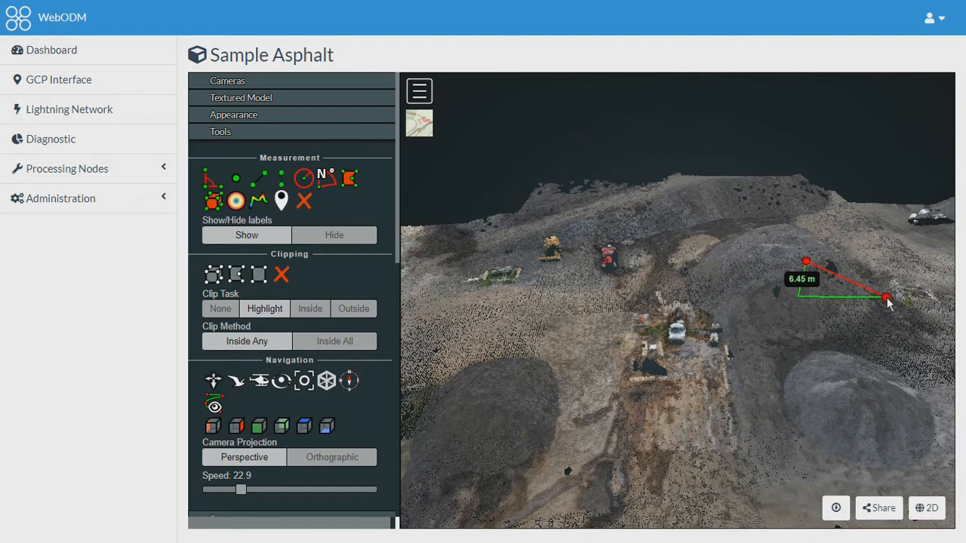
mouse_move(903, 336)
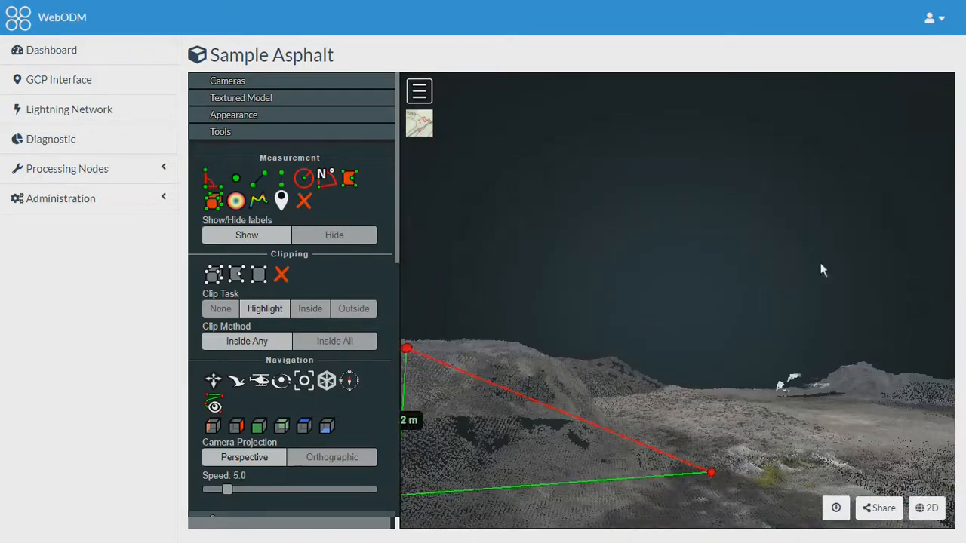
left_click_drag(823, 270, 697, 474)
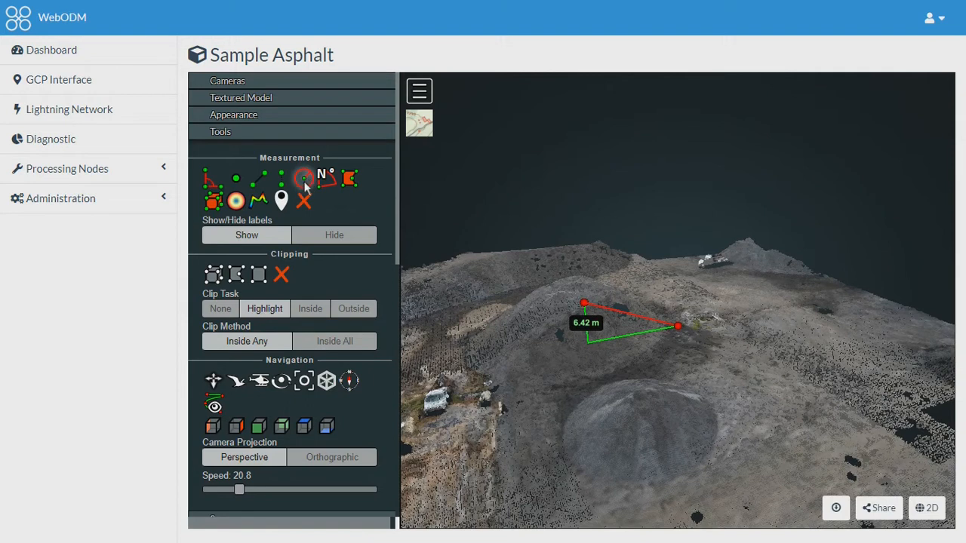
mouse_move(528, 328)
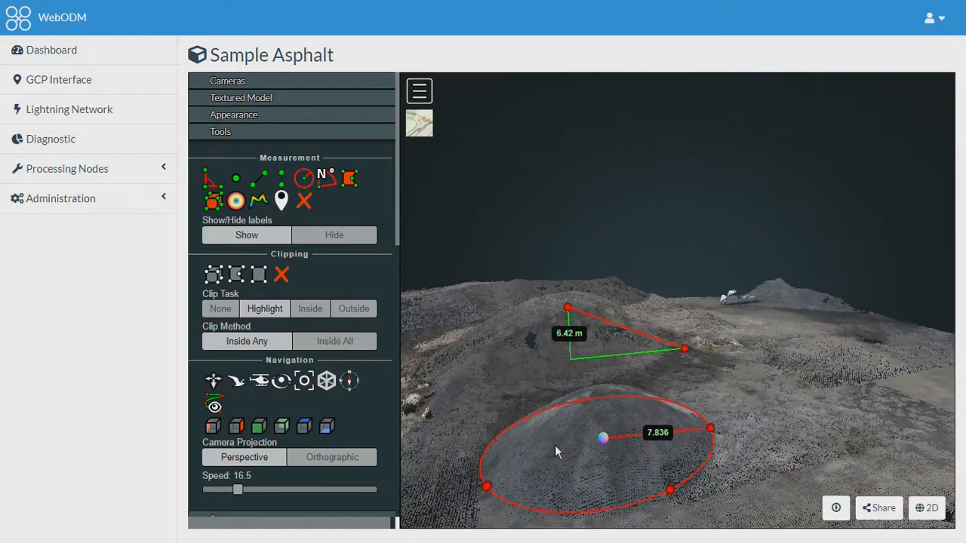
Step: Review the ground circle's properties: radius 7.836, circumference 49.238
scroll("down", 3)
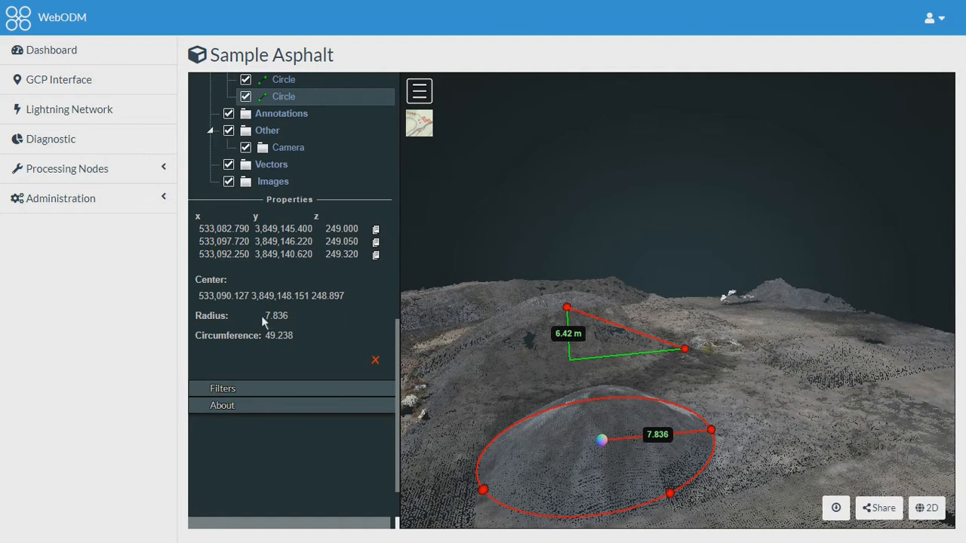
mouse_move(296, 328)
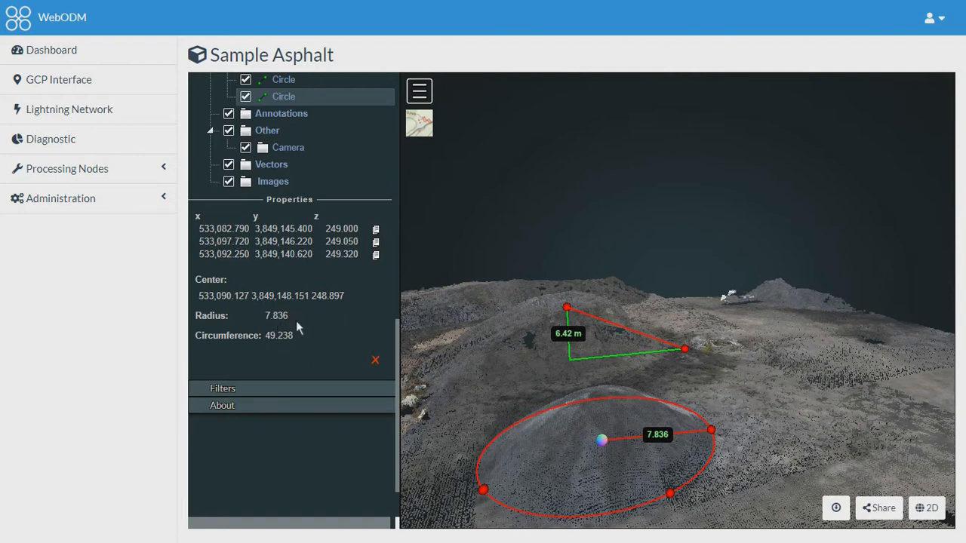
mouse_move(296, 346)
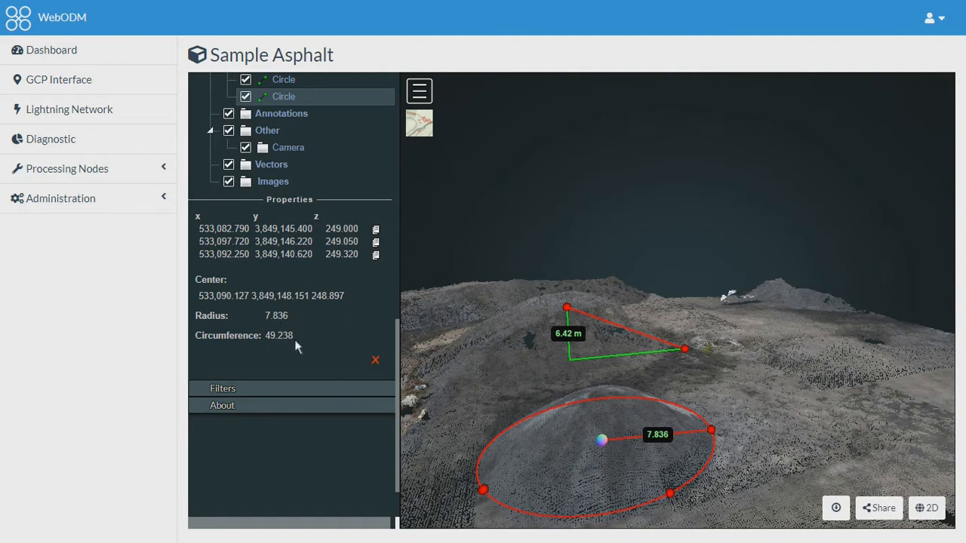
mouse_move(307, 325)
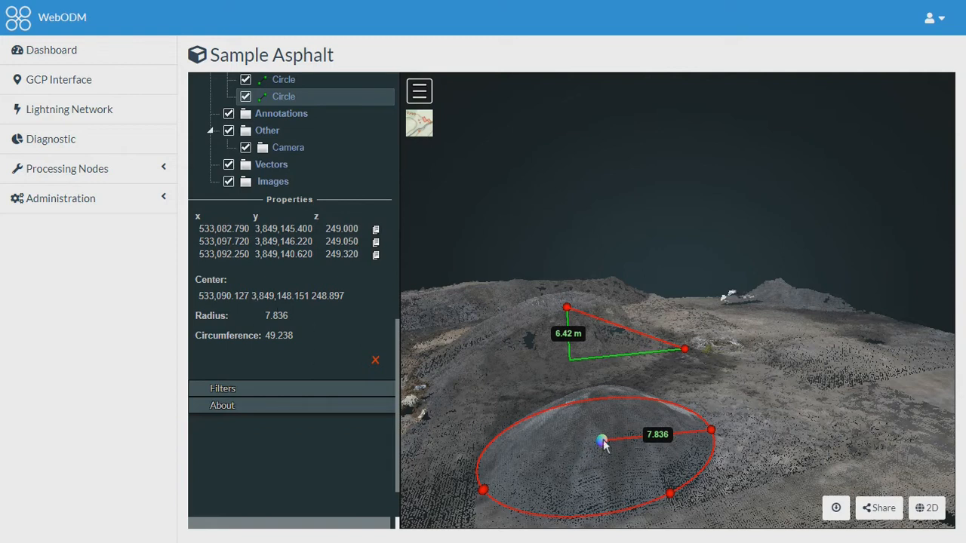
mouse_move(486, 399)
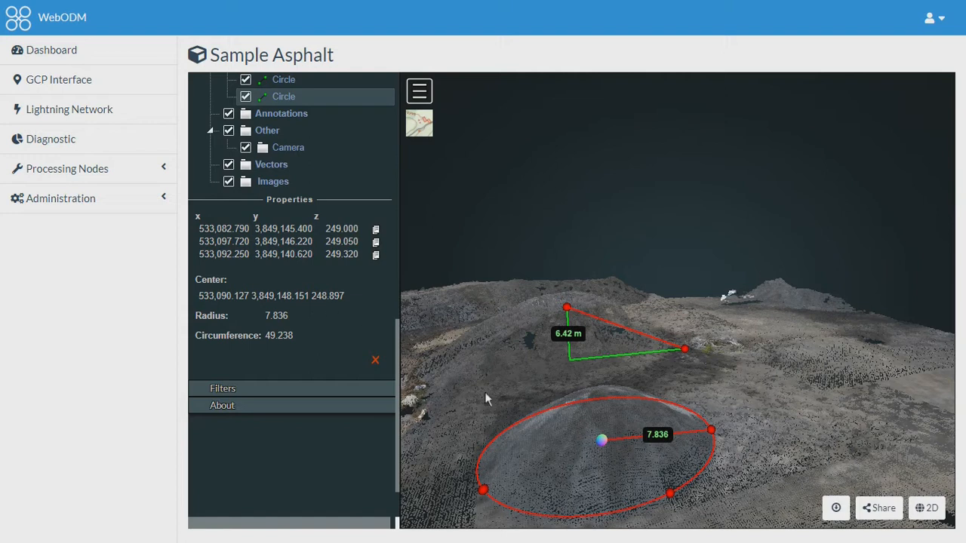
mouse_move(595, 425)
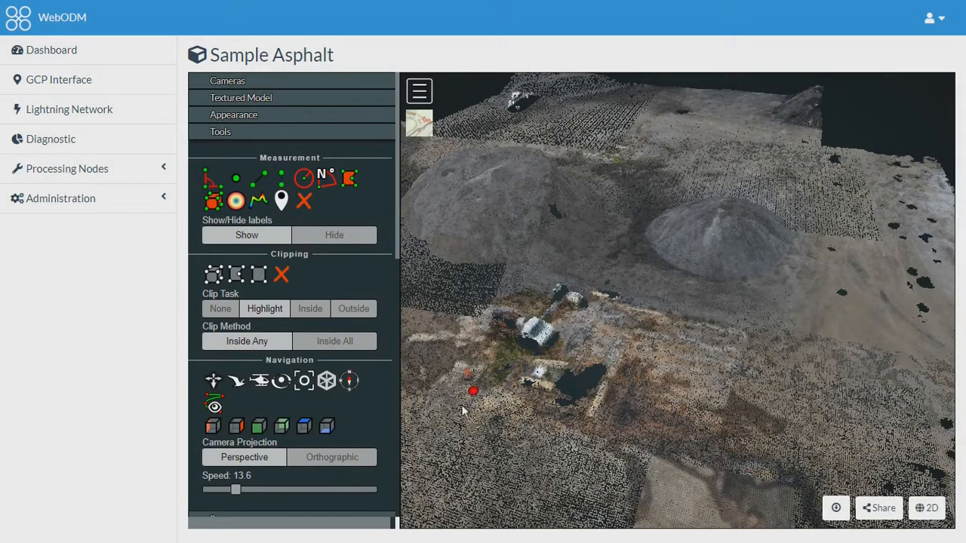
Step: Draw a four-sided area of about 282.5 m² enclosing the small buildings
left_click(498, 289)
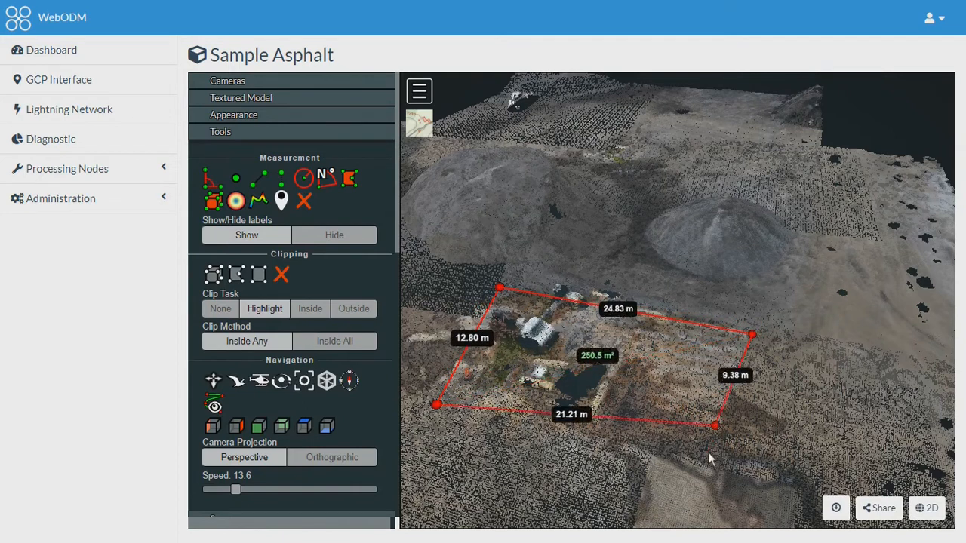
left_click_drag(715, 425, 715, 458)
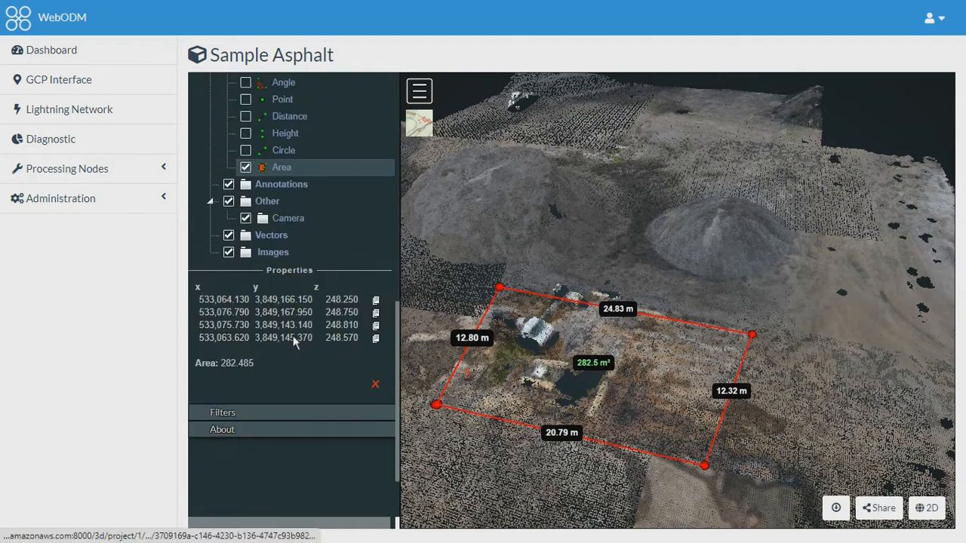
mouse_move(285, 339)
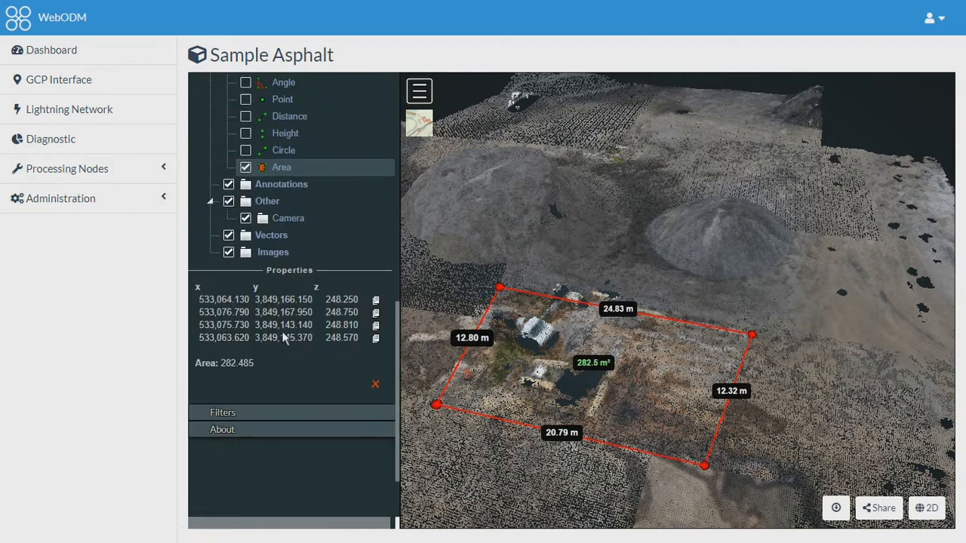
mouse_move(283, 338)
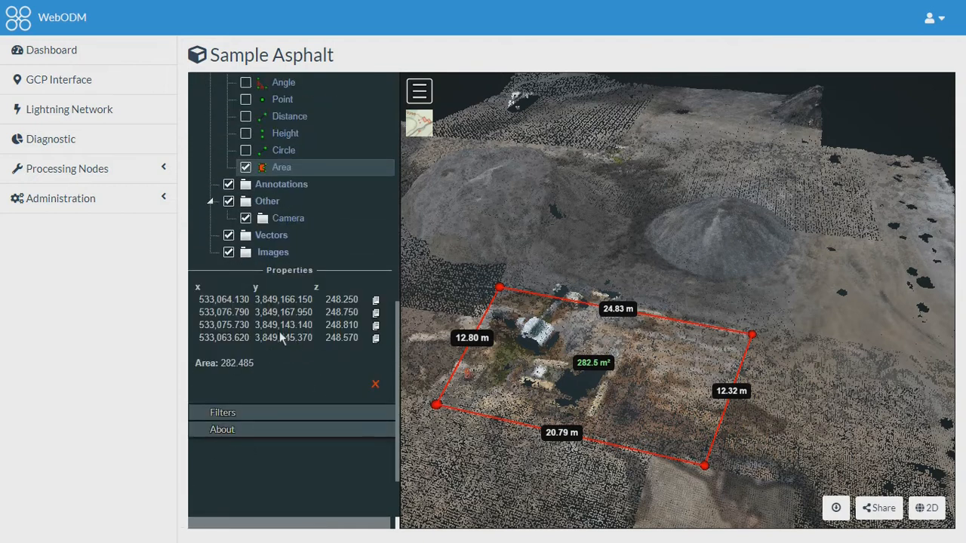
mouse_move(448, 360)
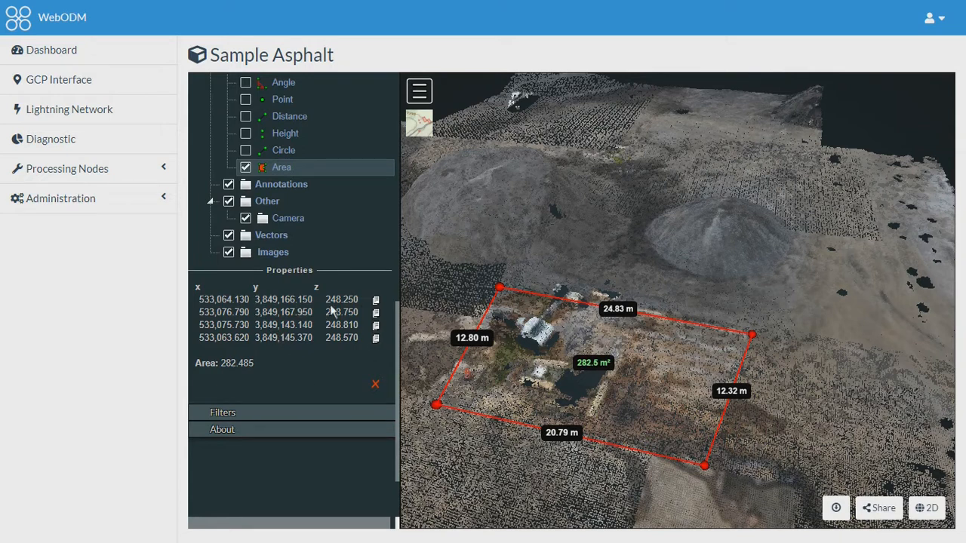
double_click(237, 363)
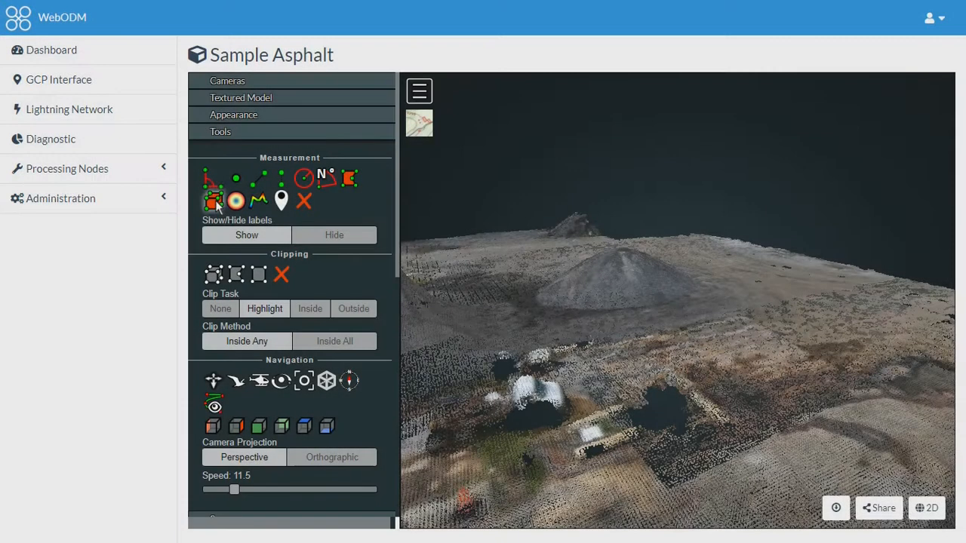
mouse_move(215, 200)
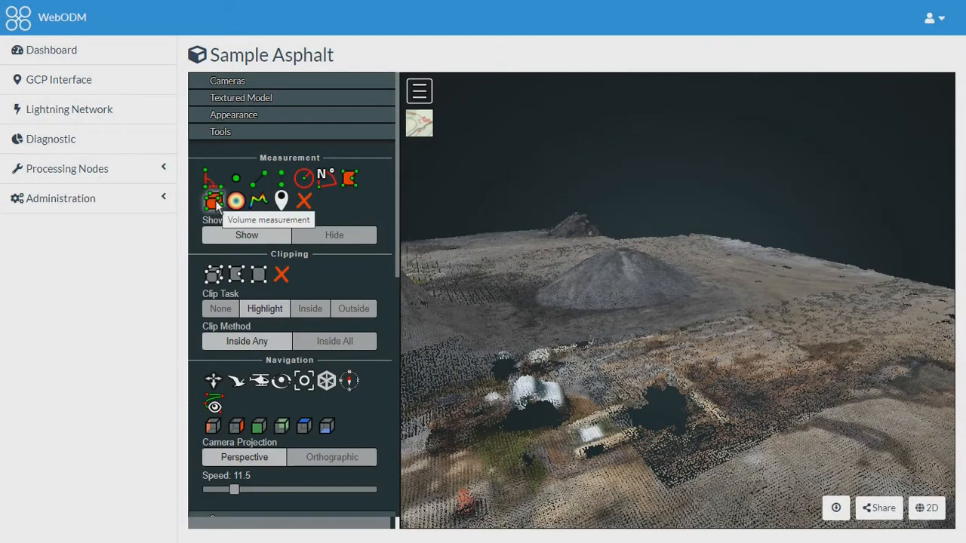
Step: Place a volume box on the ground and resize it to read 28.000 m³
left_click(215, 201)
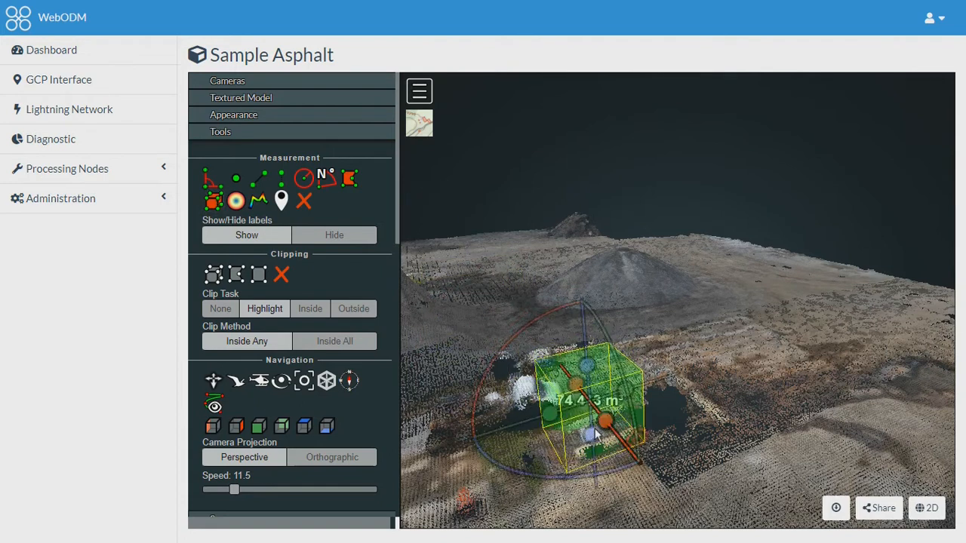
left_click_drag(596, 420, 736, 390)
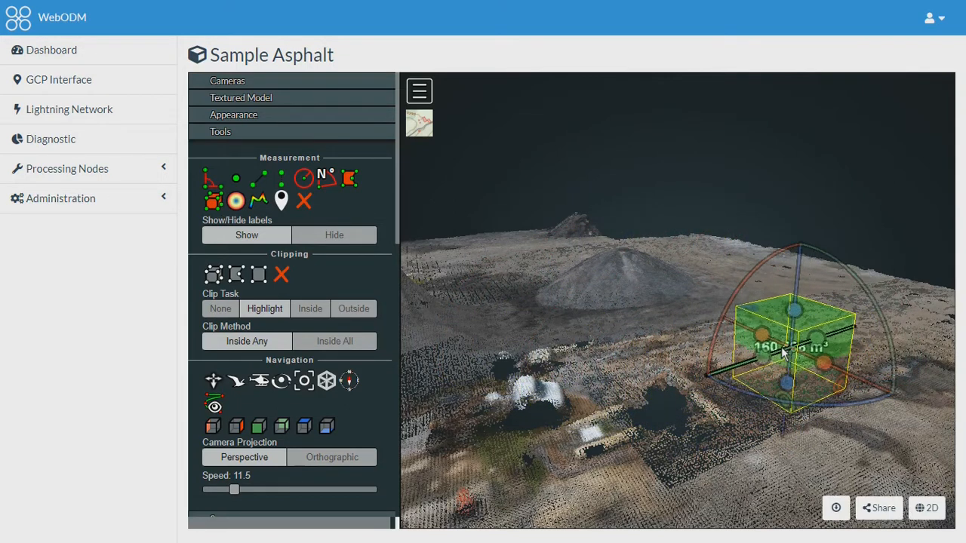
left_click_drag(792, 347, 516, 385)
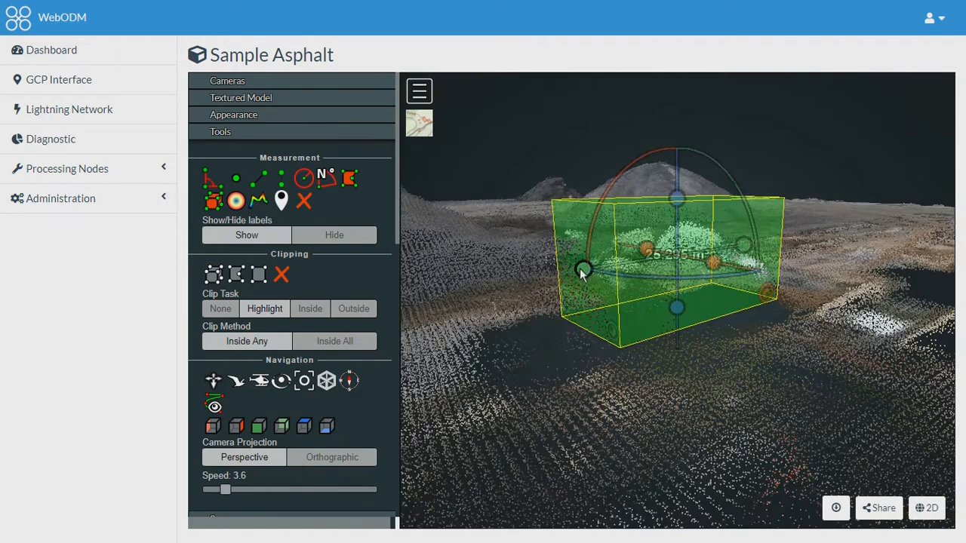
left_click_drag(581, 272, 551, 332)
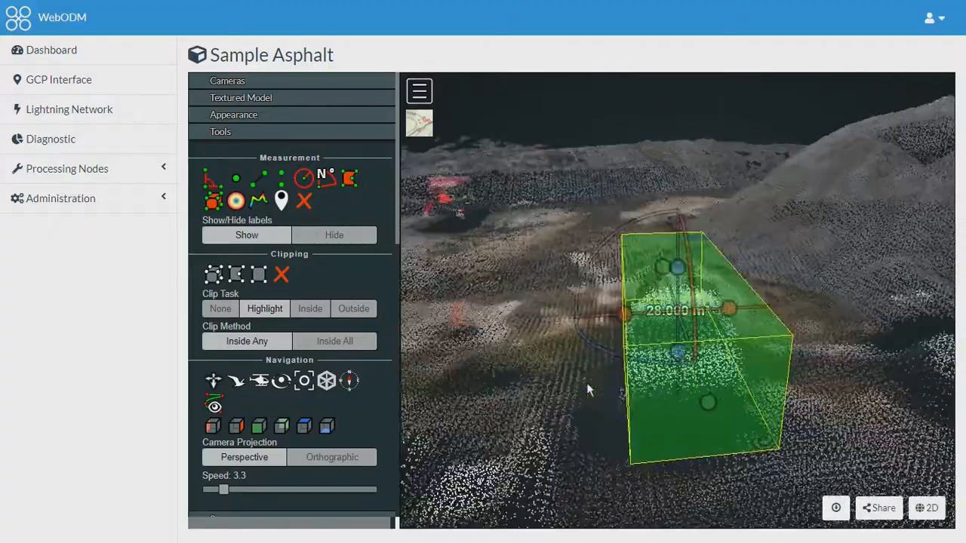
left_click_drag(589, 389, 687, 395)
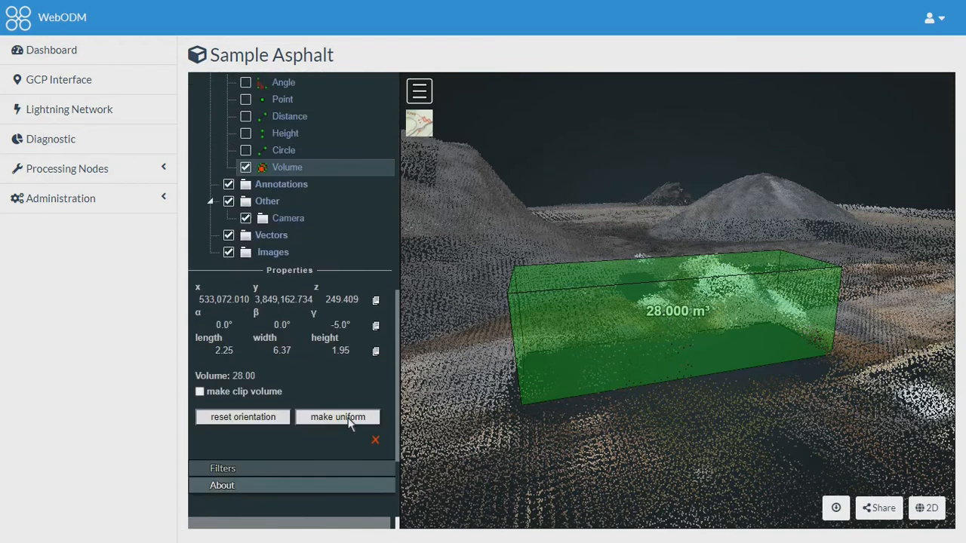
mouse_move(214, 319)
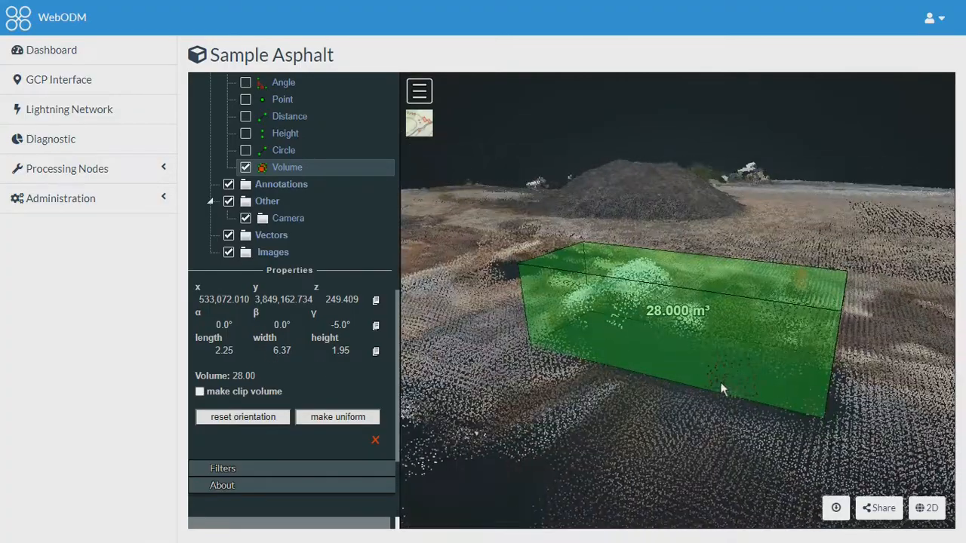
Step: Orbit around the 28 m³ volume box and look down on the site from above
left_click_drag(721, 389, 645, 371)
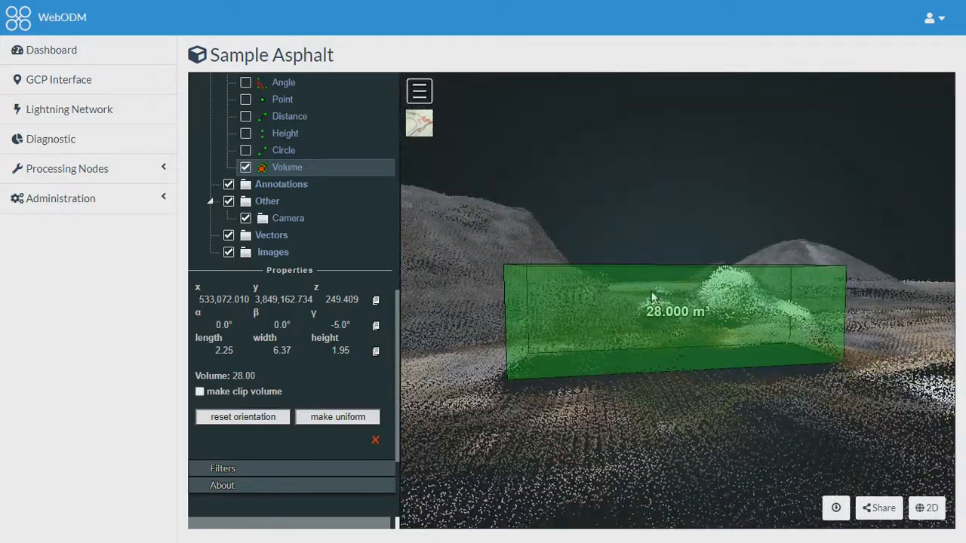
left_click_drag(652, 299, 601, 349)
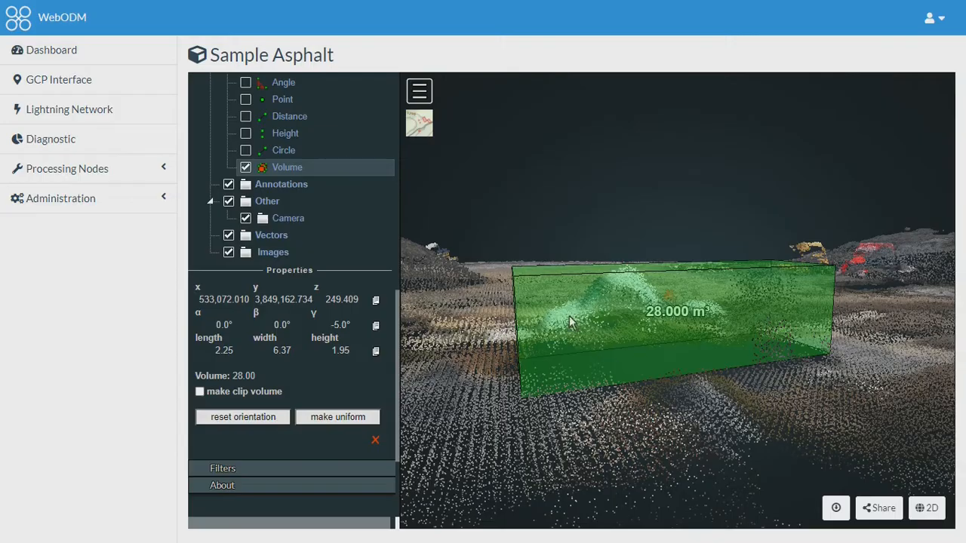
left_click_drag(570, 320, 706, 335)
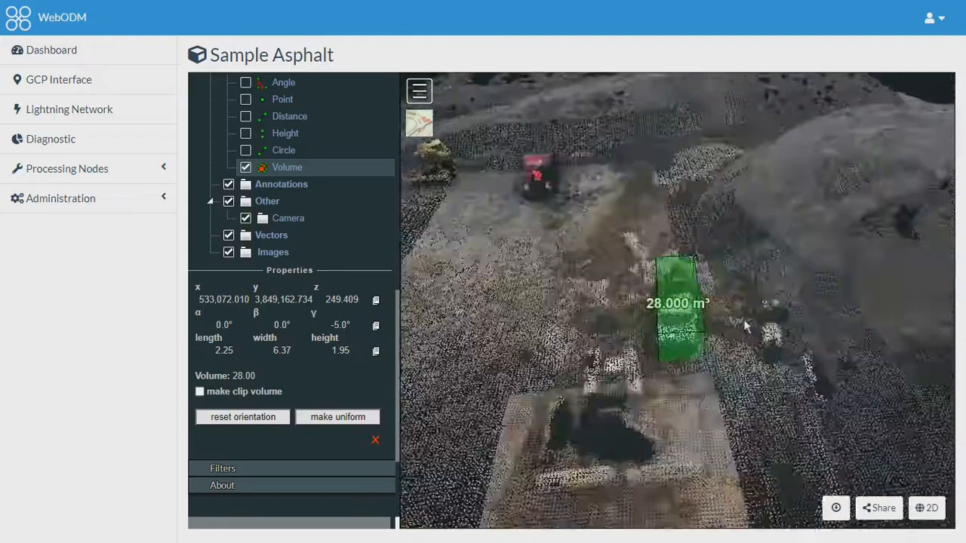
left_click_drag(747, 324, 611, 305)
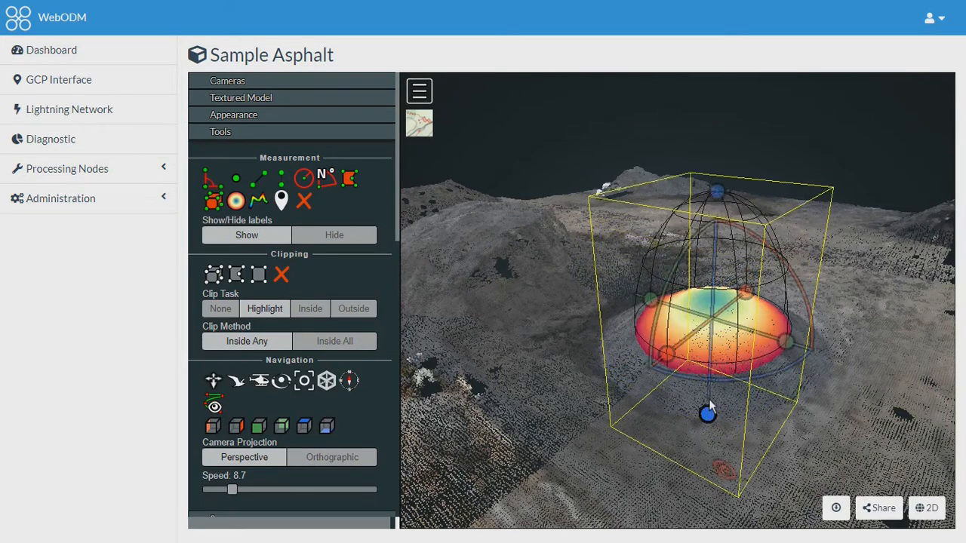
Step: Scale and flatten the sphere volume onto the mound, reading about 983.69
left_click_drag(710, 411, 724, 350)
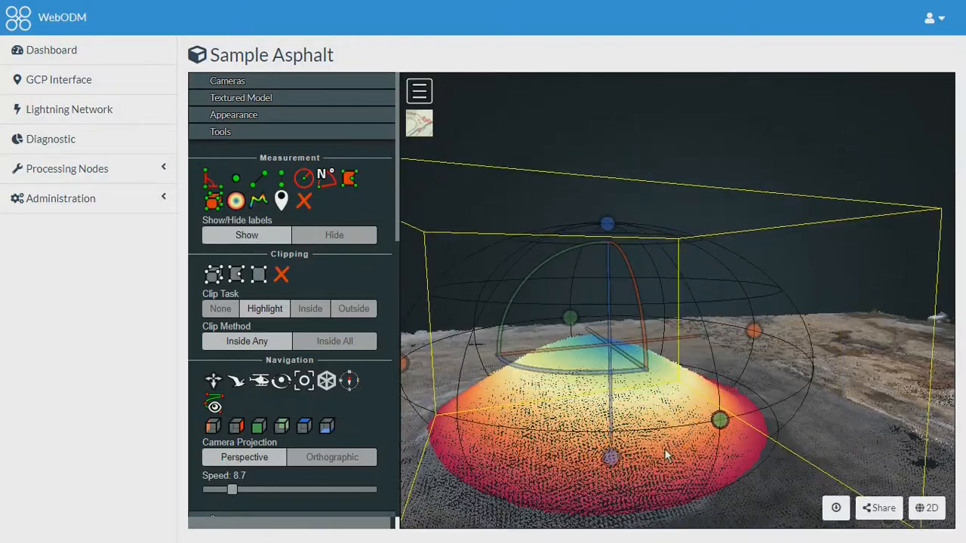
left_click_drag(664, 452, 498, 425)
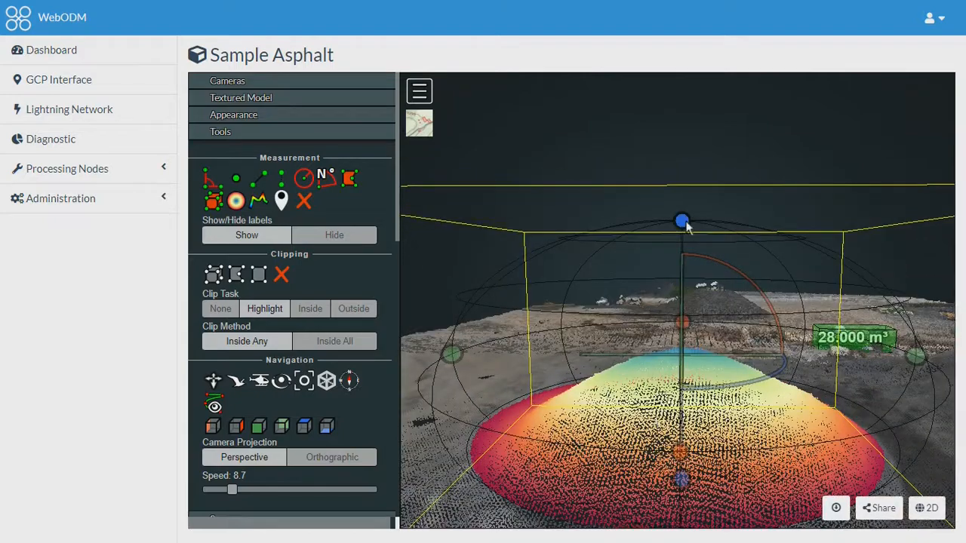
left_click_drag(682, 220, 541, 453)
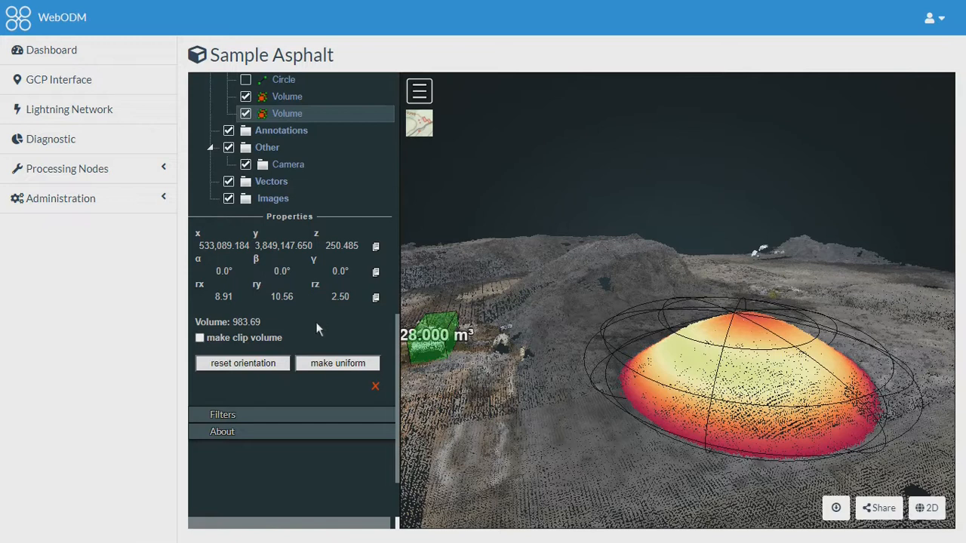
mouse_move(235, 329)
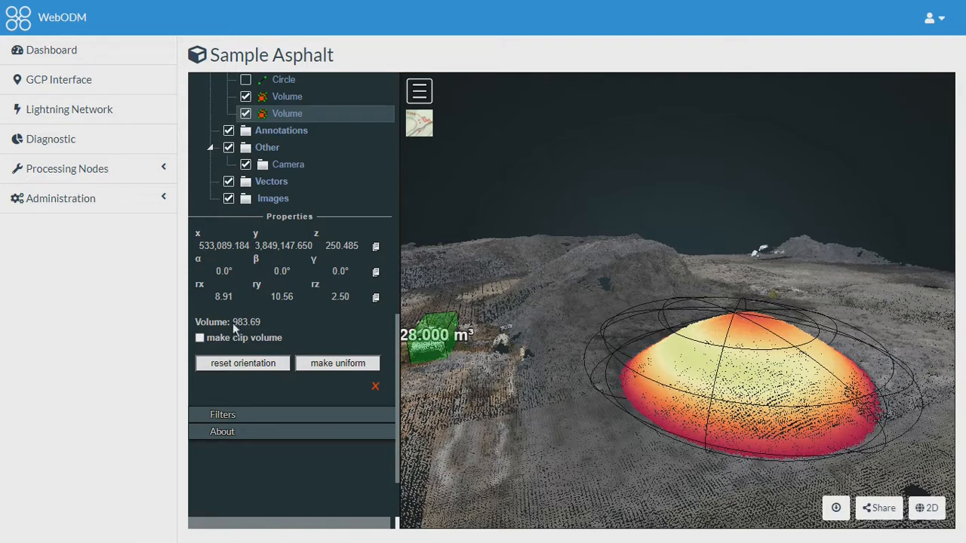
double_click(248, 323)
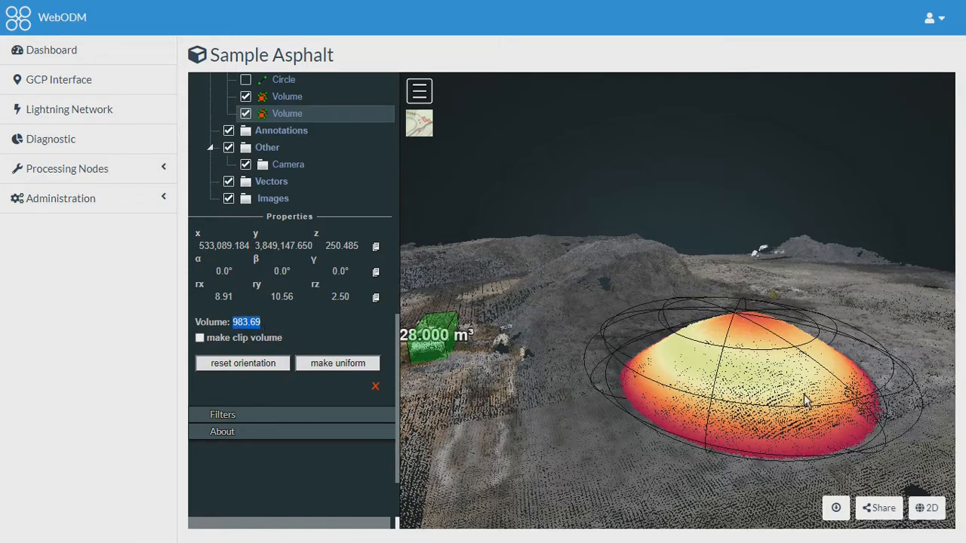
Step: Orbit around the mound to view the flattened sphere at ground level
left_click_drag(807, 400, 607, 389)
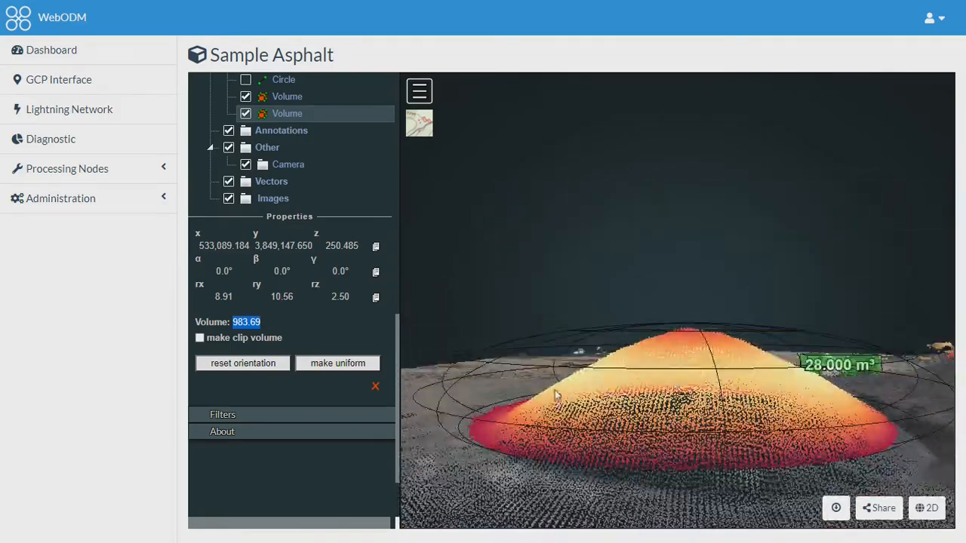
left_click_drag(555, 395, 556, 422)
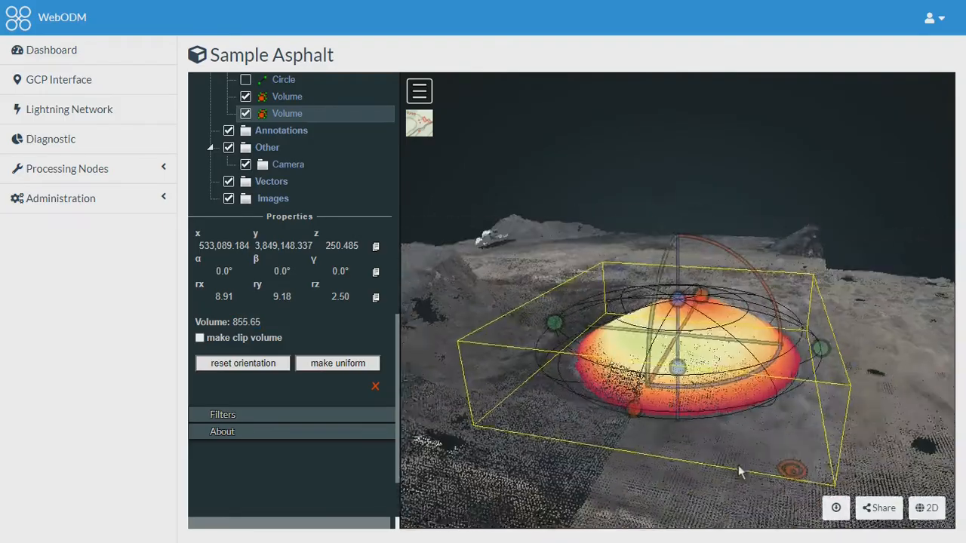
left_click_drag(740, 471, 535, 398)
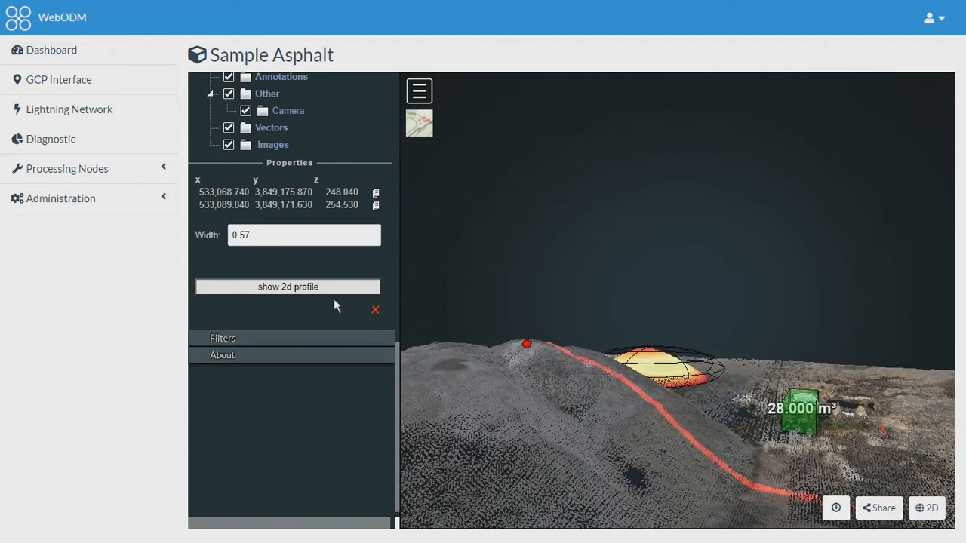
Step: Show the 2D height profile of the line and export its points as LAS(3D)
left_click(286, 286)
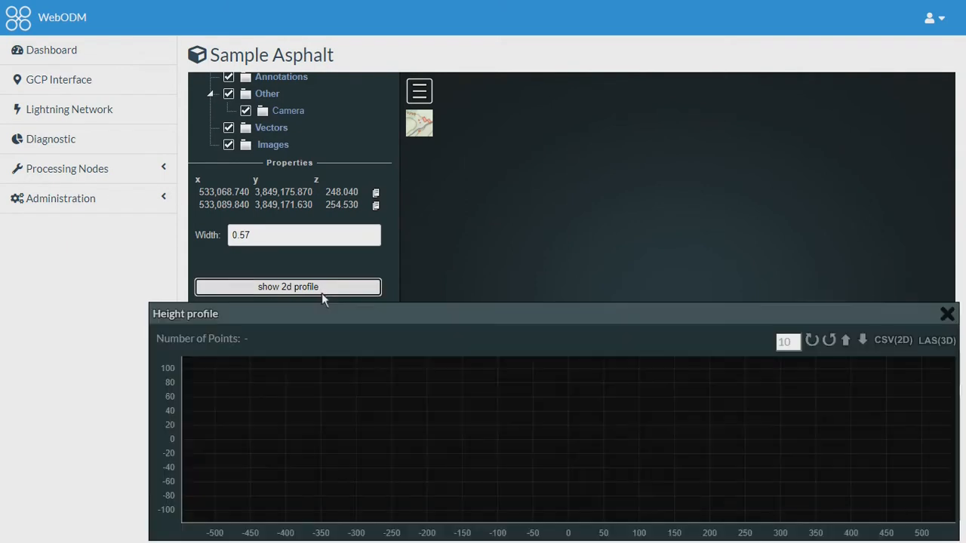
left_click(287, 287)
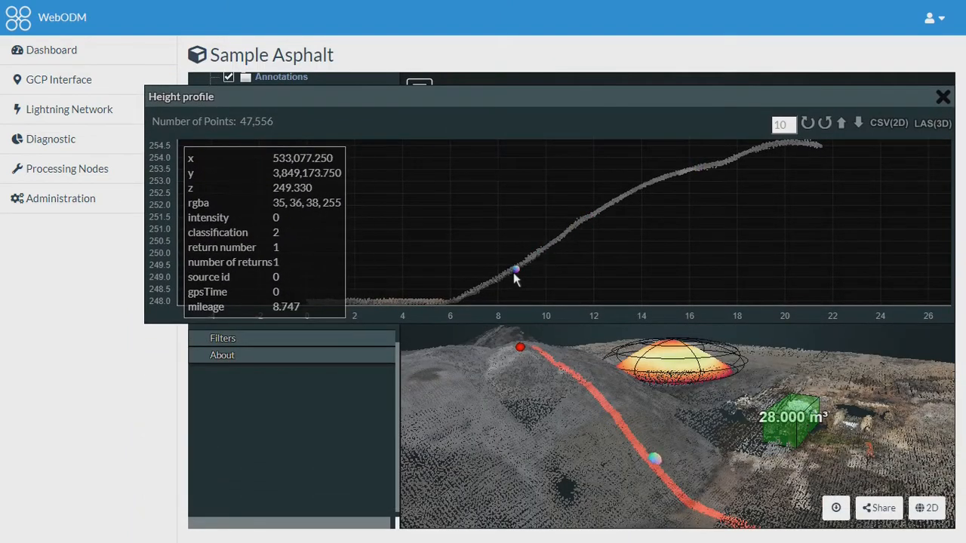
mouse_move(587, 221)
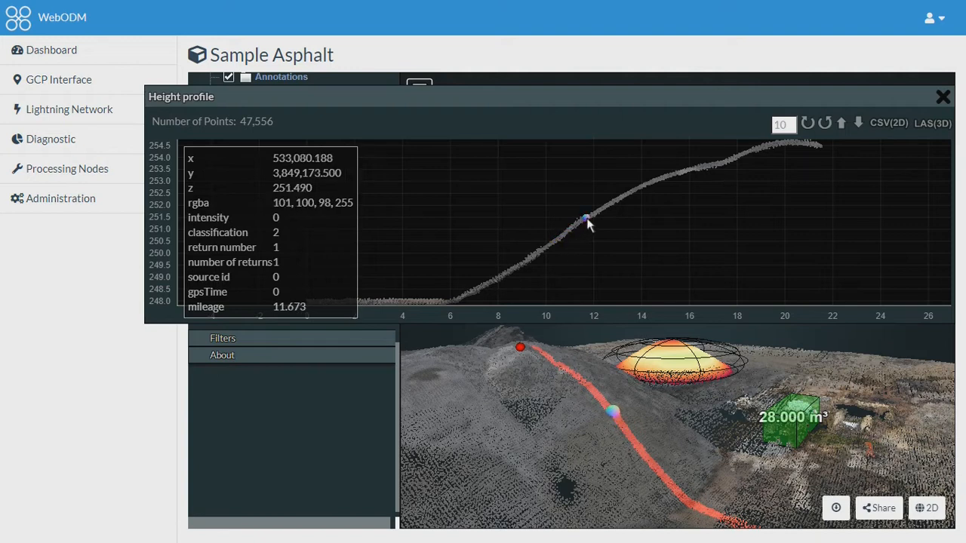
mouse_move(606, 211)
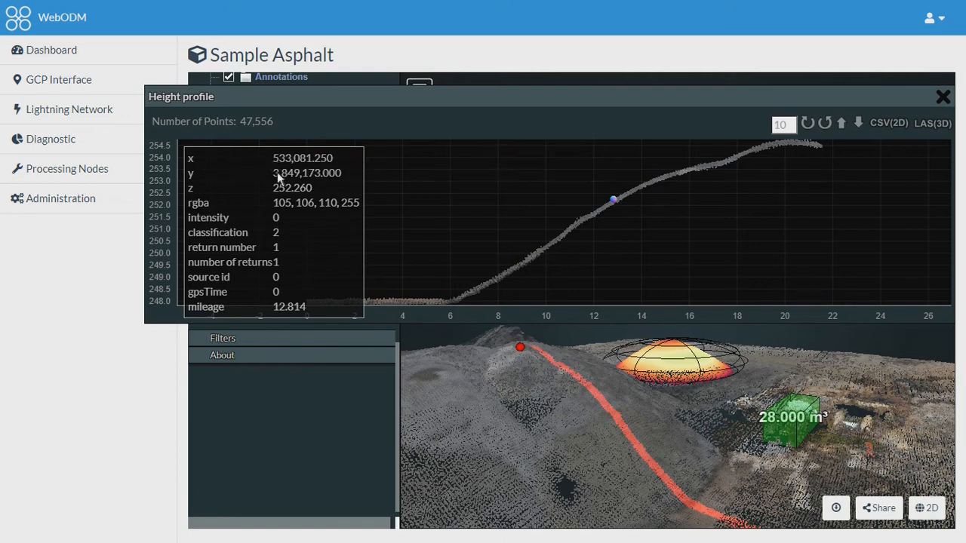
mouse_move(510, 178)
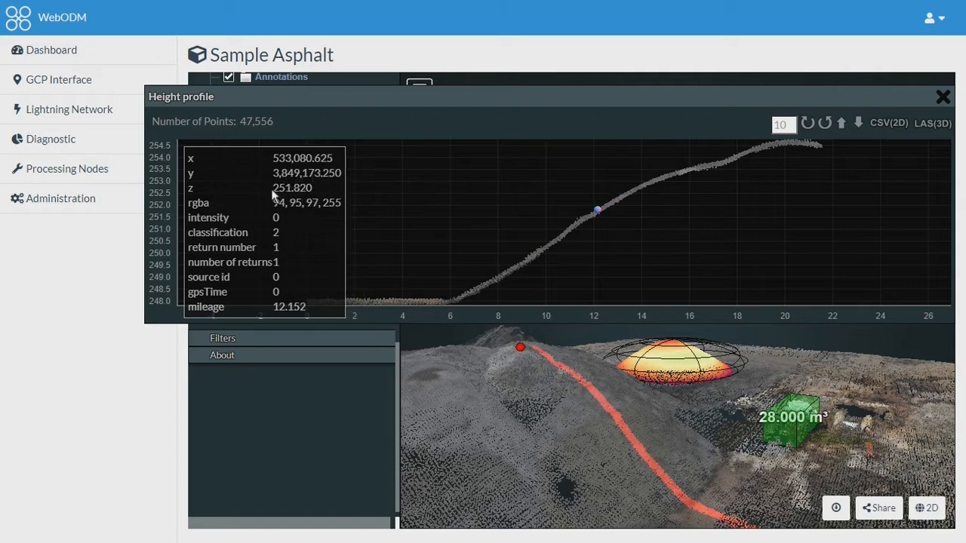
mouse_move(317, 198)
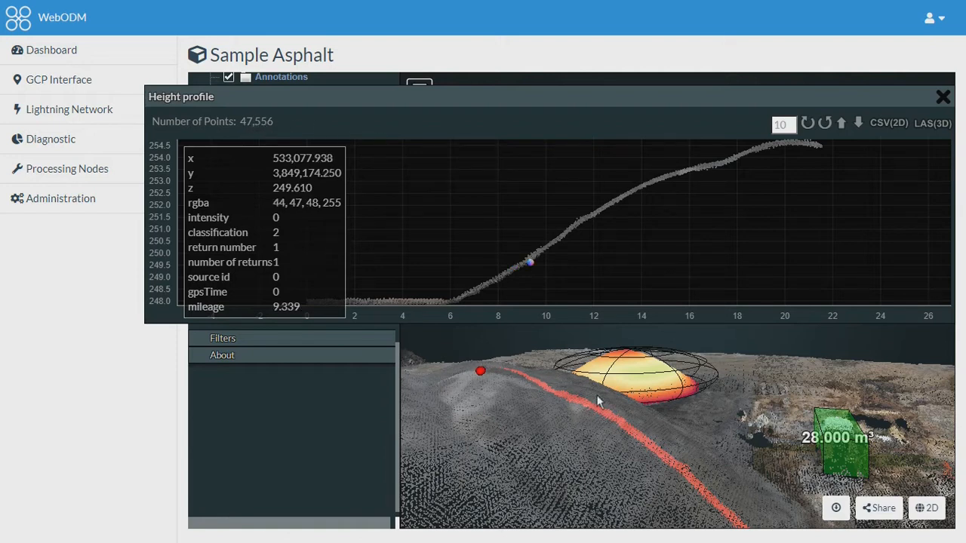
mouse_move(564, 235)
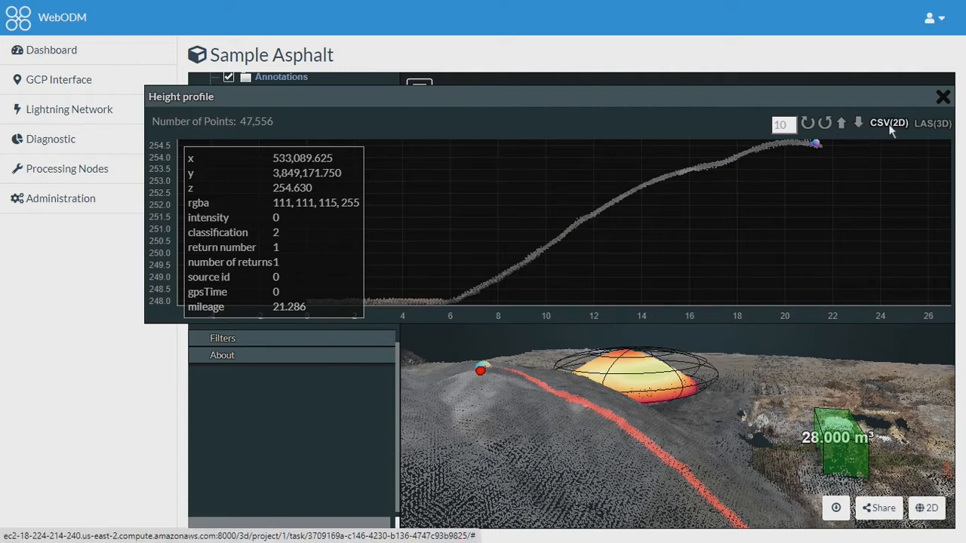
mouse_move(945, 134)
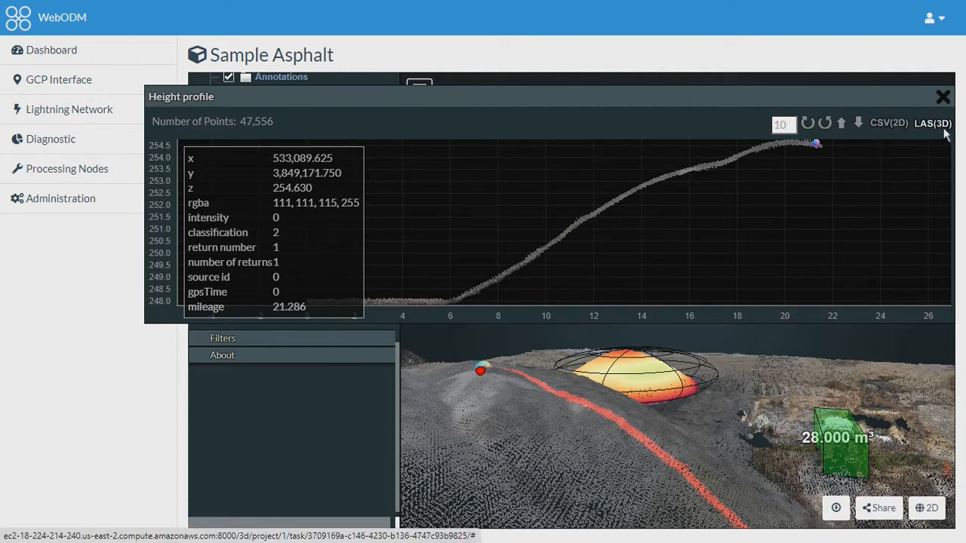
left_click(942, 97)
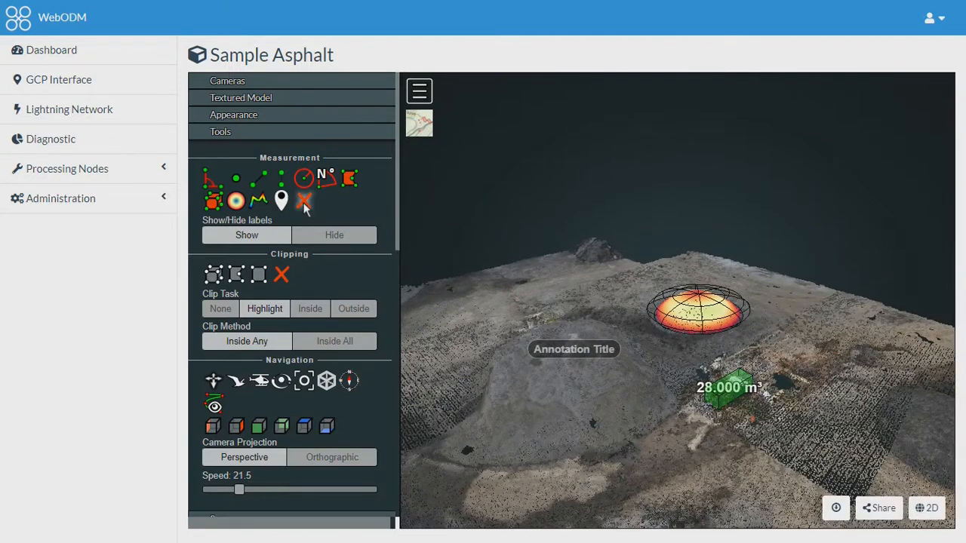
mouse_move(305, 199)
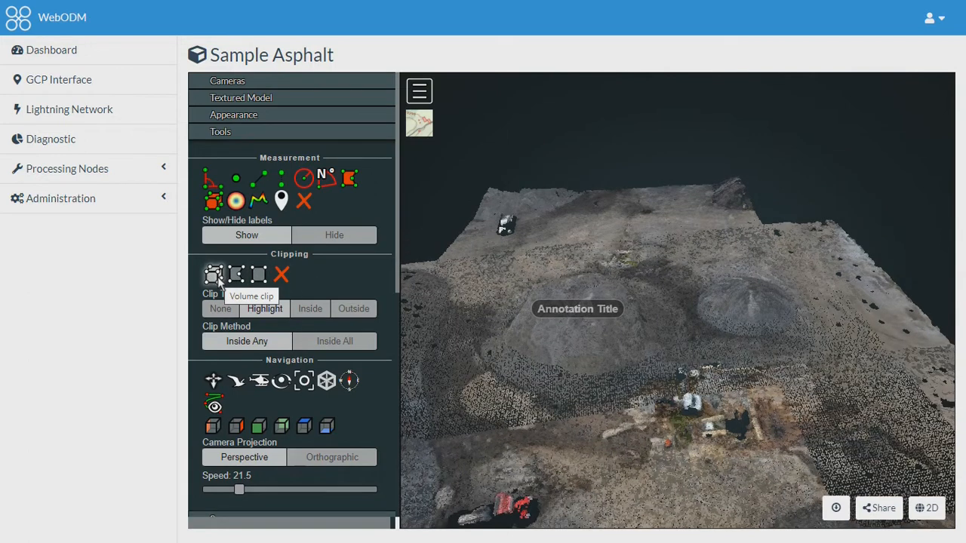
Step: Place a box clip volume over the gravel mound and resize it to fit
left_click(214, 275)
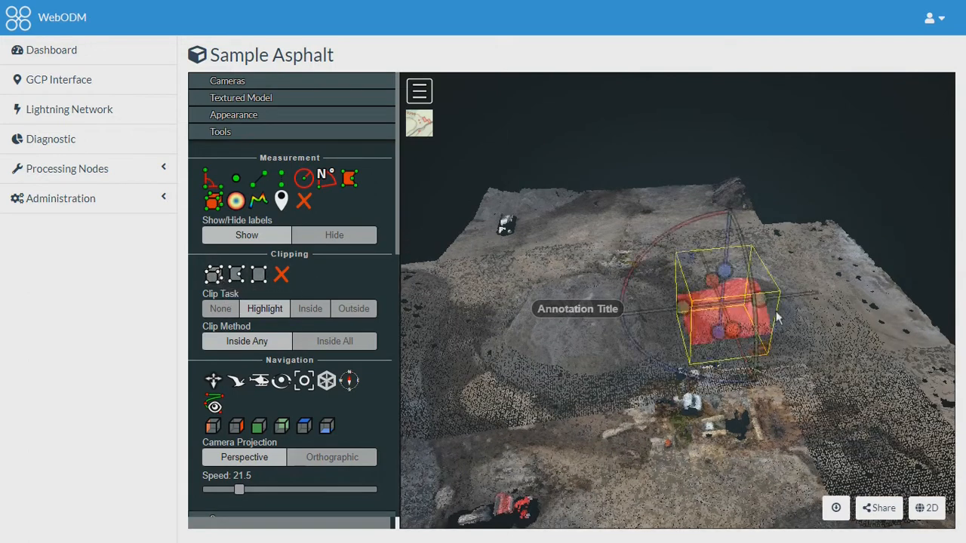
left_click_drag(777, 317, 833, 320)
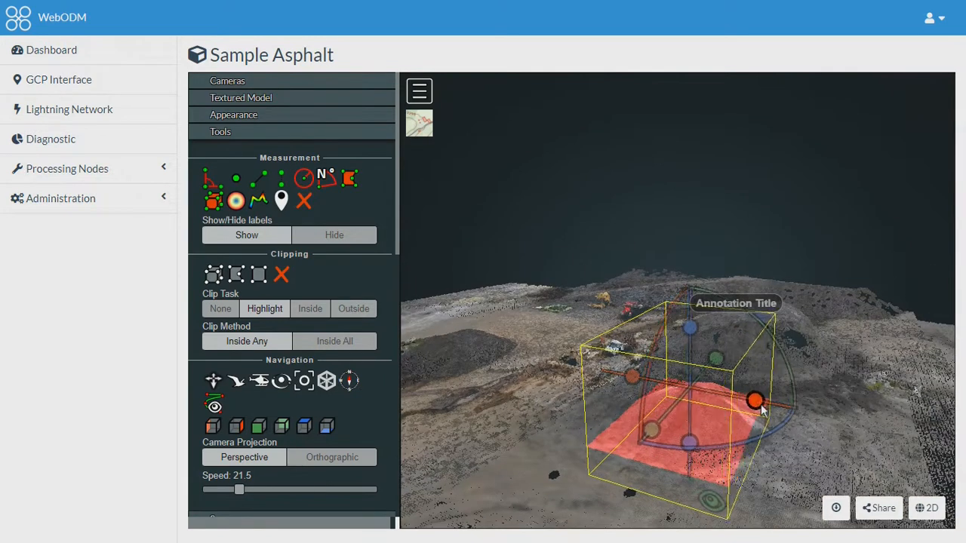
left_click_drag(755, 400, 618, 316)
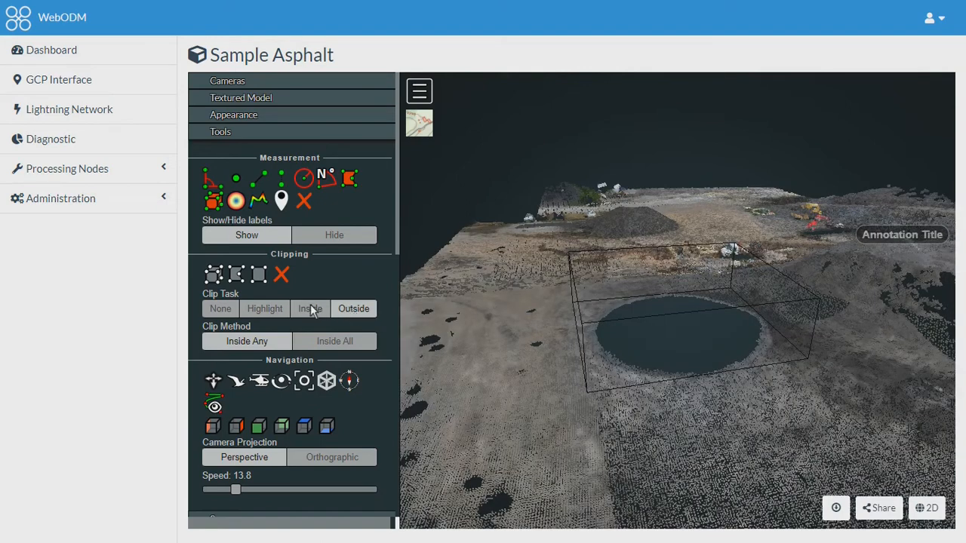
Step: Set Clip Task to Inside to isolate the mound and orbit around it
left_click(310, 307)
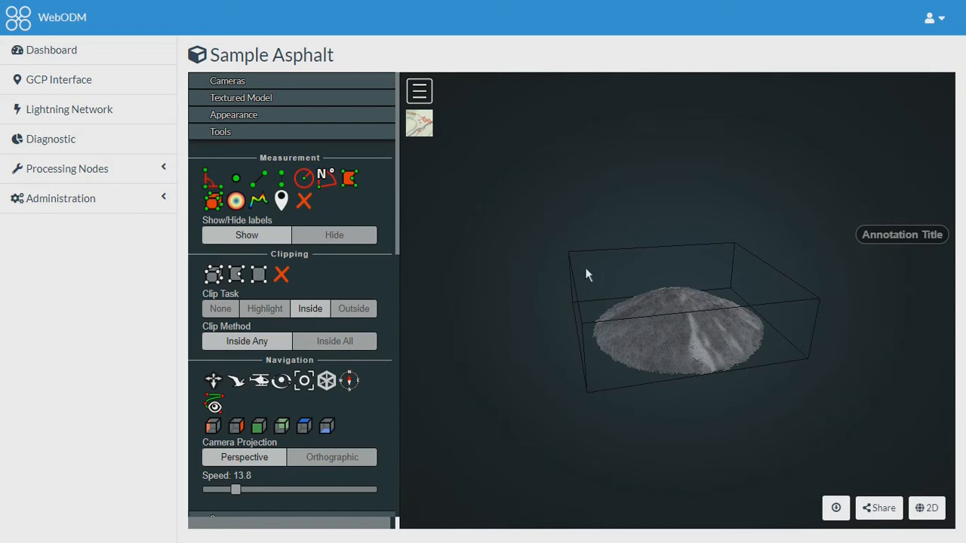
mouse_move(637, 308)
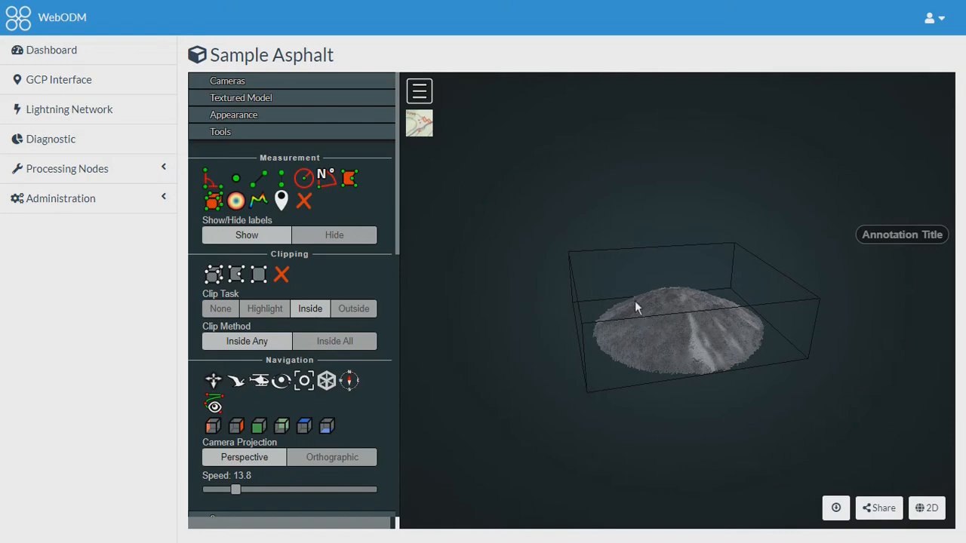
left_click_drag(637, 308, 622, 341)
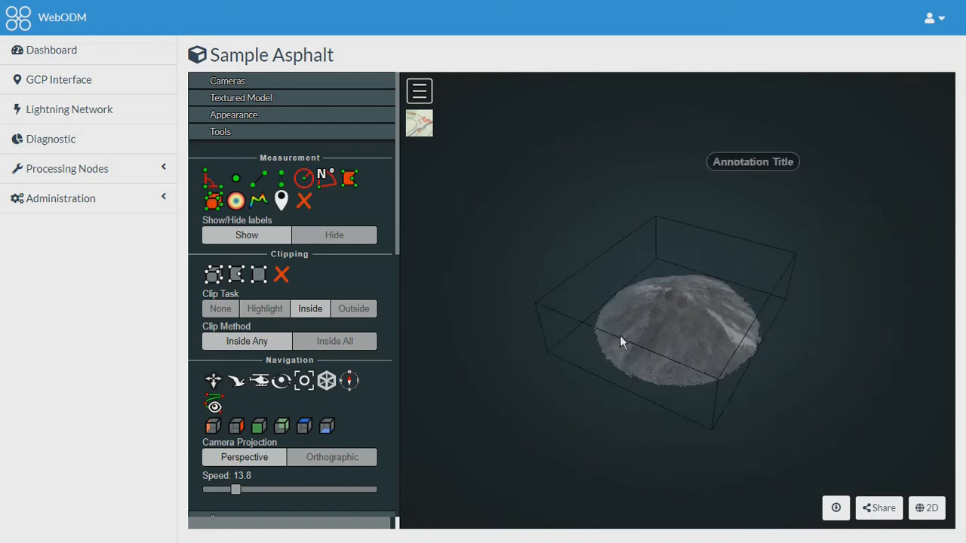
left_click_drag(622, 341, 718, 392)
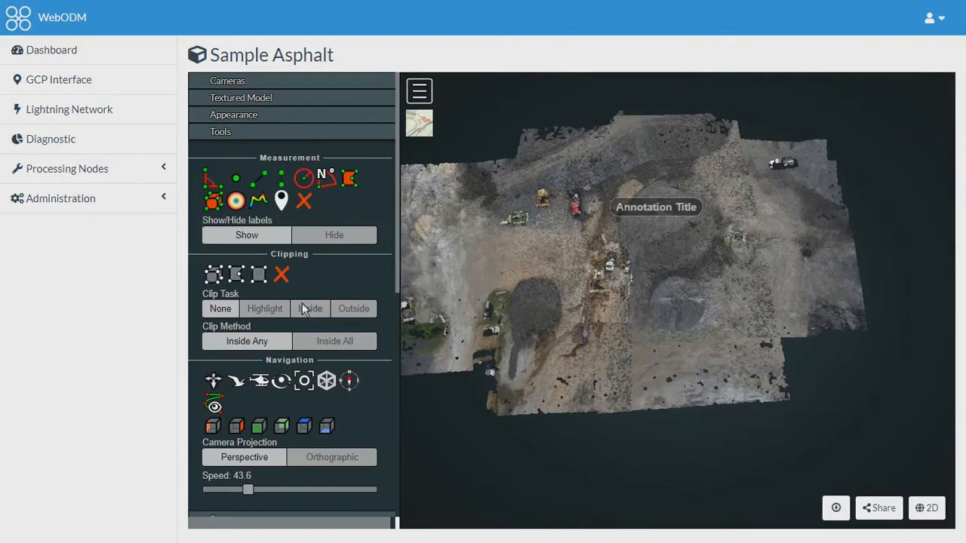
mouse_move(235, 275)
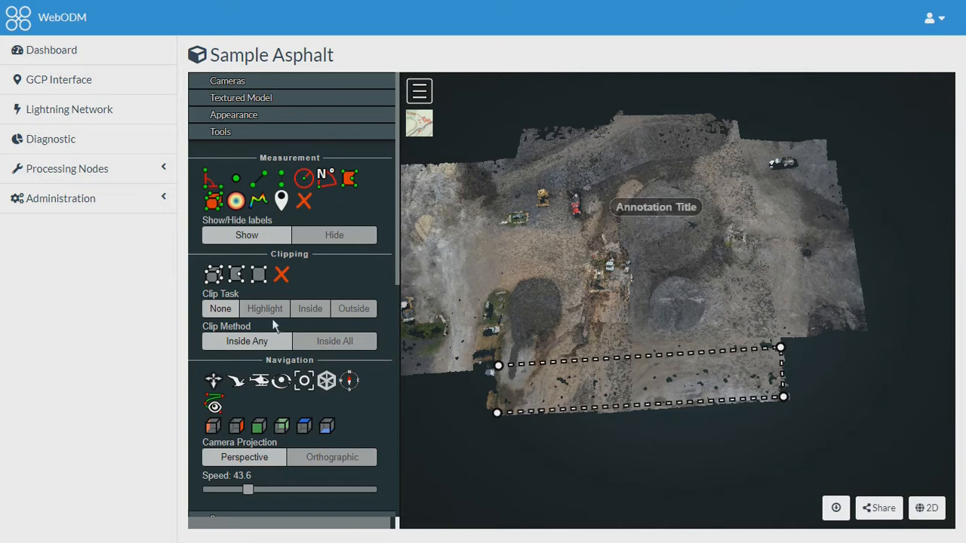
Step: Toggle the clip task between Inside and Outside on the strip, go orthographic, then keep only points inside the new rectangle
left_click(311, 308)
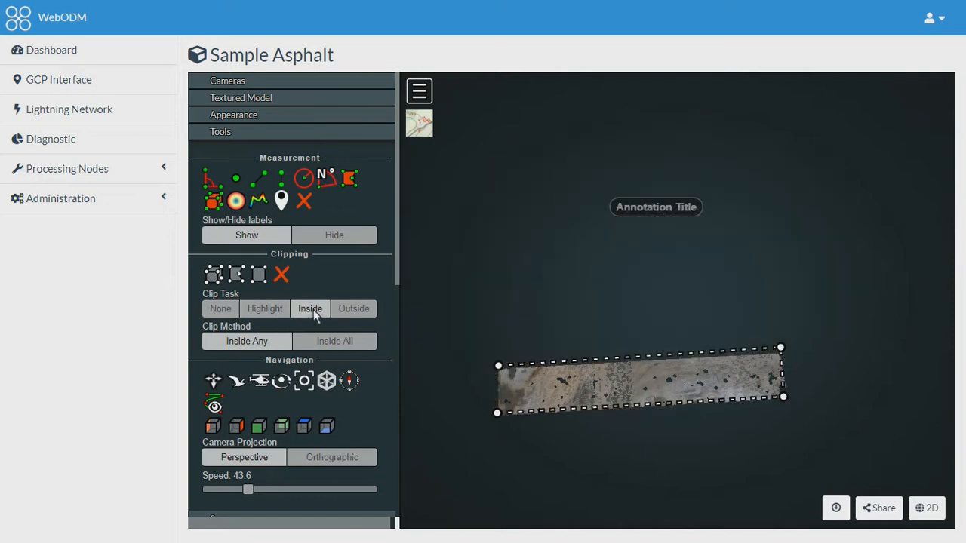
left_click(311, 308)
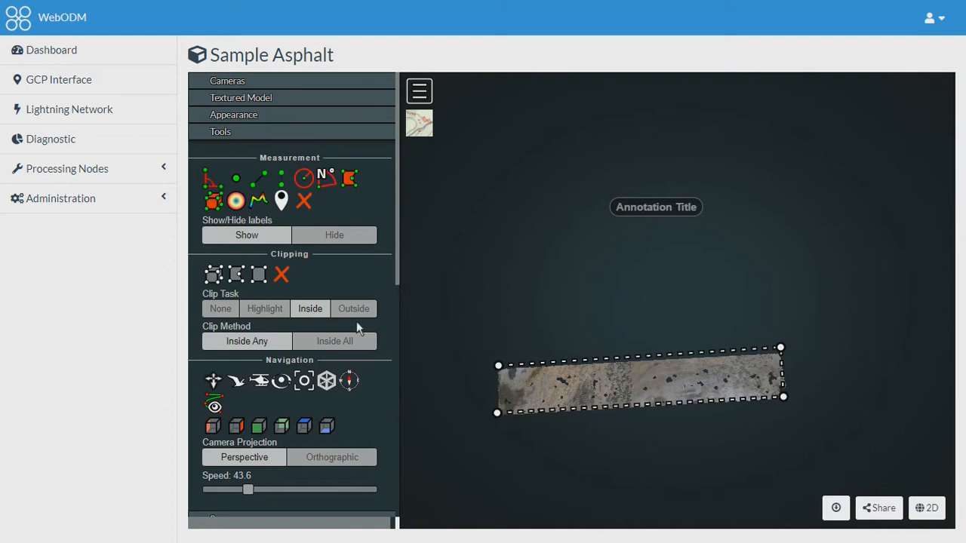
left_click(353, 308)
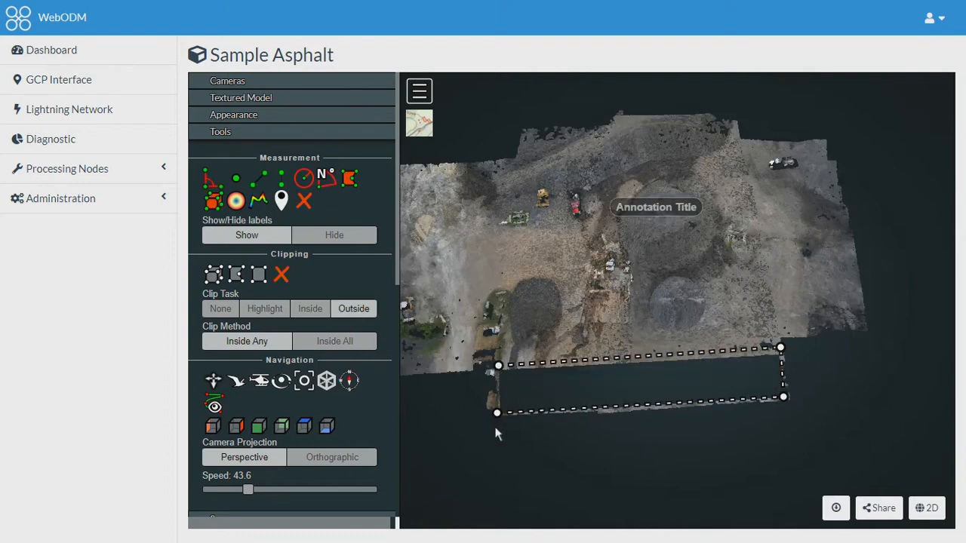
left_click(332, 455)
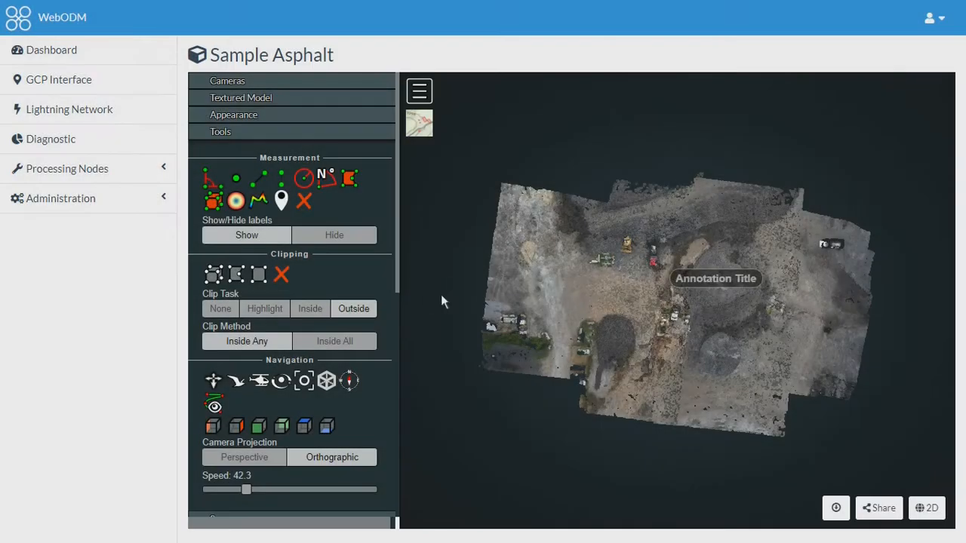
mouse_move(258, 275)
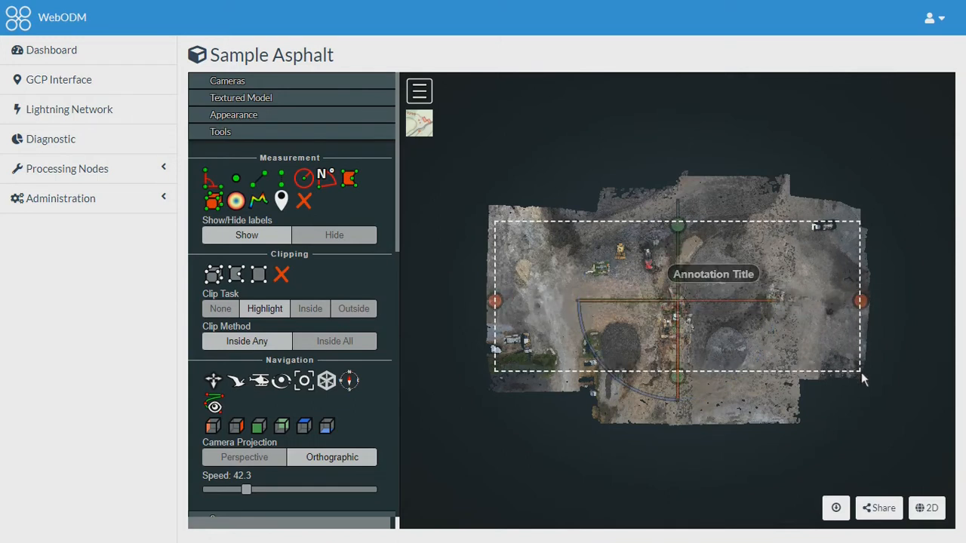
left_click(310, 308)
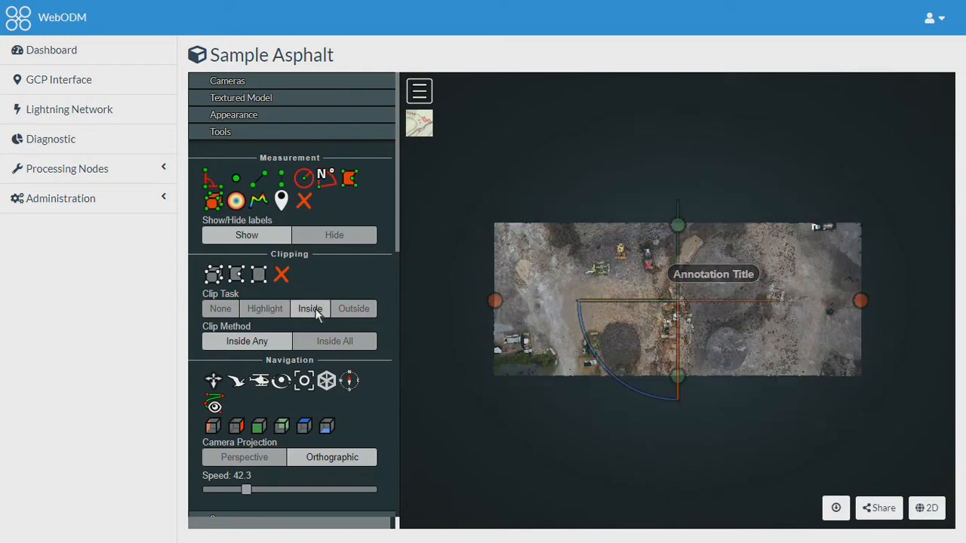